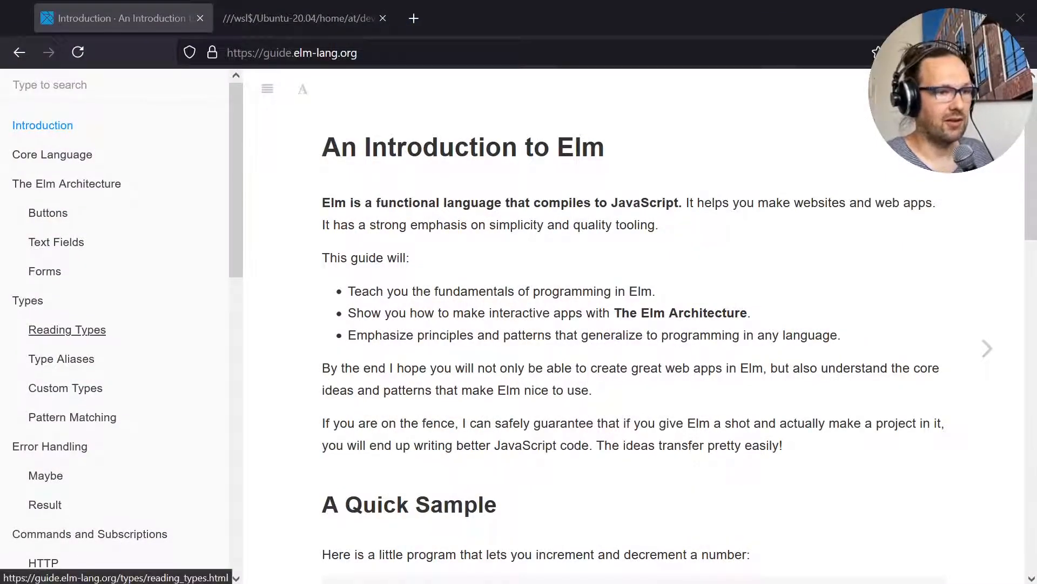
Scroll the Elm guide sidebar and open the Installation > Elm page.
scroll("down", 3)
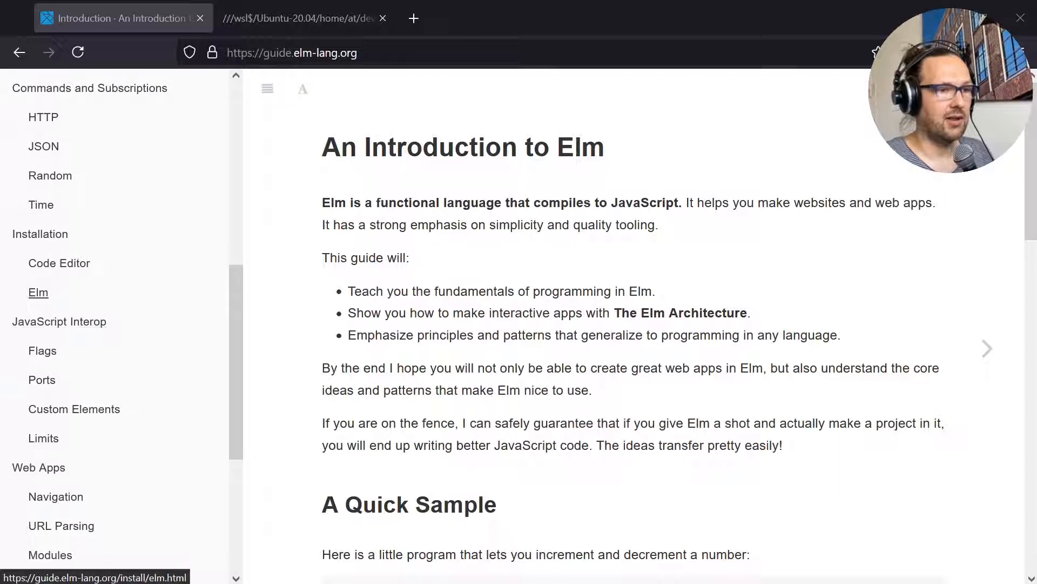
left_click(39, 292)
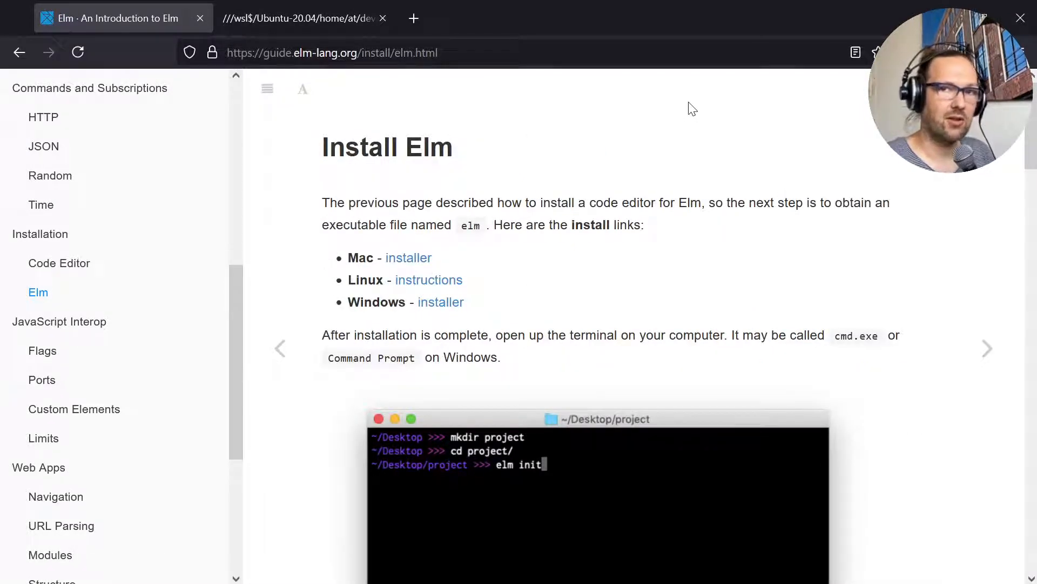
mouse_move(612, 84)
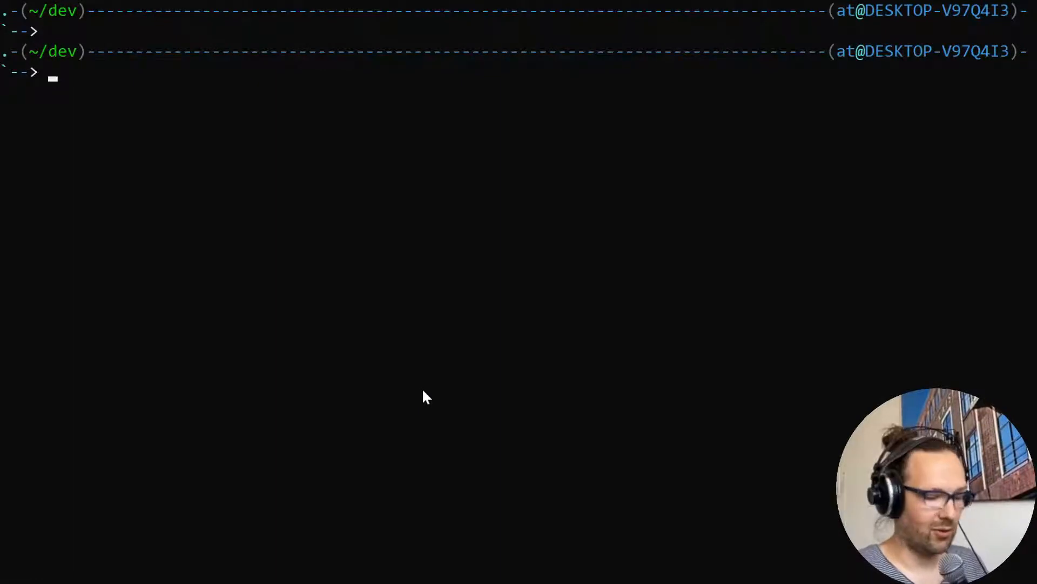
Create the elmPrimer folder, change into it and list its contents.
type("mkdir")
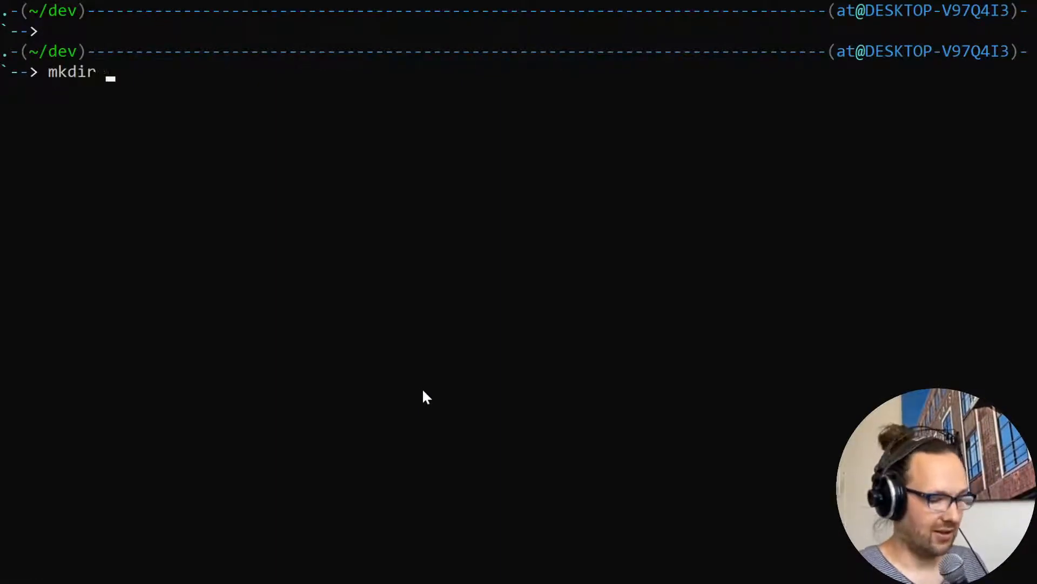
type("elmPrimer")
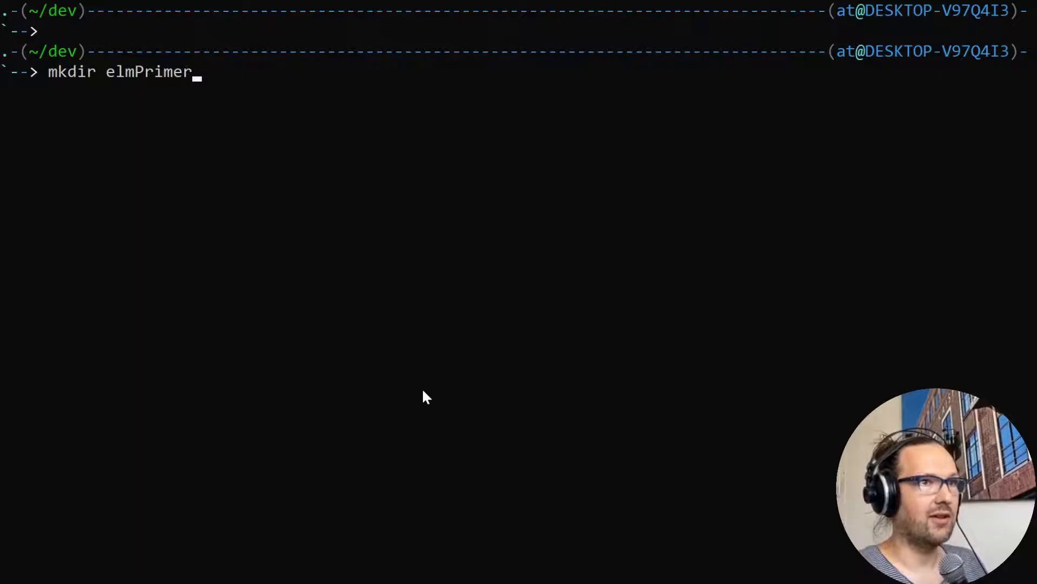
type("cd")
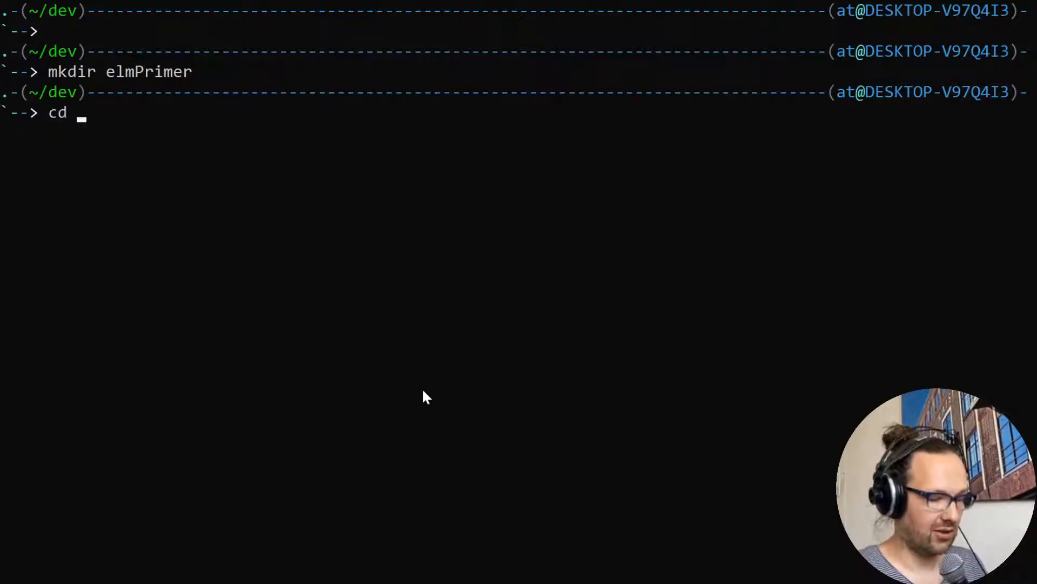
type("elmPrimer")
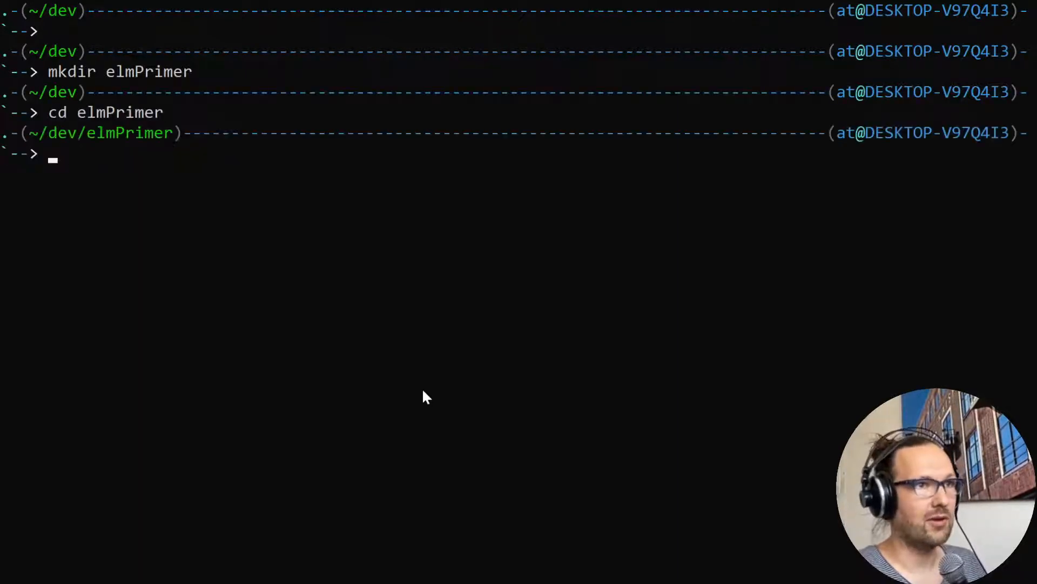
type("ls")
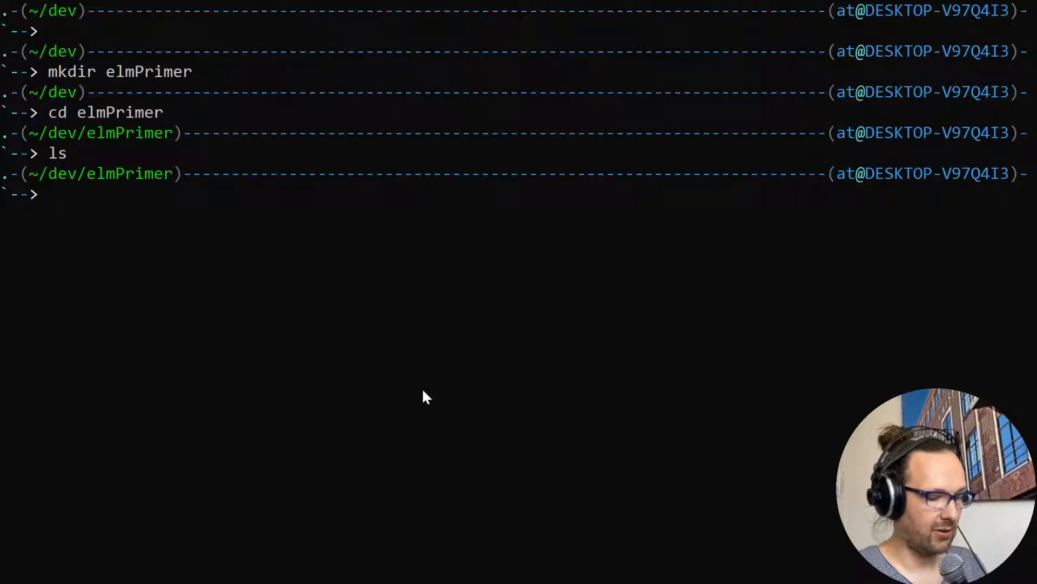
Write 'hello world' into index.html, print it, and glance at the page in Firefox.
type("echo")
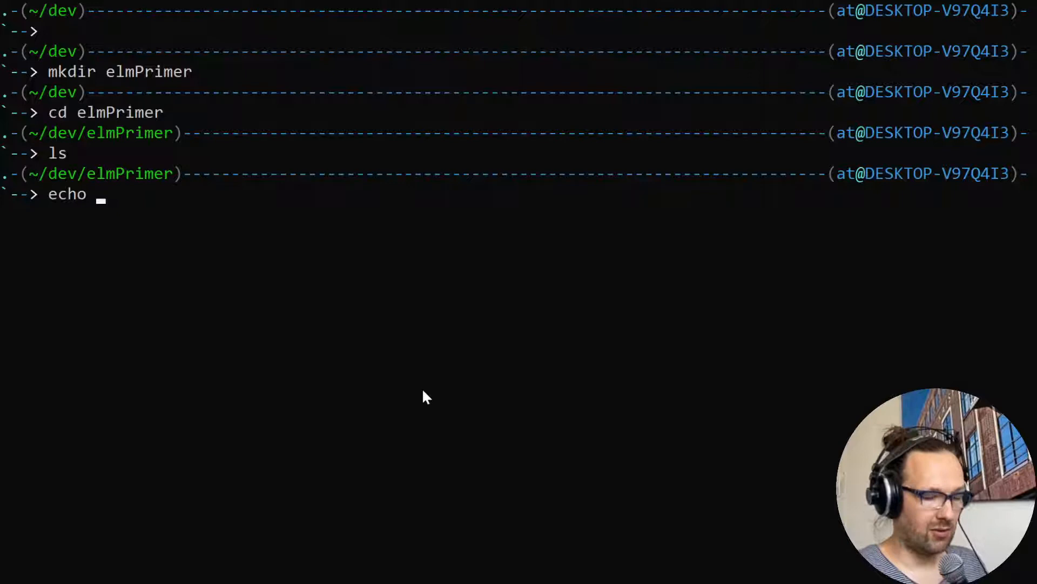
type("'he'")
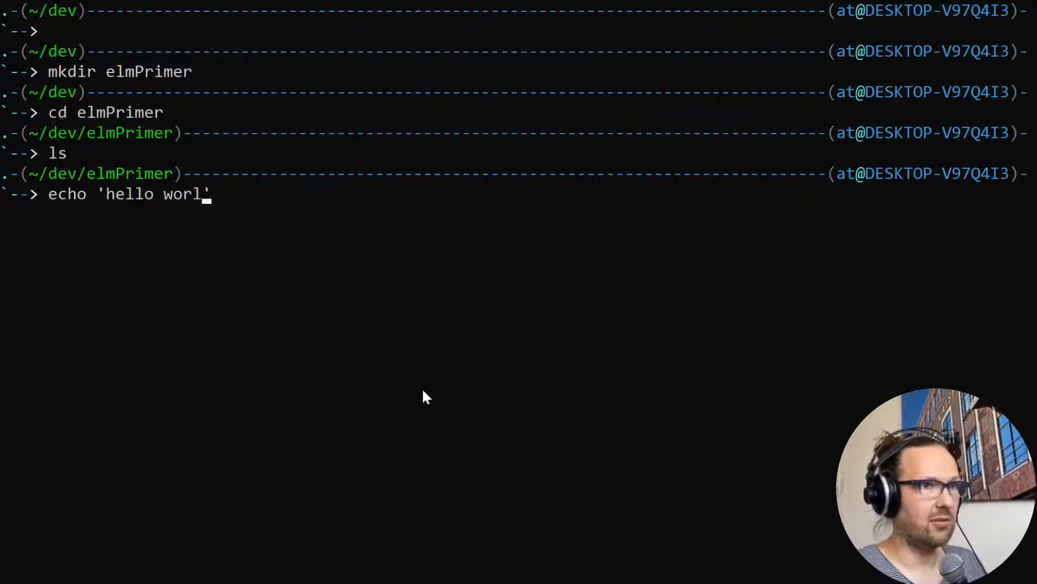
type("d' >")
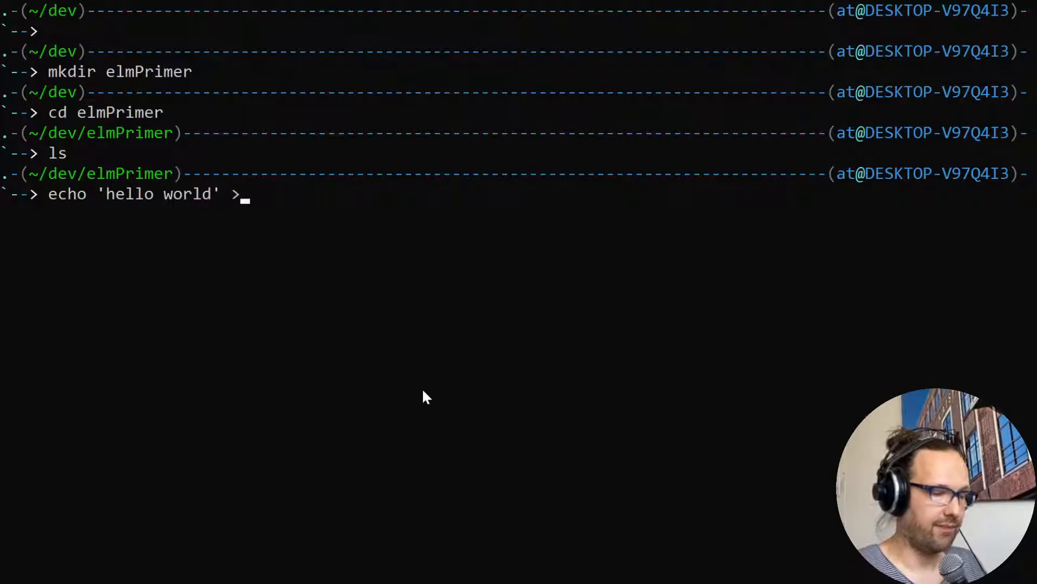
type("index")
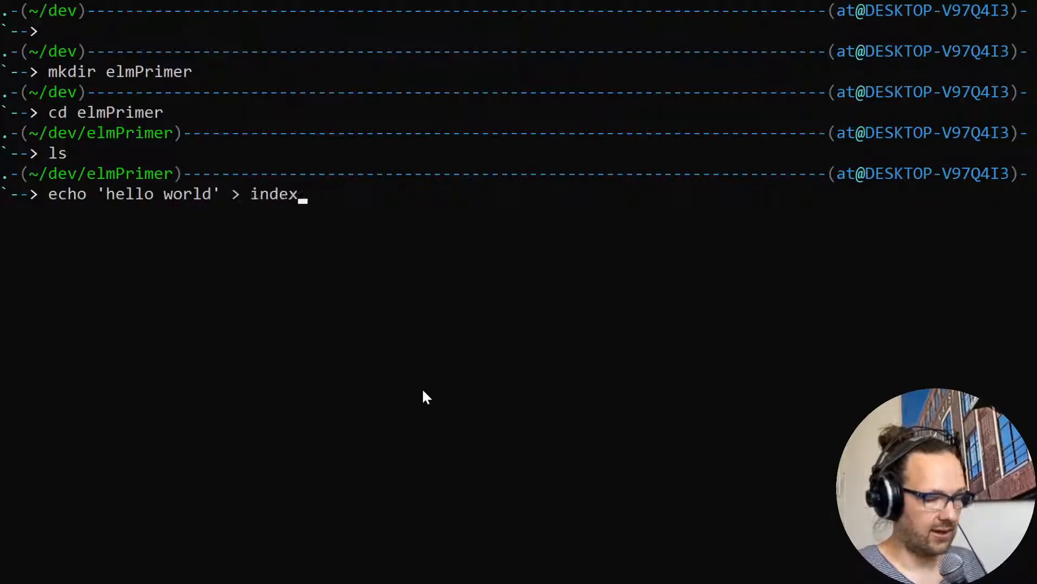
key("Enter")
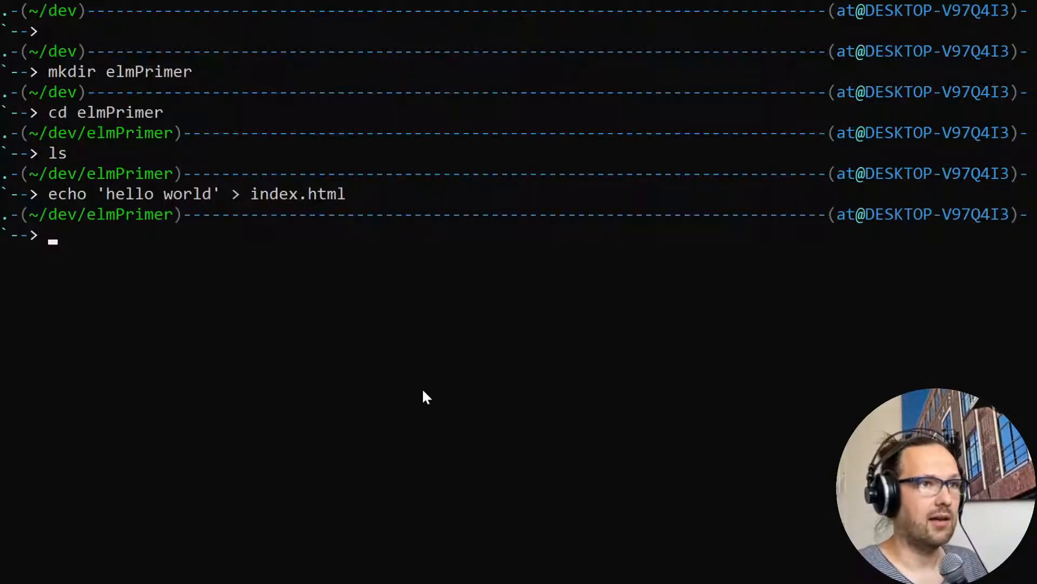
type("cat")
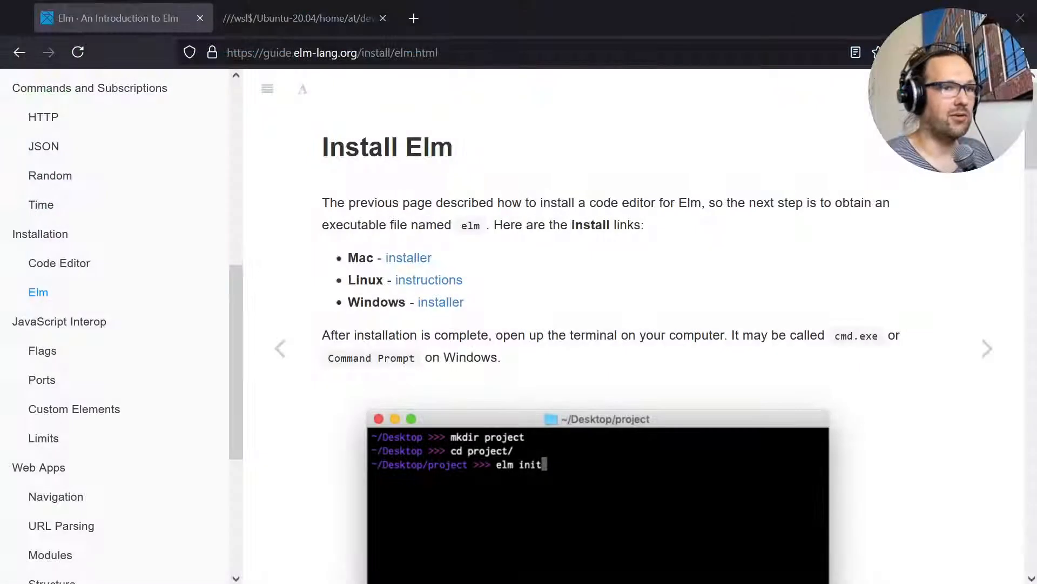
left_click(301, 17)
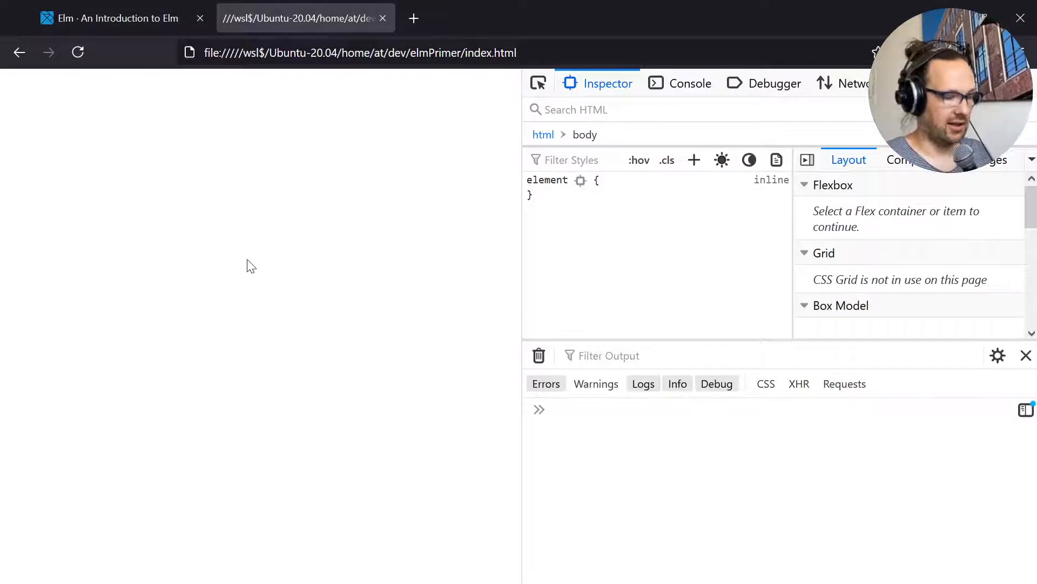
left_click(77, 52)
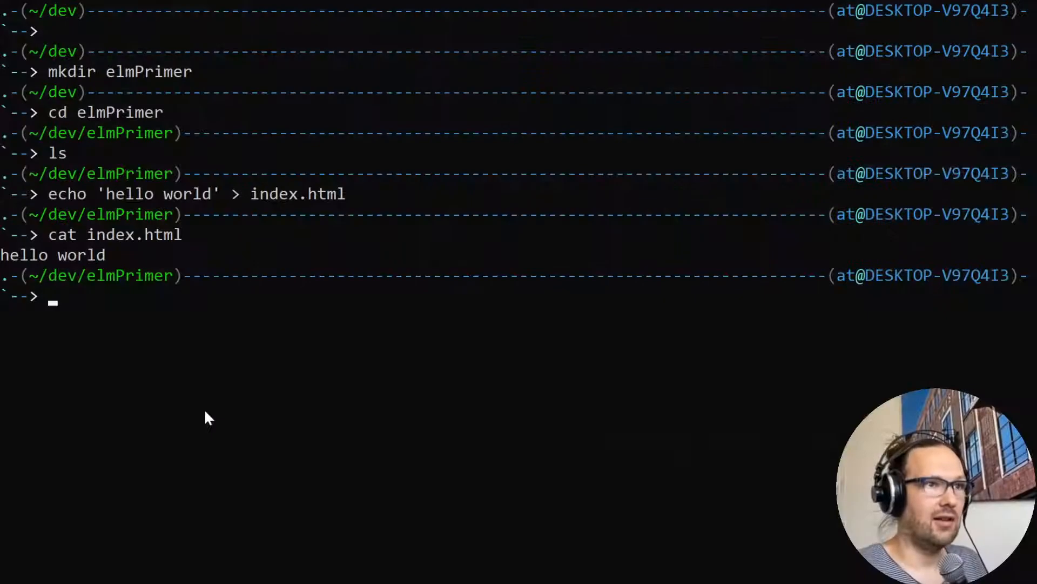
mouse_move(170, 398)
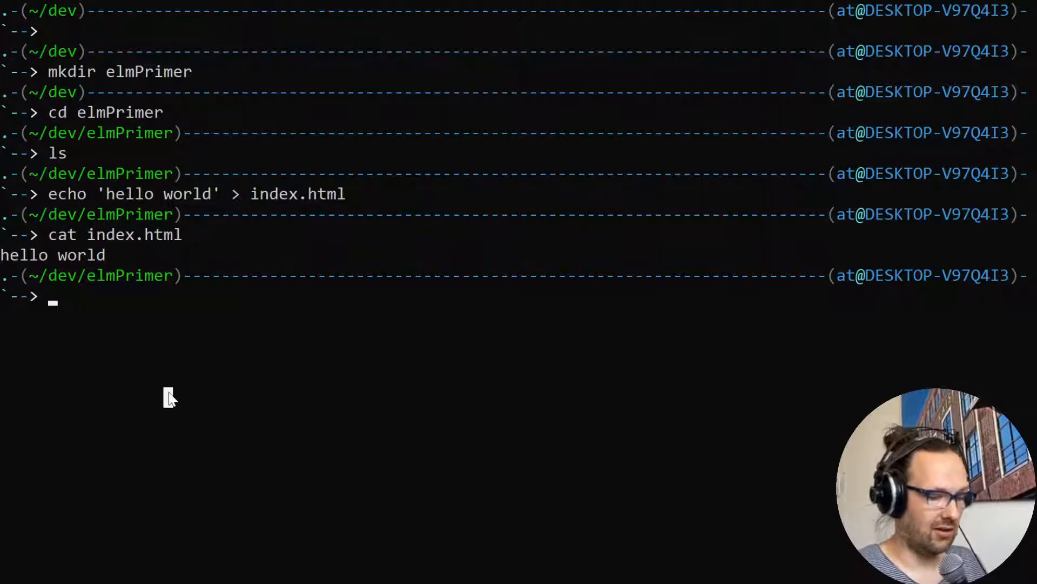
Open index.html in Vim and append 9000 so the line reads 'hello world 9000'.
type("vim index.html")
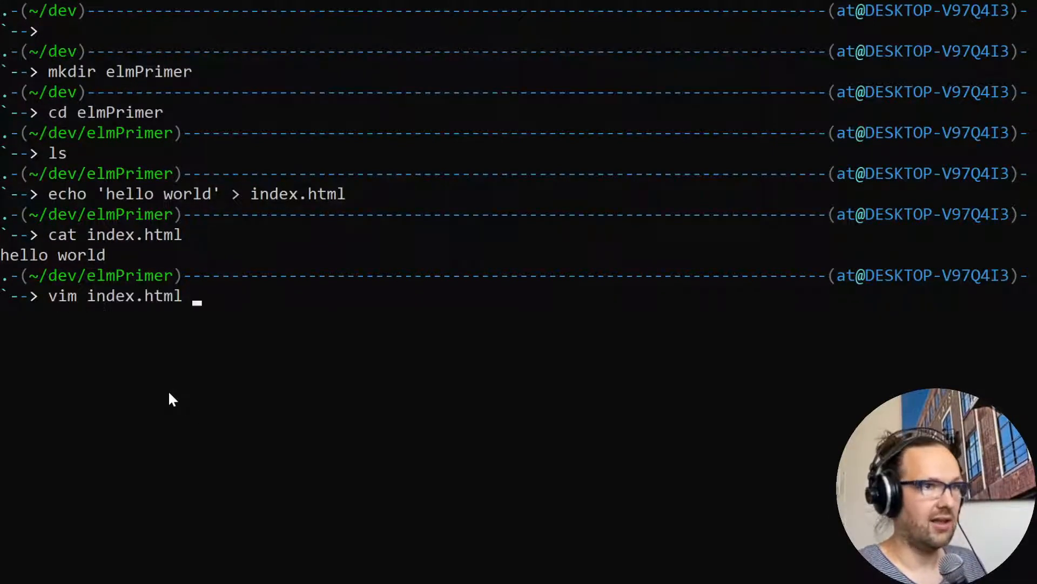
key("Enter")
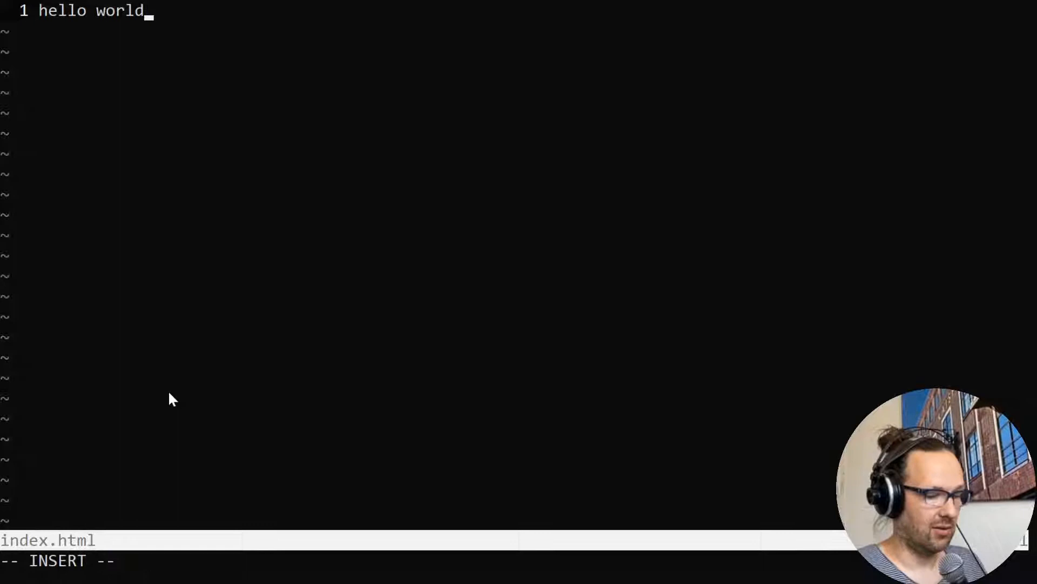
type("9000")
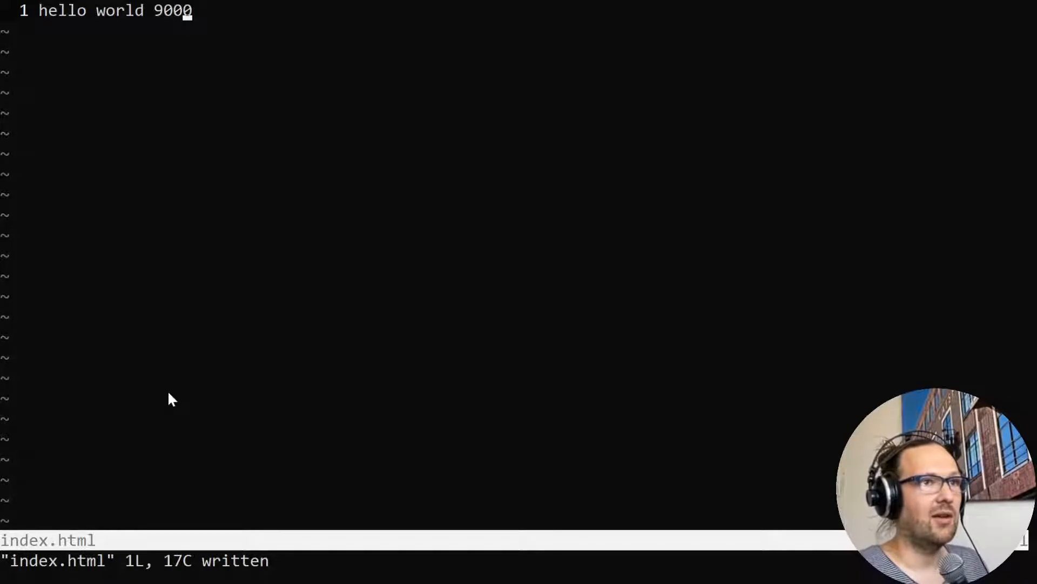
mouse_move(230, 355)
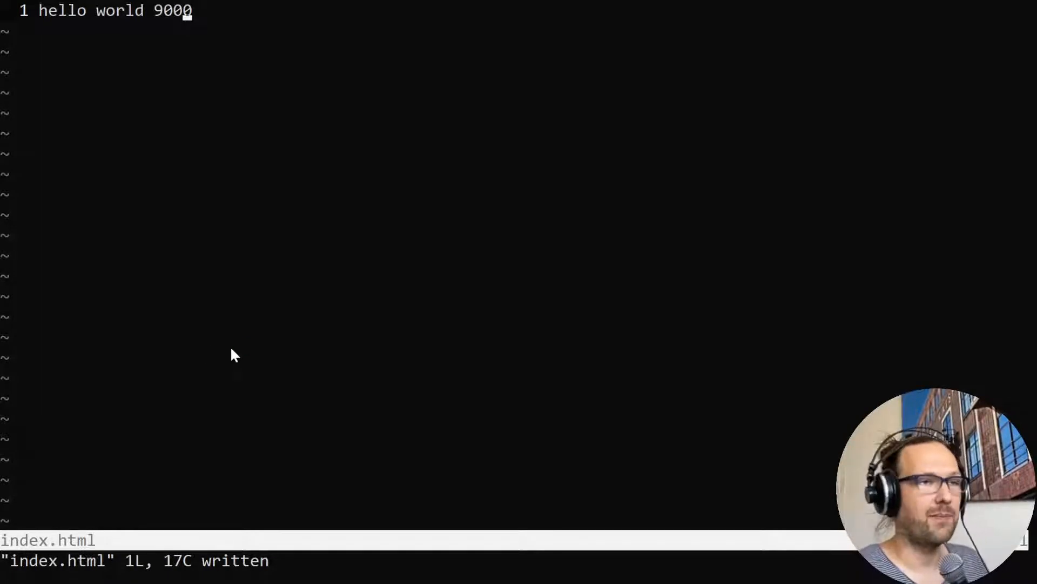
mouse_move(214, 263)
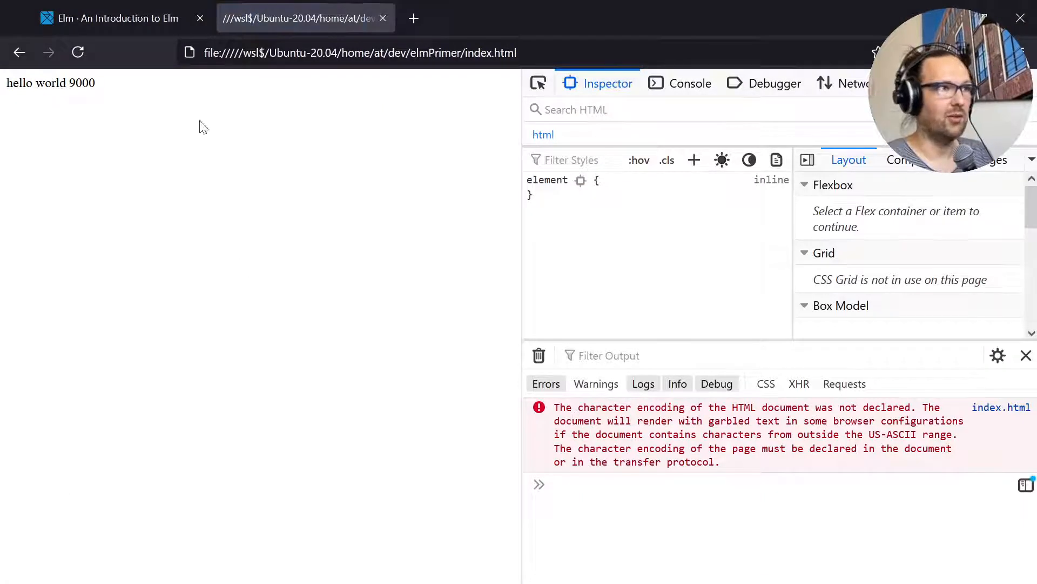
mouse_move(545, 223)
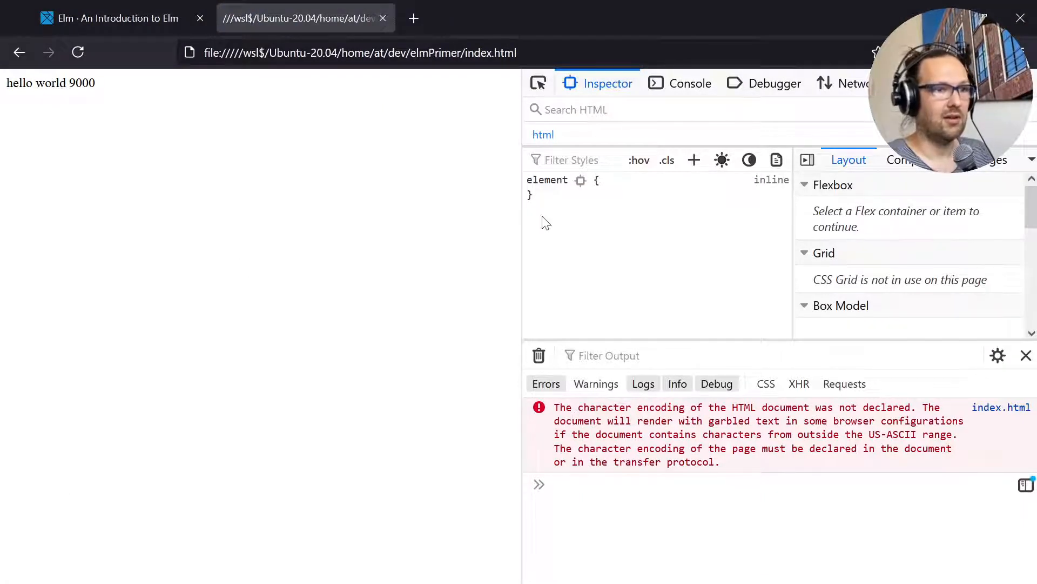
mouse_move(449, 179)
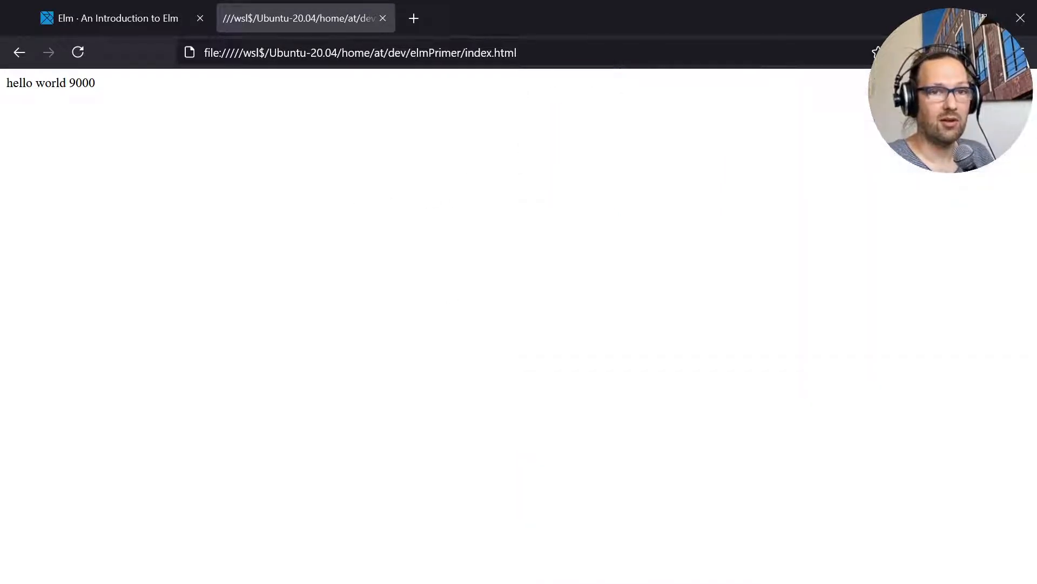
mouse_move(382, 382)
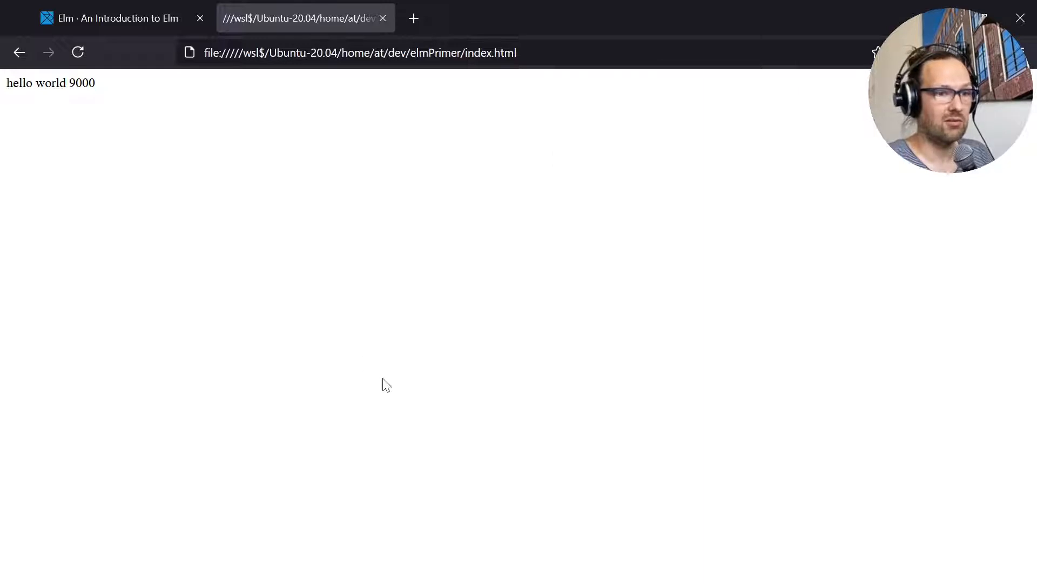
mouse_move(381, 399)
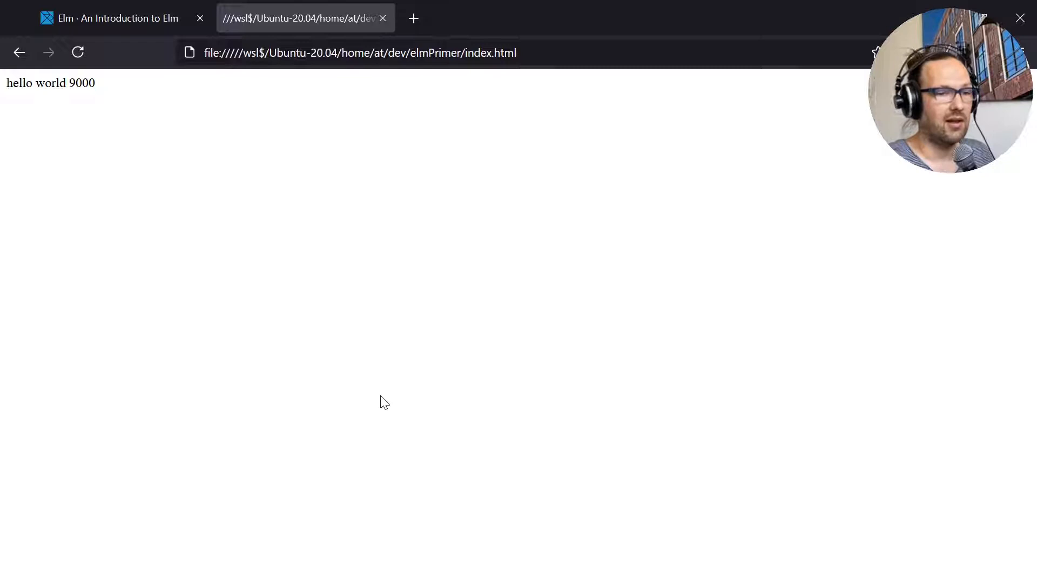
Open Firefox Developer Tools to see the undeclared character-encoding warning.
key("F12")
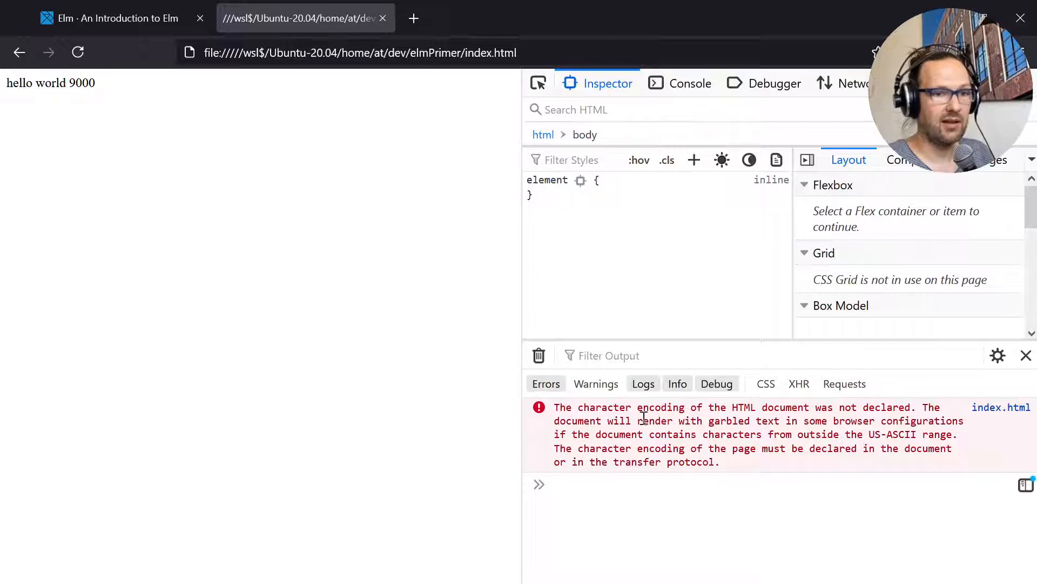
mouse_move(691, 421)
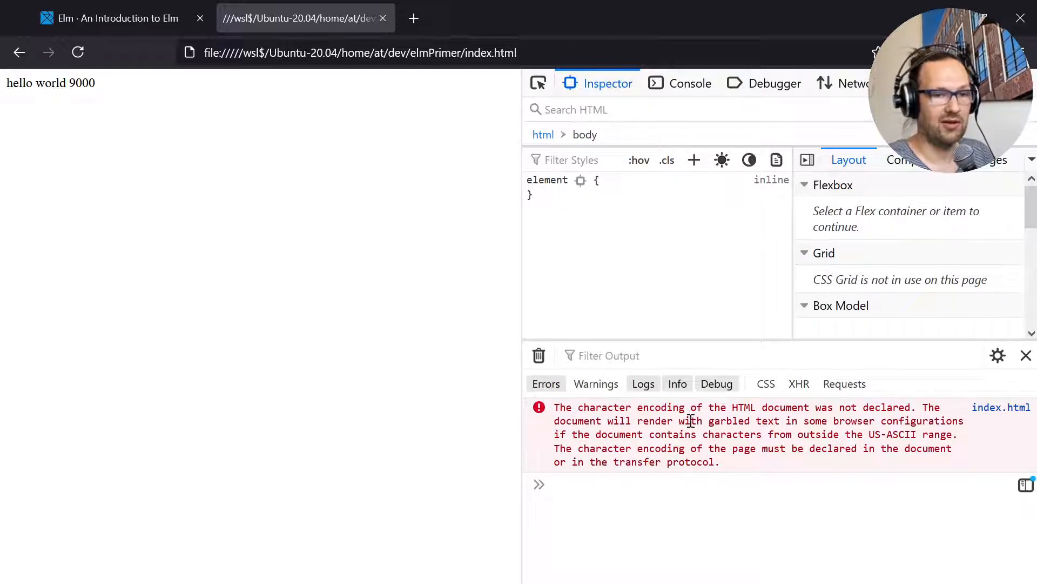
mouse_move(713, 421)
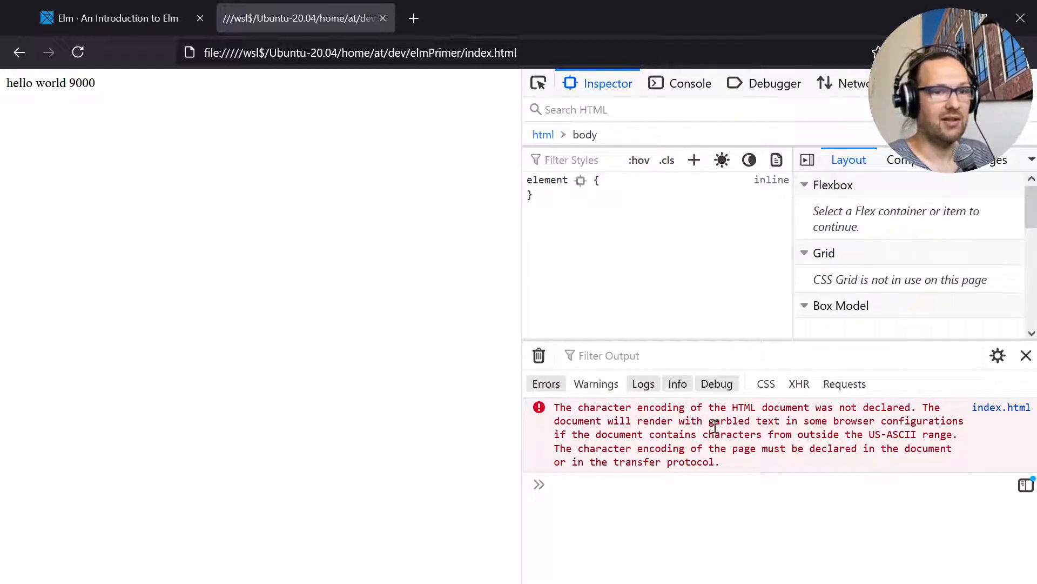
mouse_move(515, 17)
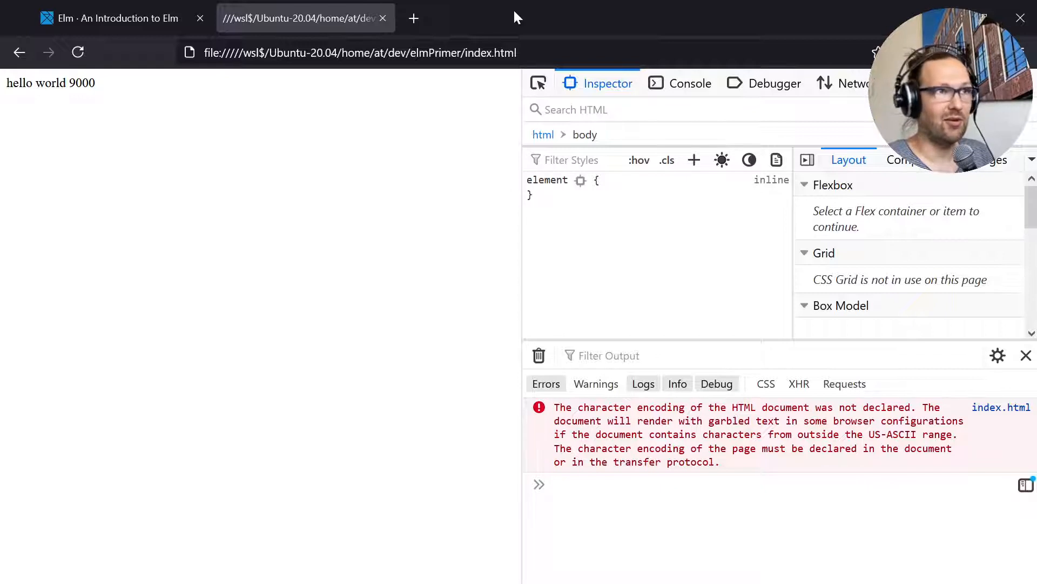
mouse_move(847, 18)
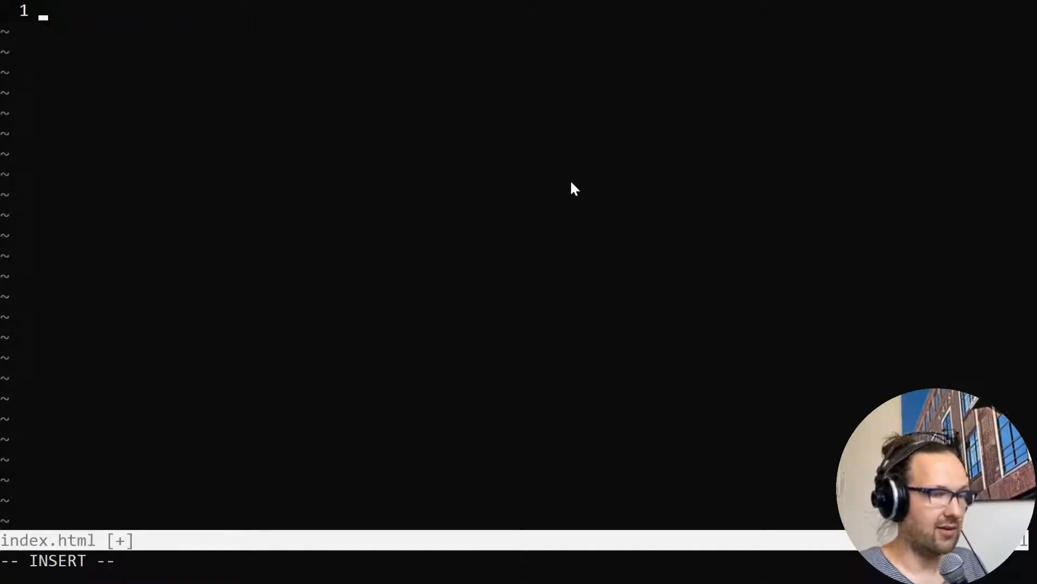
Write the <html>, empty <head>, and <body> with an 'Oh Hai!' <h1> into index.html.
type("<html>")
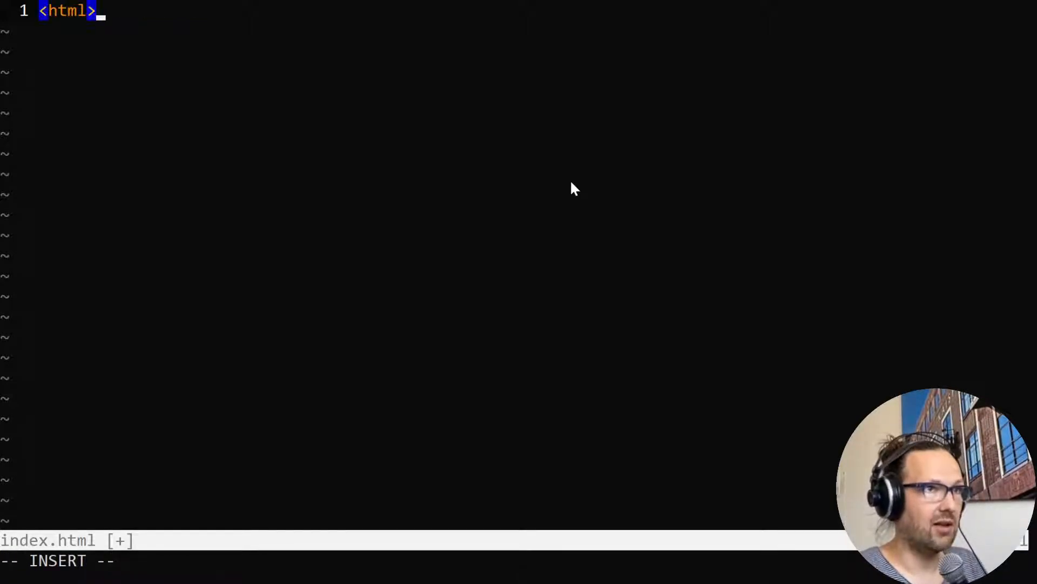
type("</html>O")
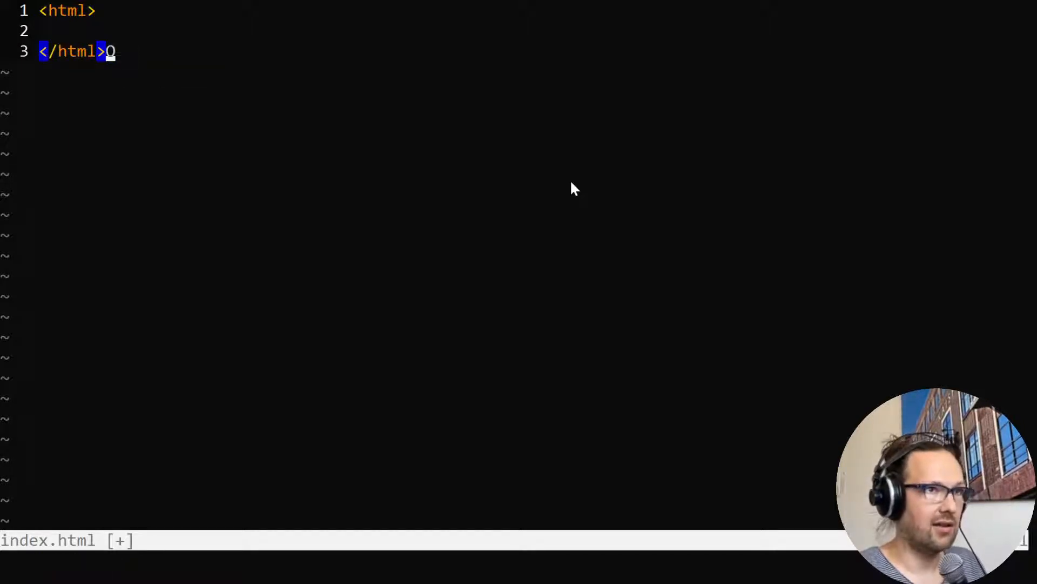
type("<h")
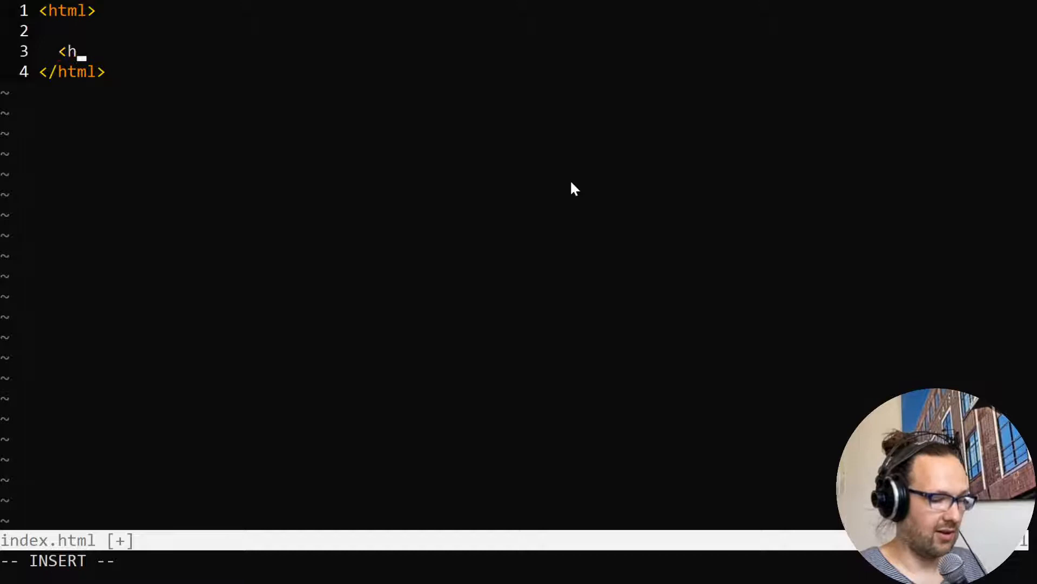
type("ead>")
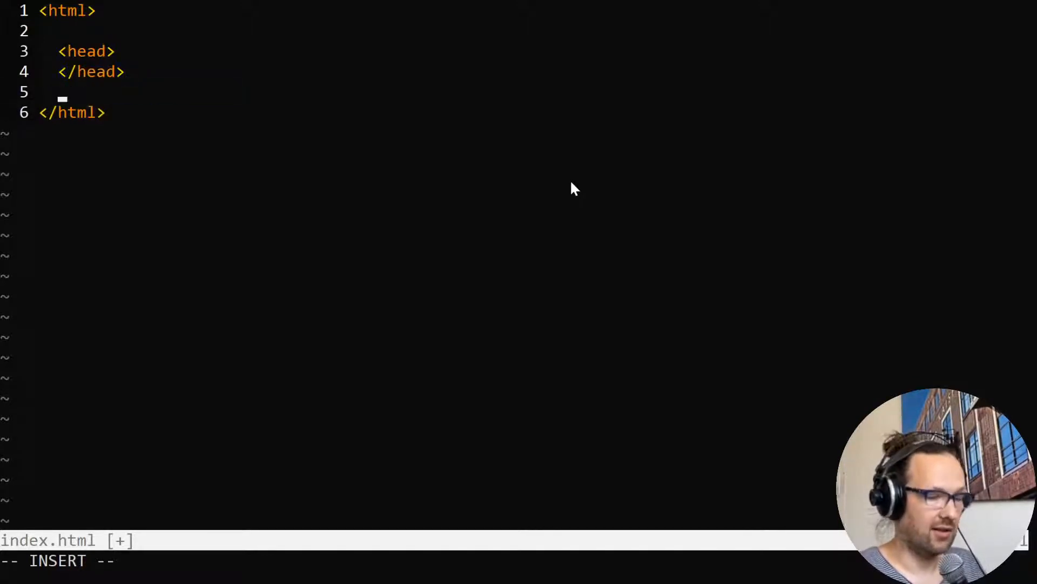
type("<")
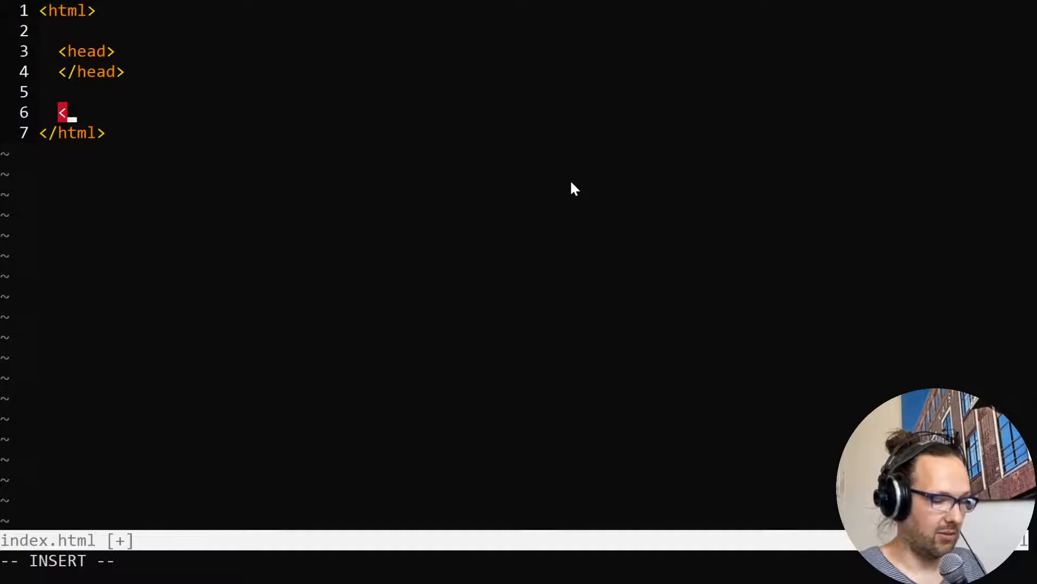
type("body>")
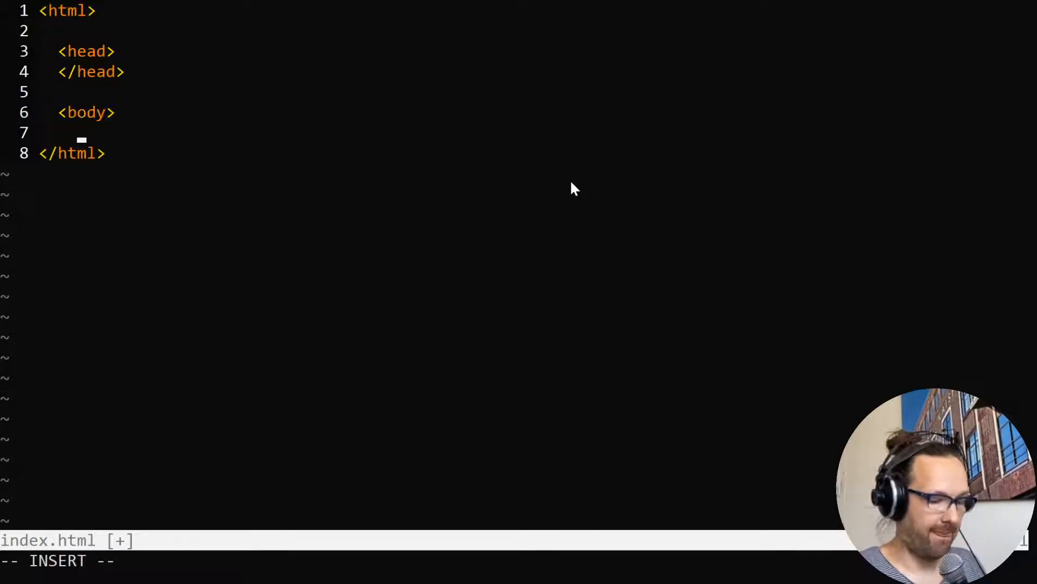
type("</body>")
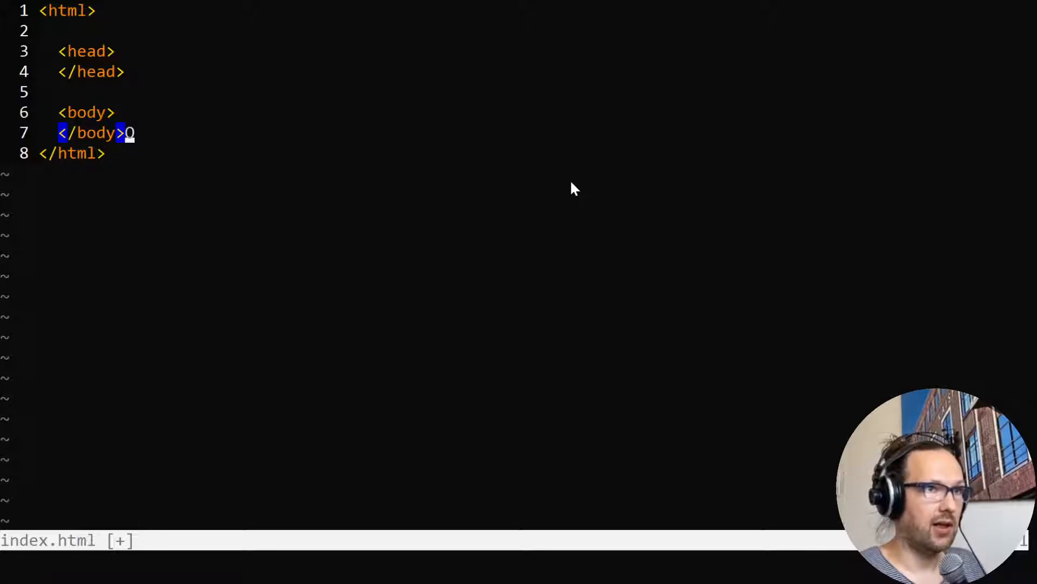
type("<h")
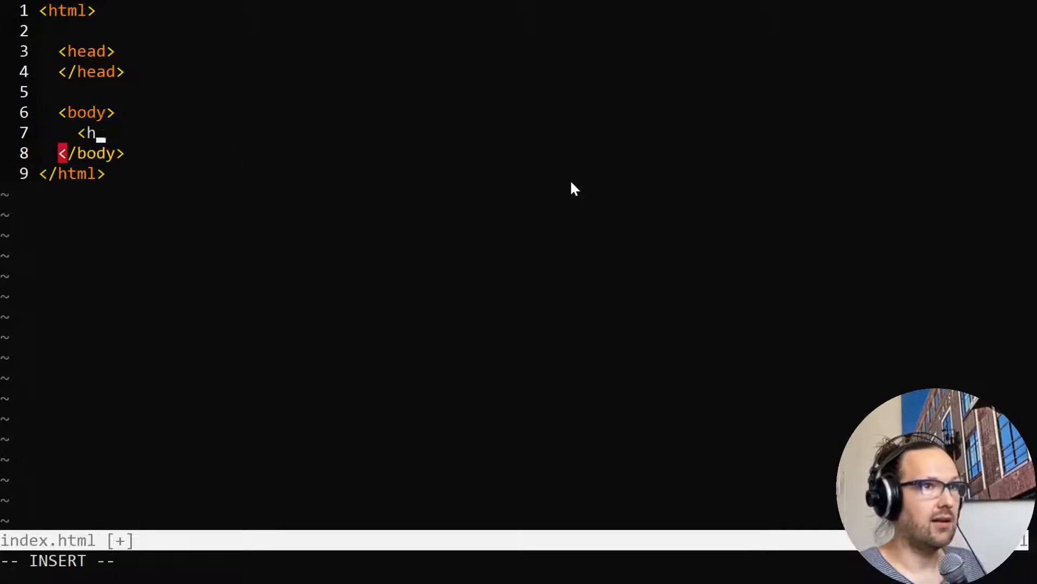
type("1>")
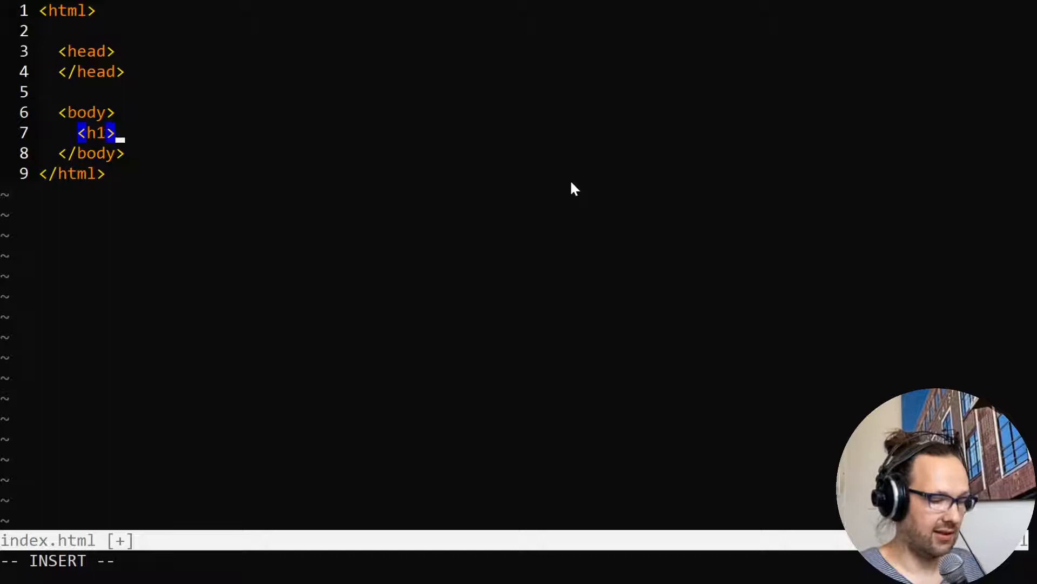
type("0")
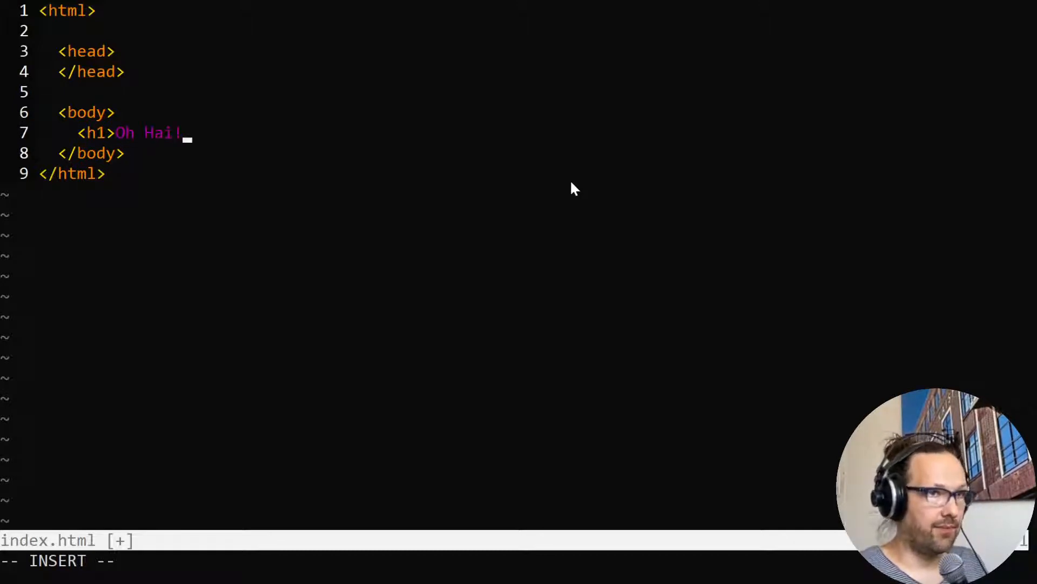
type("</h1")
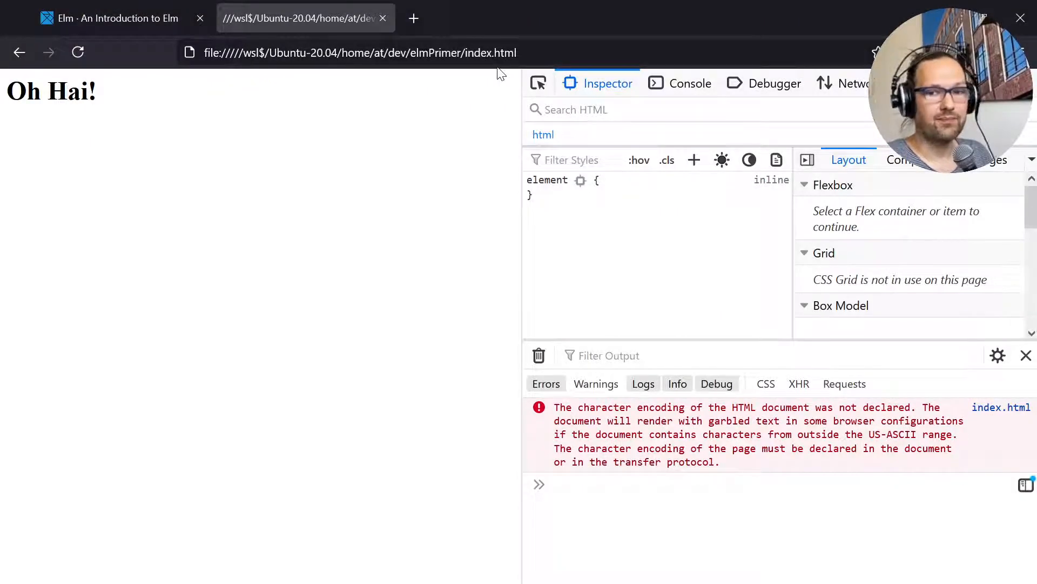
mouse_move(773, 439)
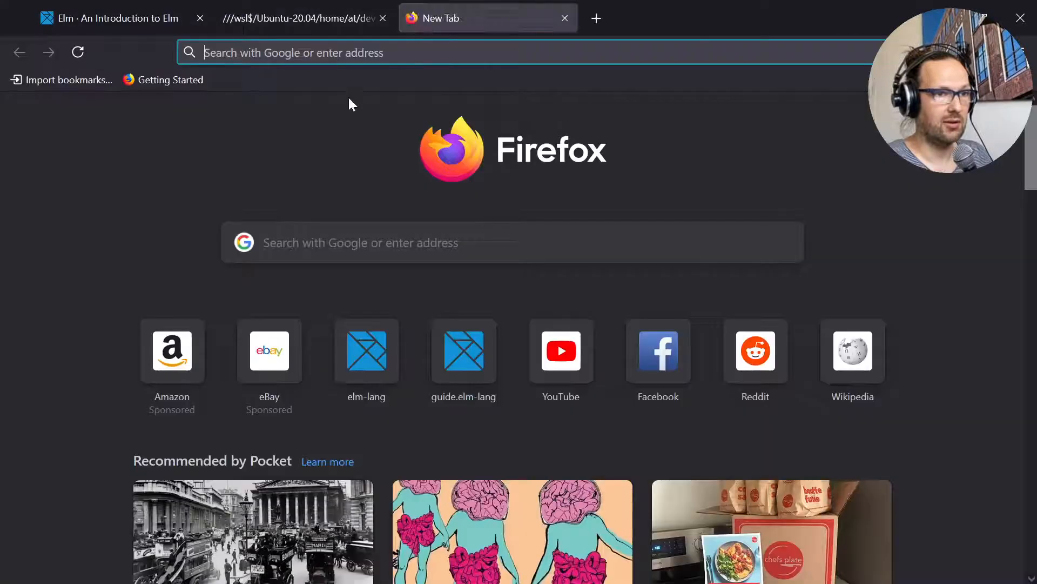
Search Google for 'html encoding utf-8' and open the w3.org character-encodings article.
type("html+encoding+utf-8")
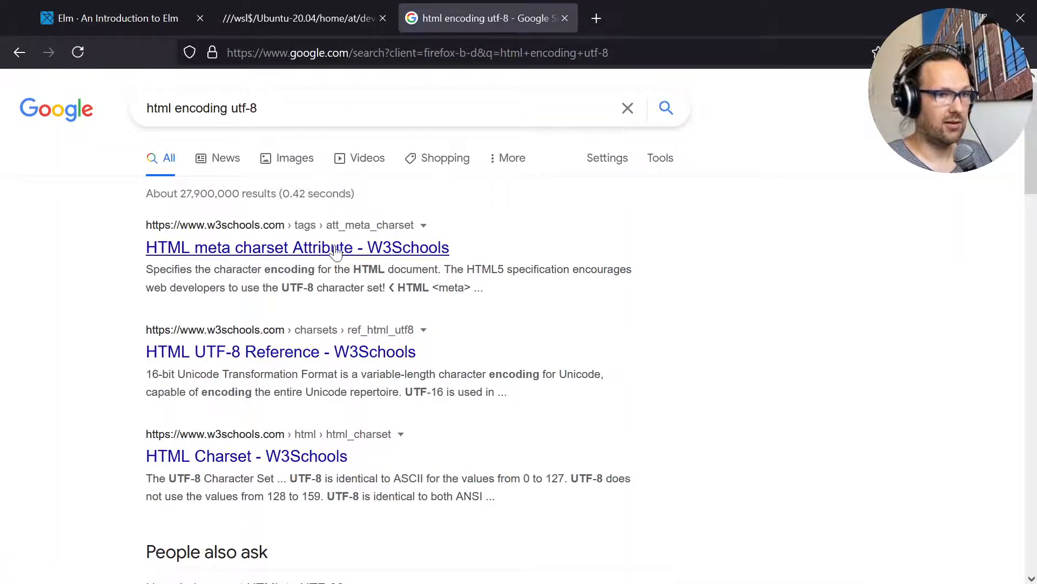
scroll("down", 3)
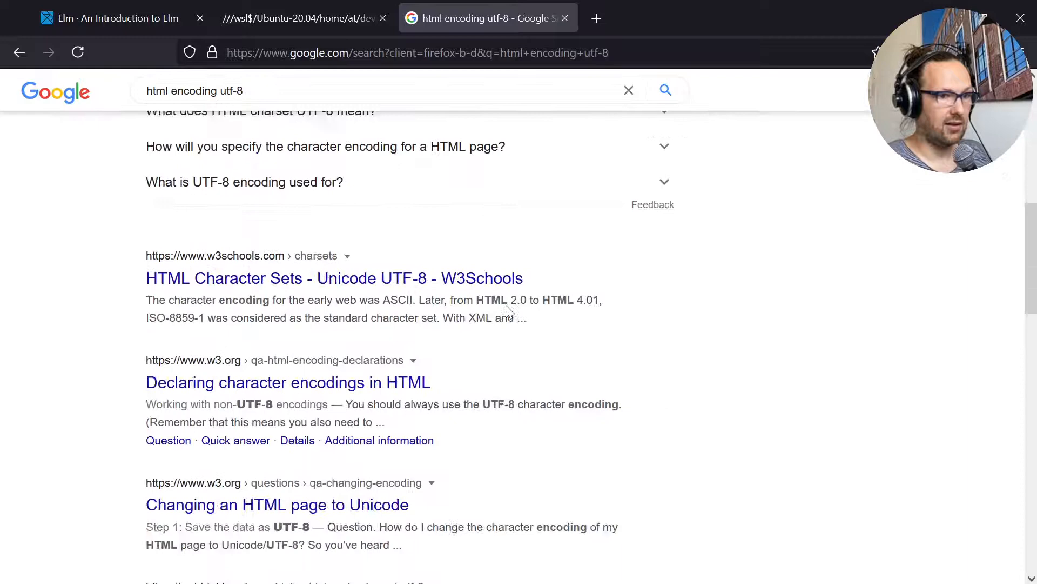
scroll("down", 3)
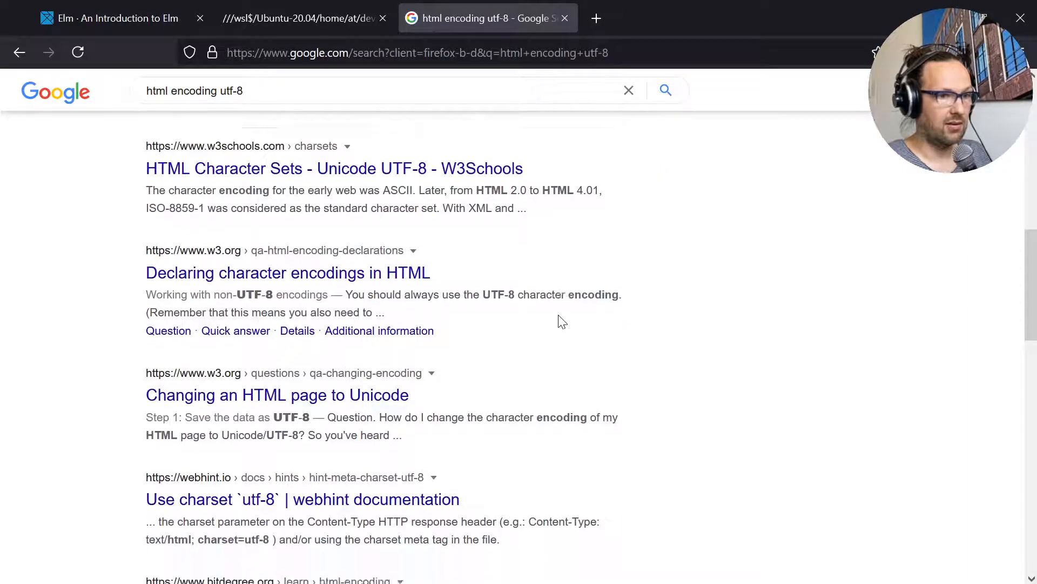
scroll("down", 3)
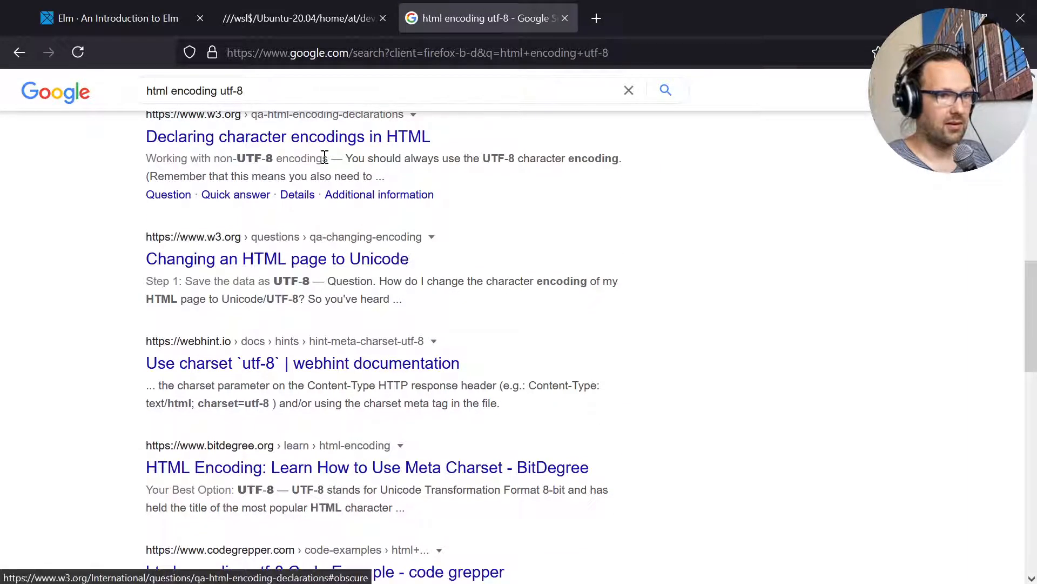
left_click(287, 136)
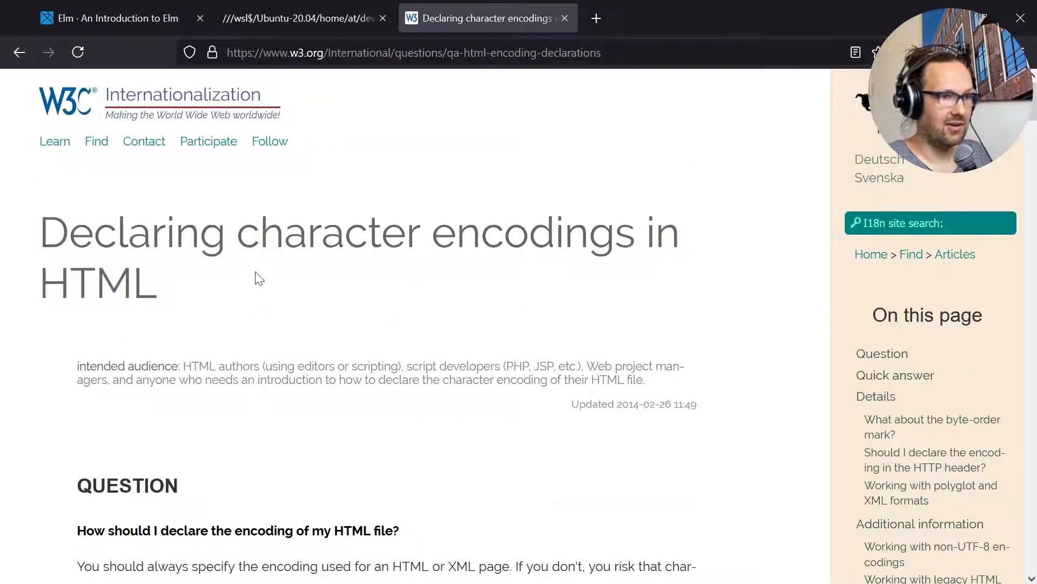
Scroll the W3C article down to the Quick Answer's meta charset example.
scroll("down", 3)
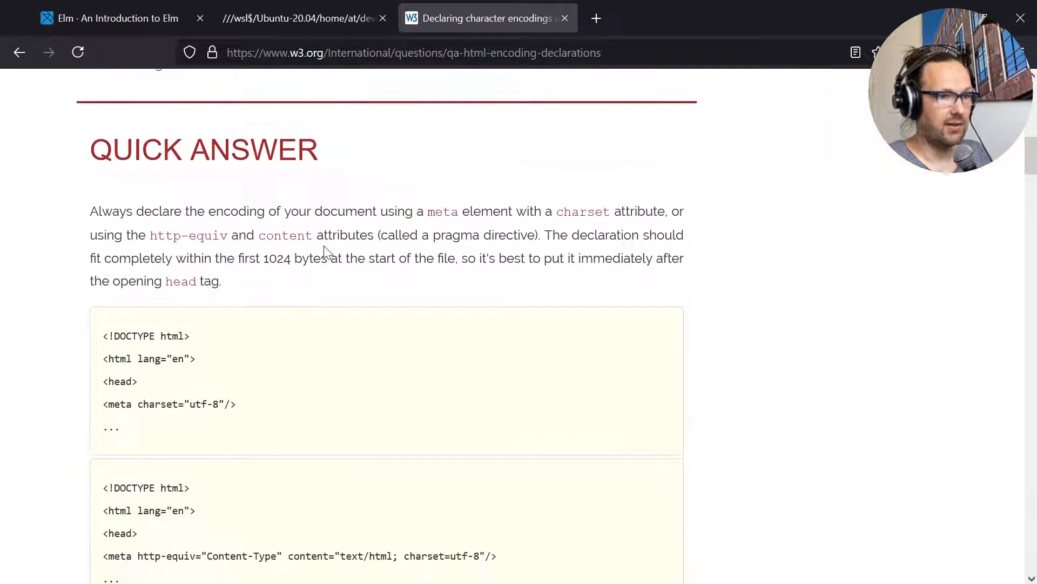
mouse_move(241, 410)
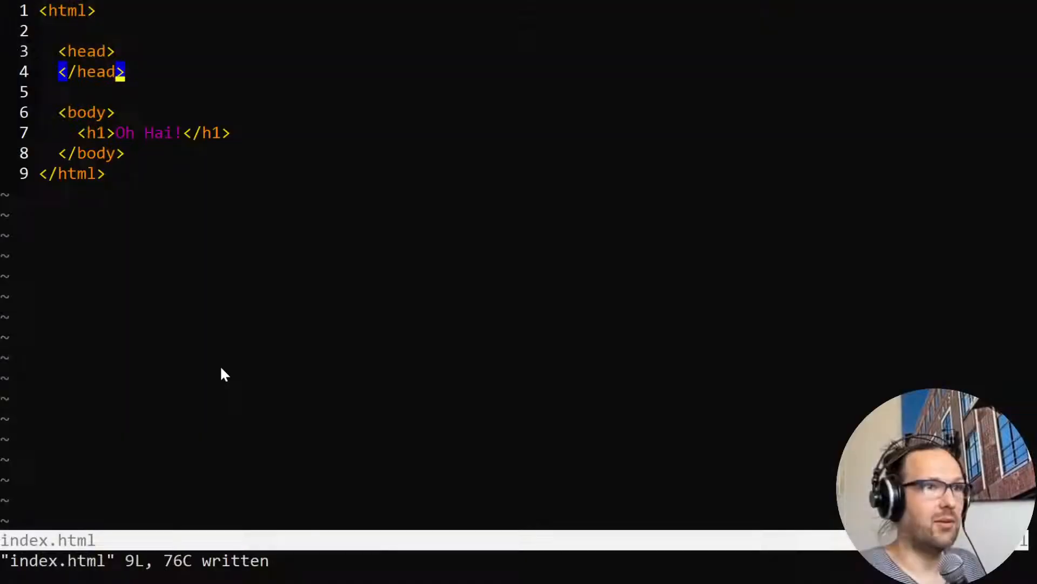
Add a new head line in index.html with <meta charset="utf-8".
key("o")
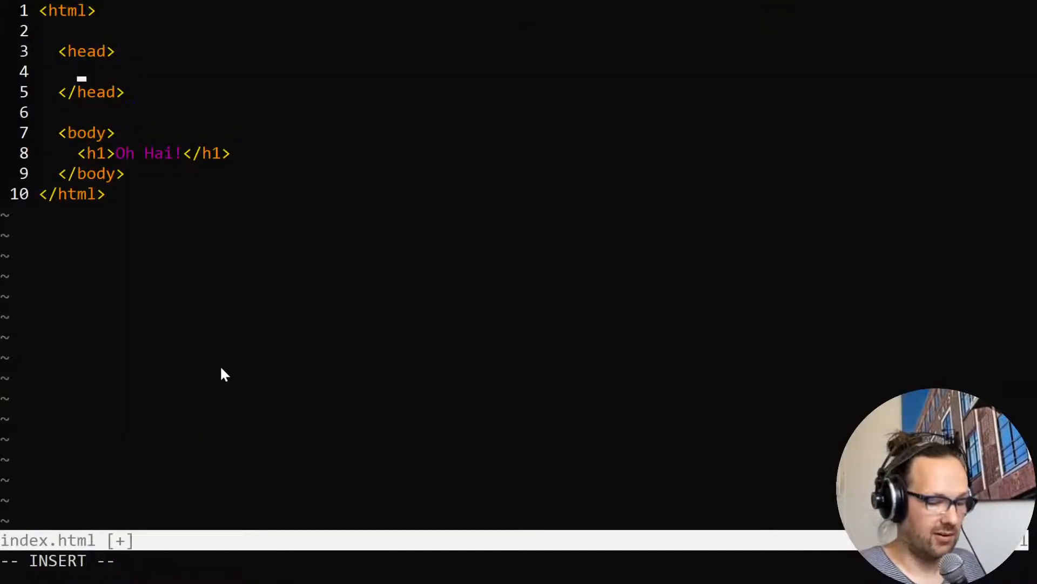
type("<meta")
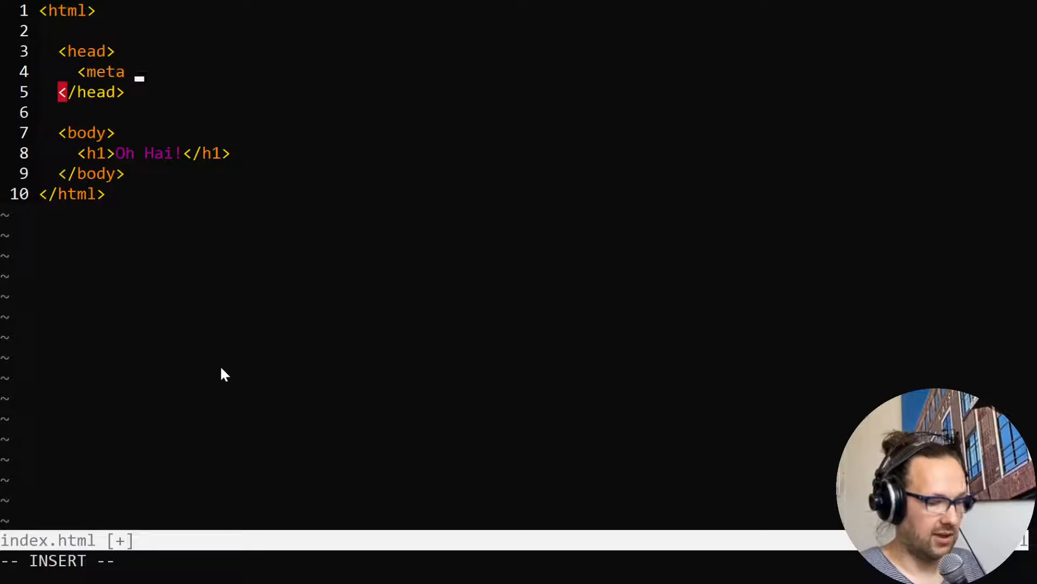
type("charset=")
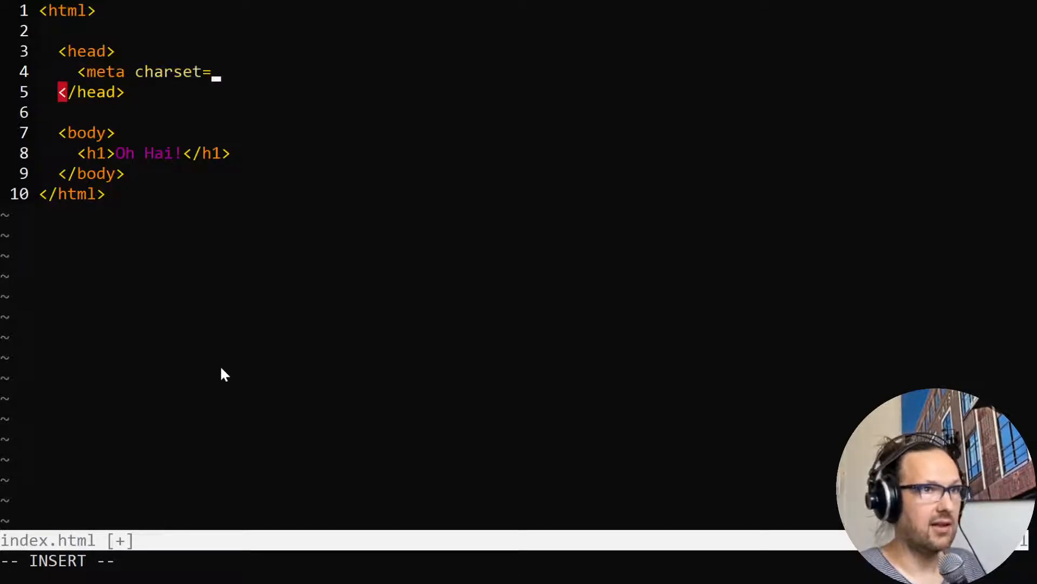
type("\"\"")
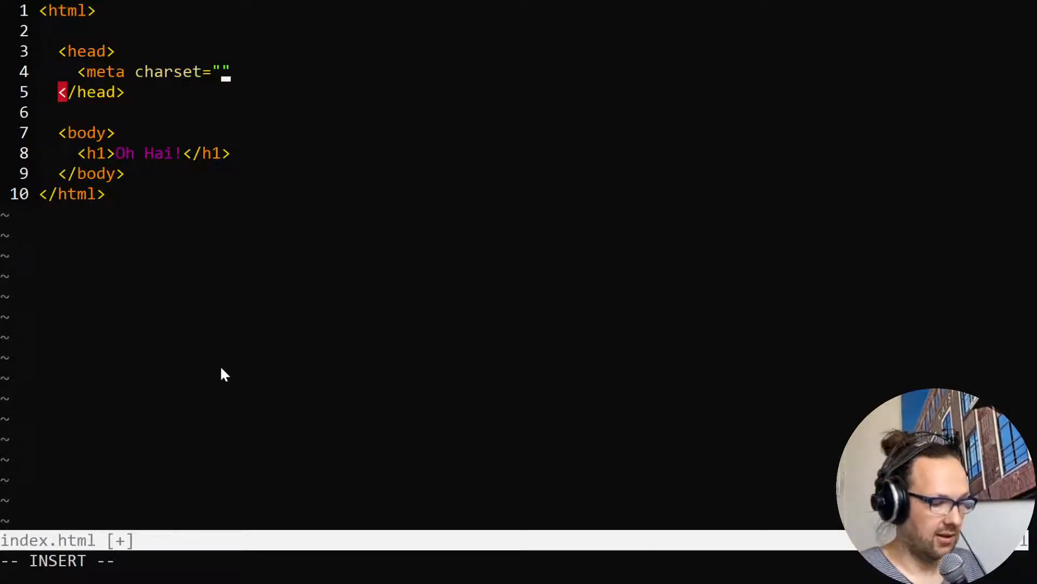
type("utf-")
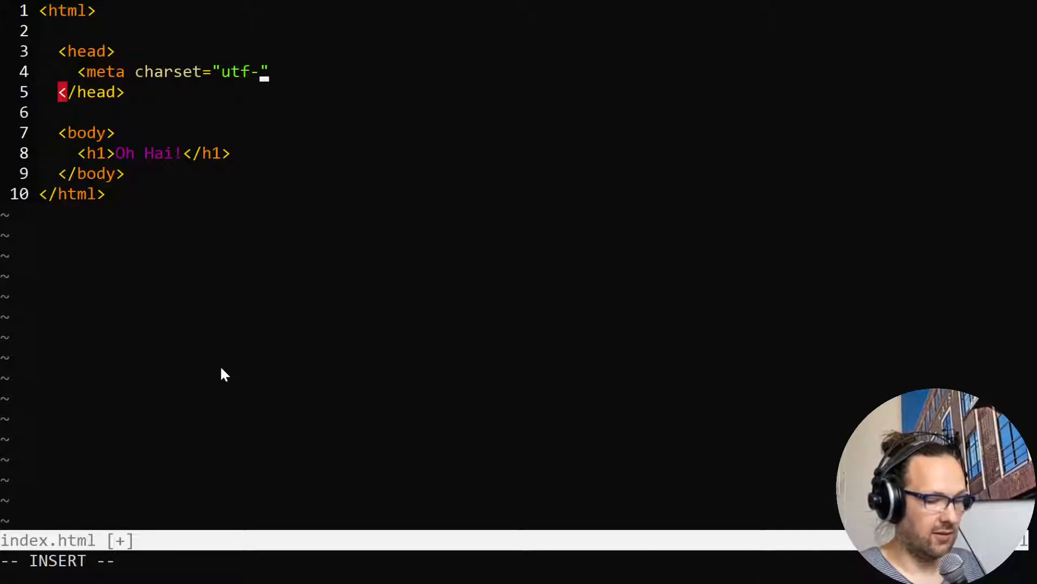
type("8")
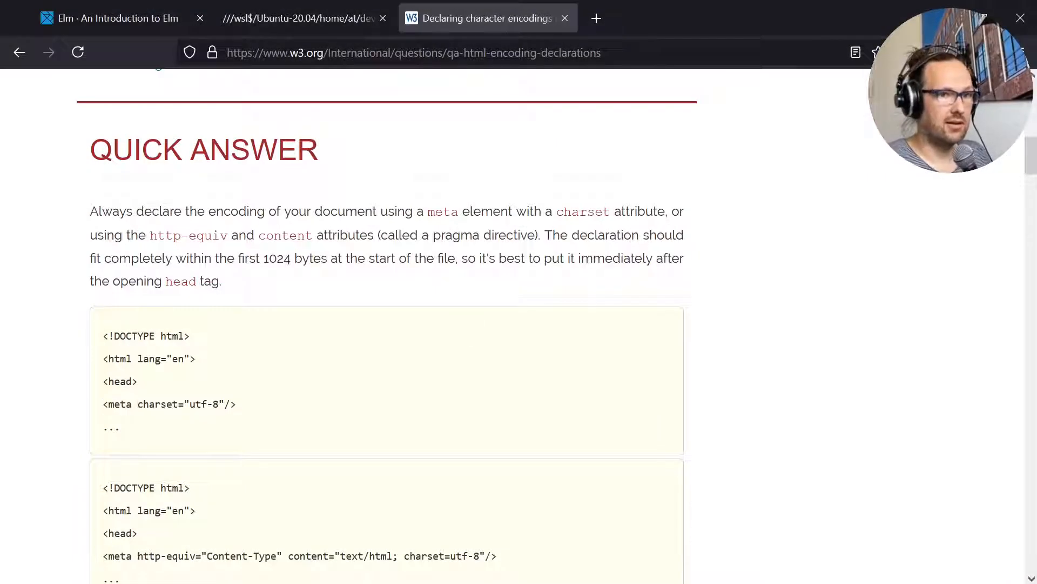
Switch to the local index.html tab showing the Oh Hai! heading.
left_click(301, 18)
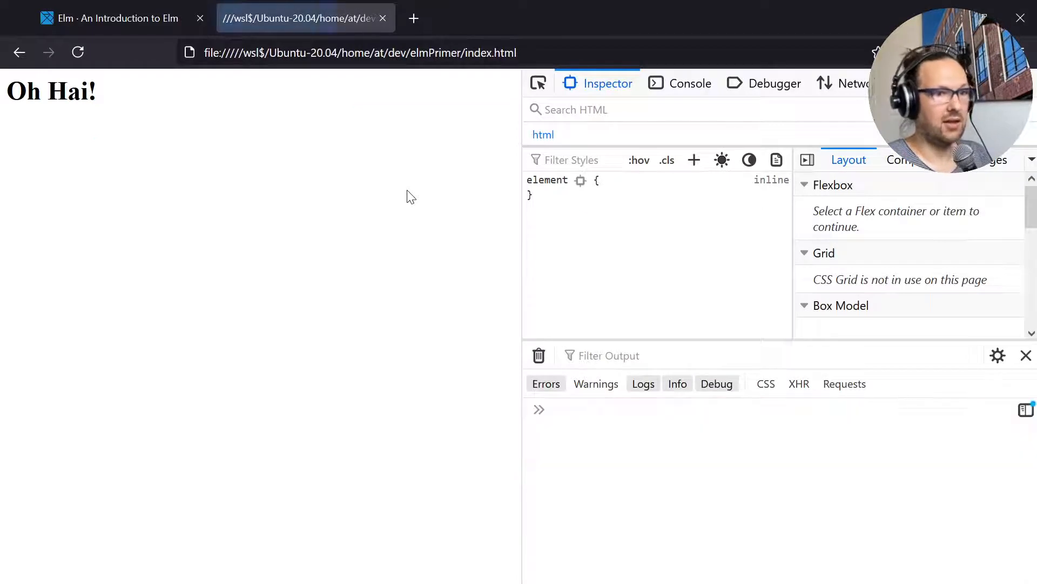
mouse_move(458, 331)
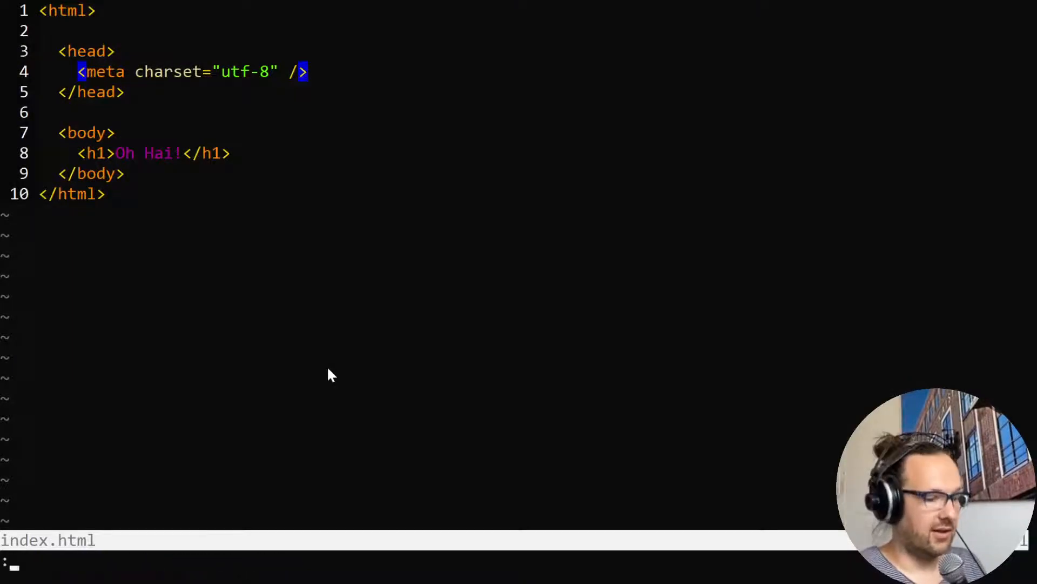
Save and quit Vim with :wqa, then run elm --version in the terminal.
type("qa")
type("elm")
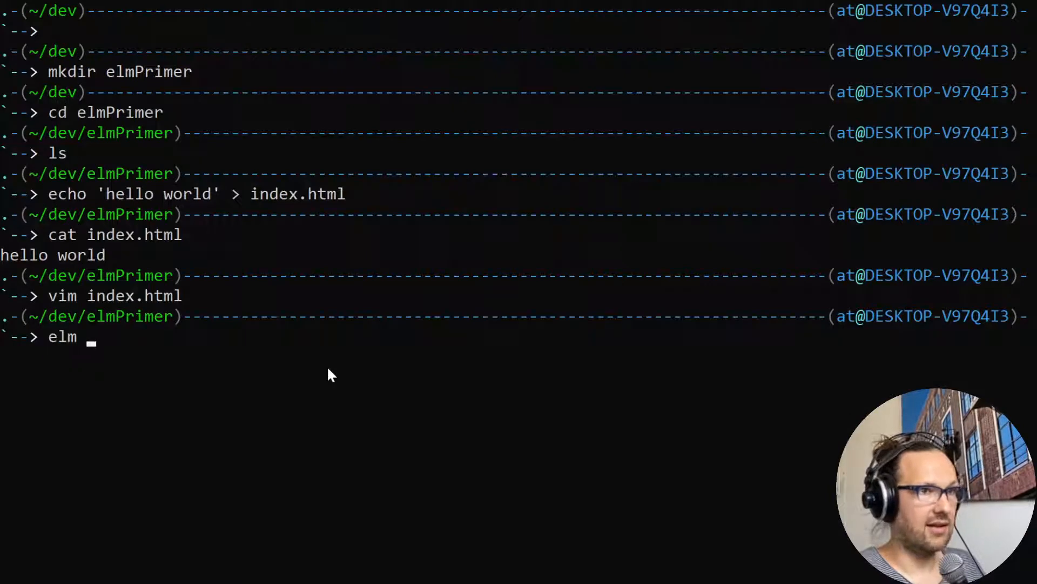
type("--vario")
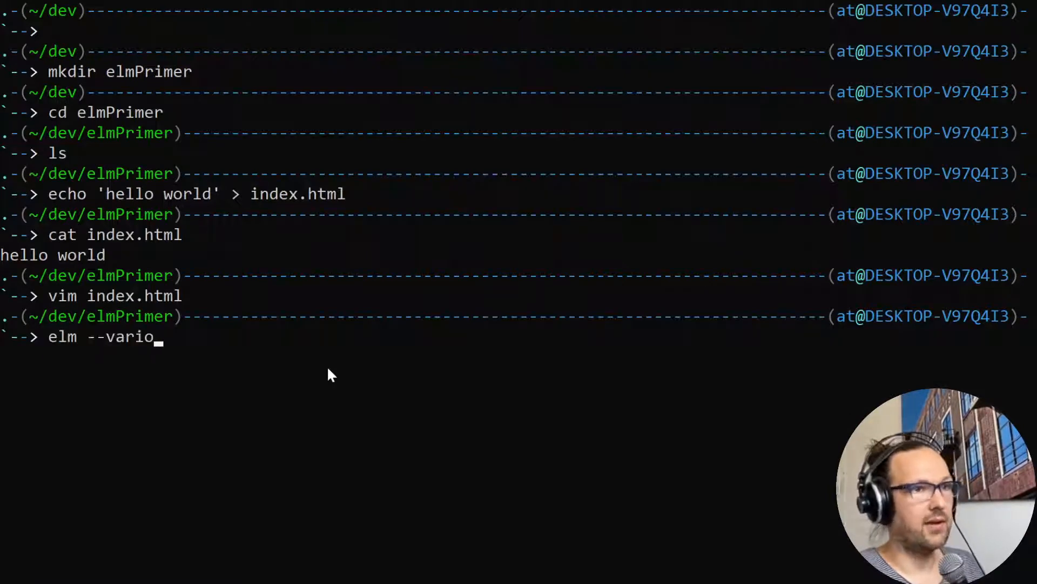
key("Enter")
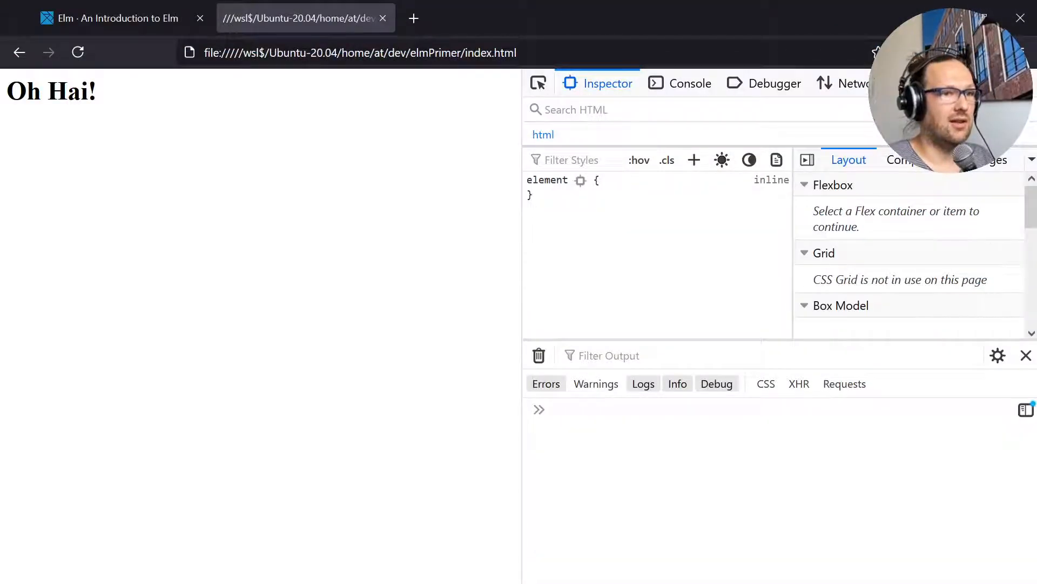
Switch to the Elm guide tab and browse through the JavaScript Interop chapter.
left_click(108, 17)
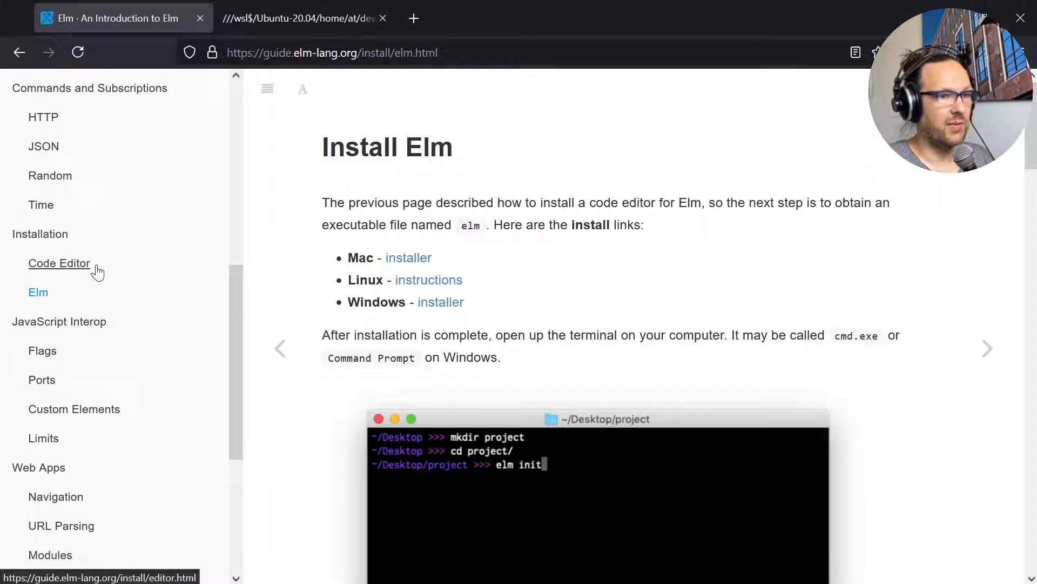
mouse_move(44, 248)
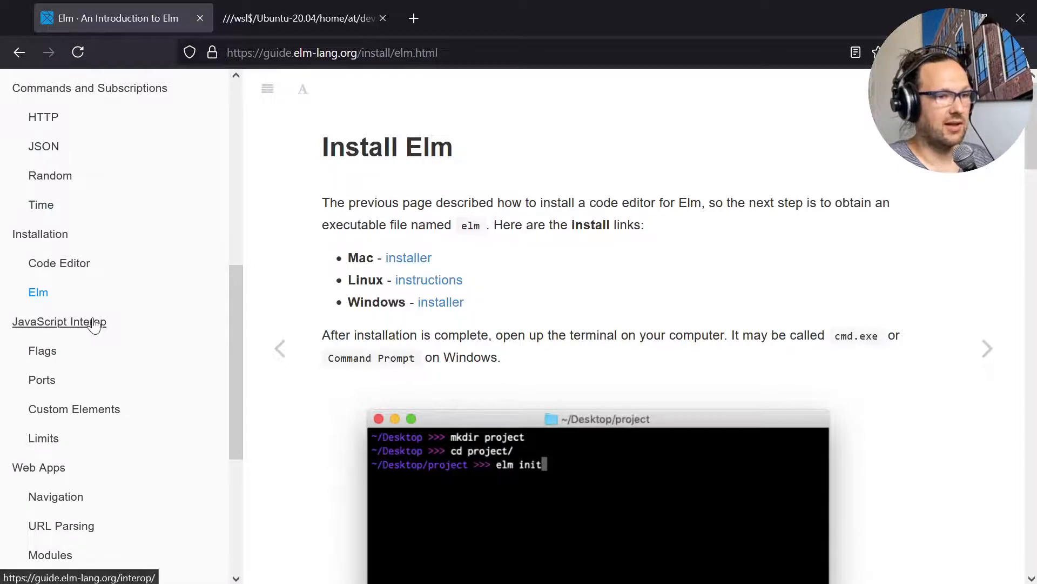
left_click(59, 321)
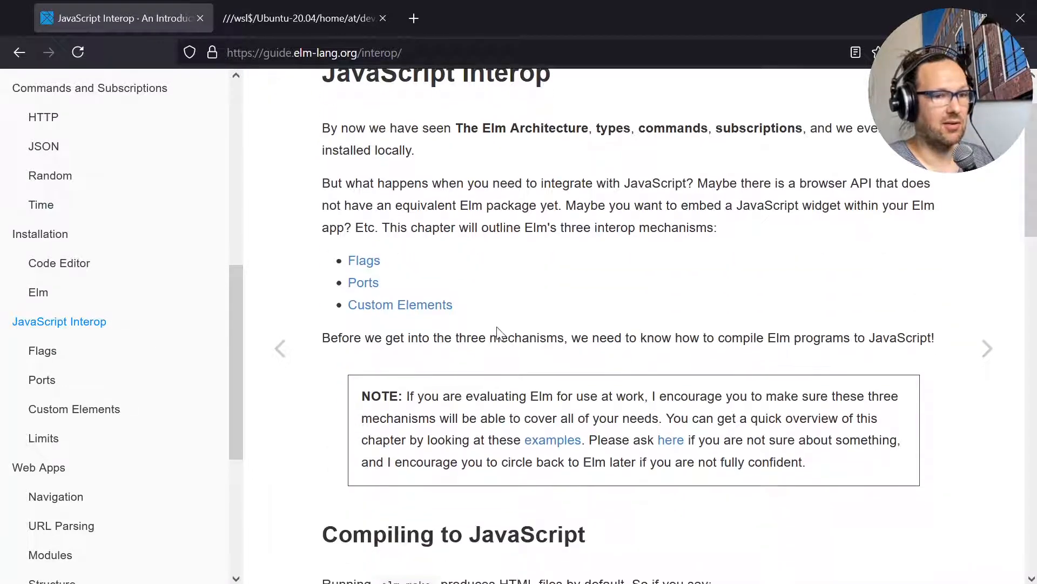
scroll("down", 3)
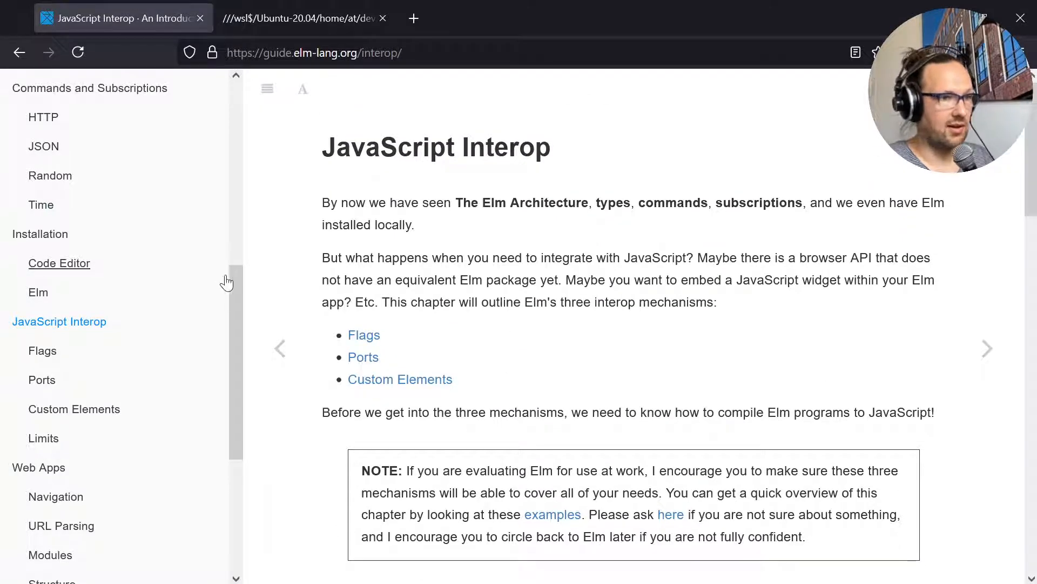
scroll("down", 3)
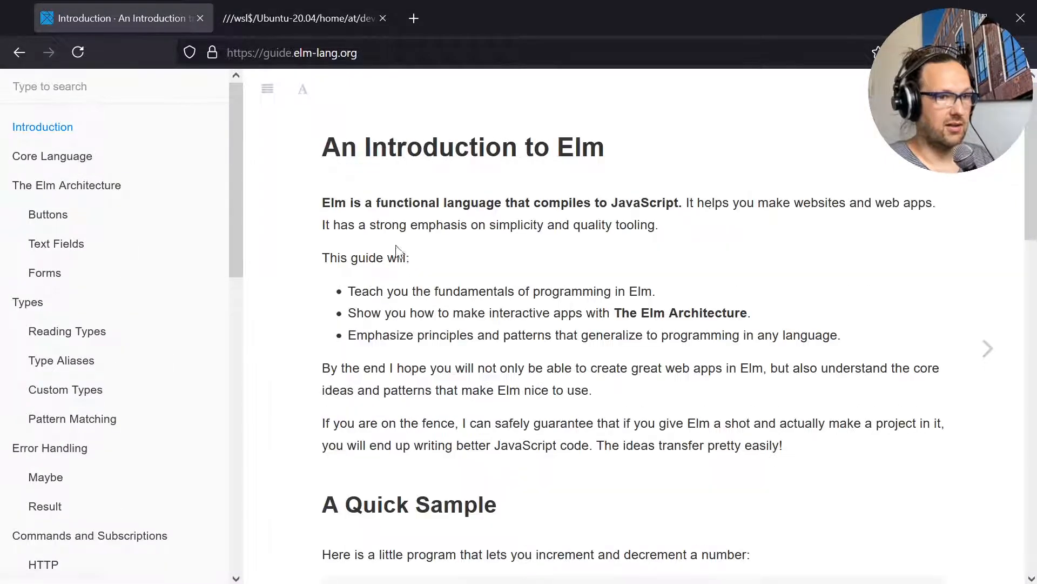
scroll("down", 3)
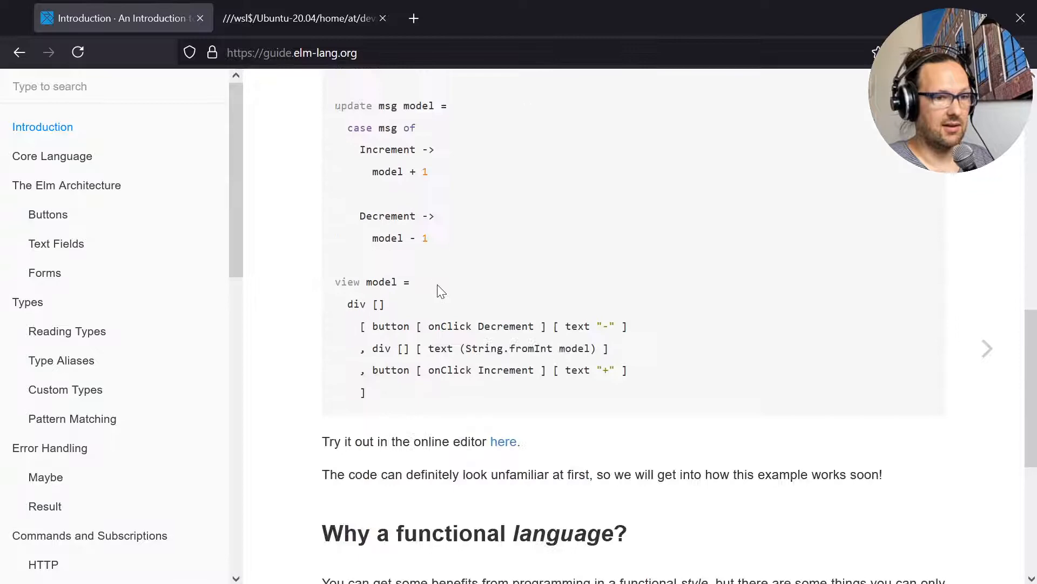
scroll("down", 3)
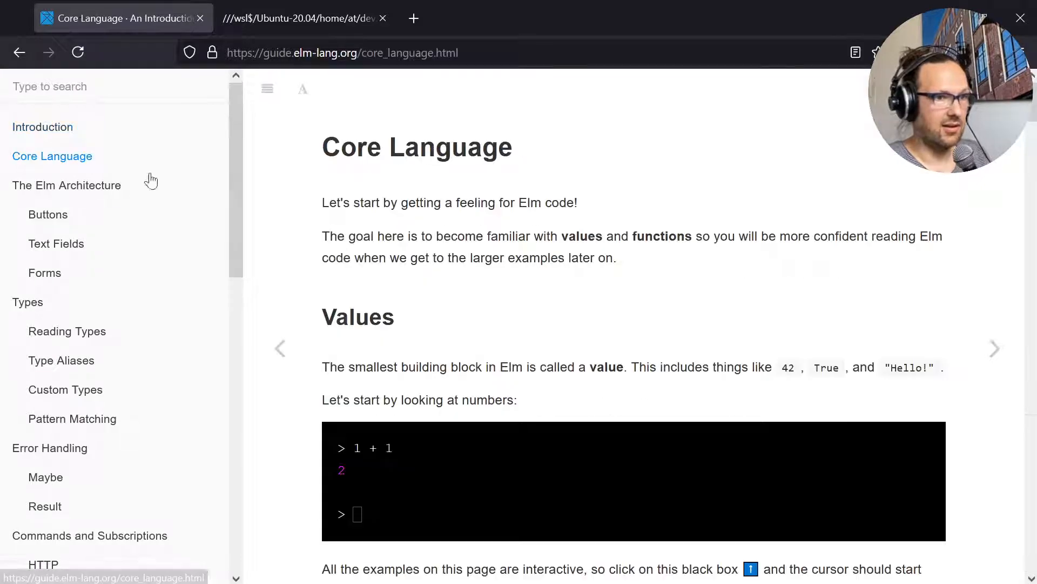
scroll("down", 3)
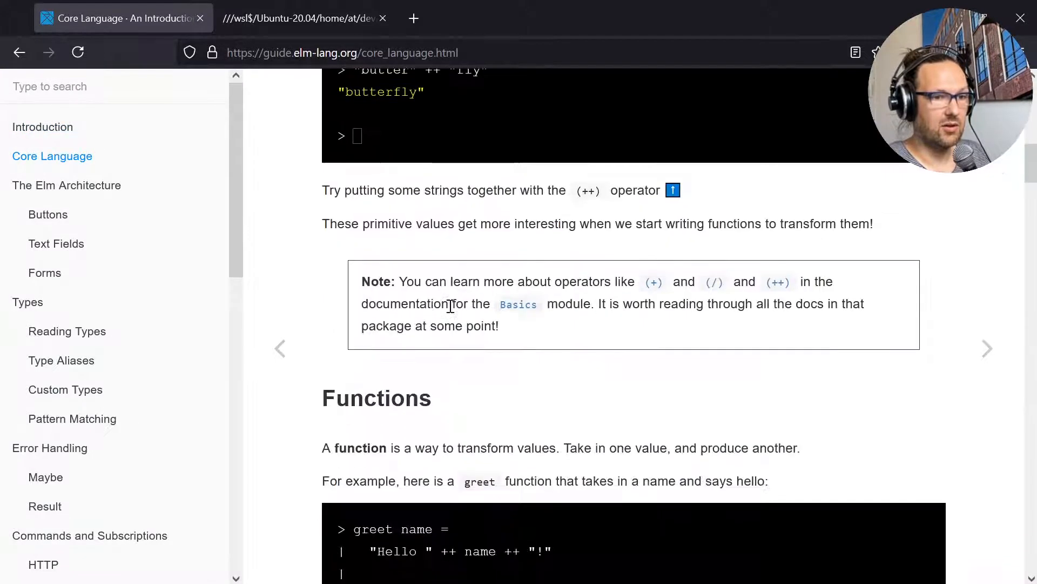
scroll("down", 3)
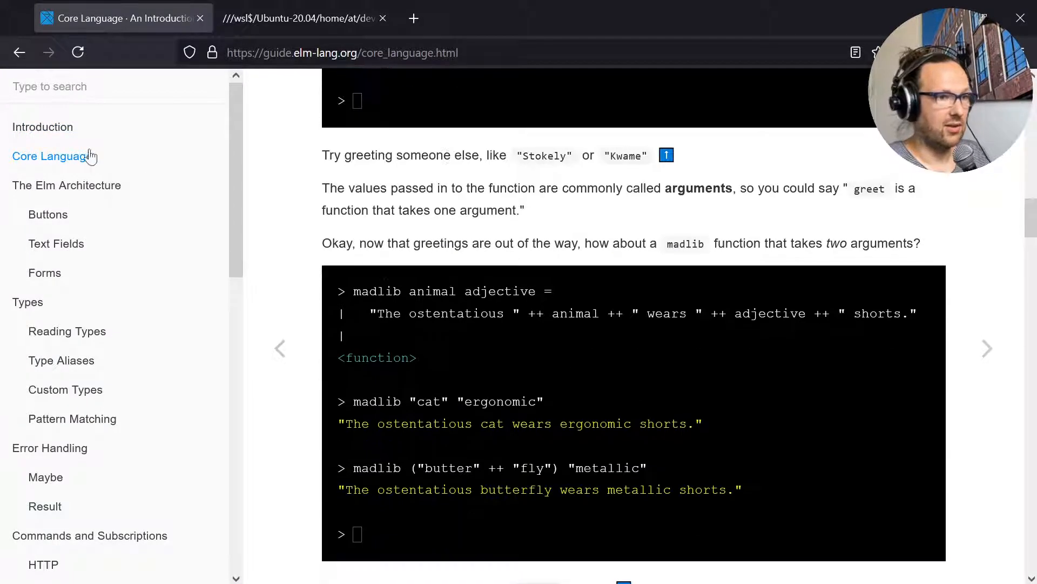
Look over The Elm Architecture chapter, then open the Installation > Elm page.
left_click(66, 186)
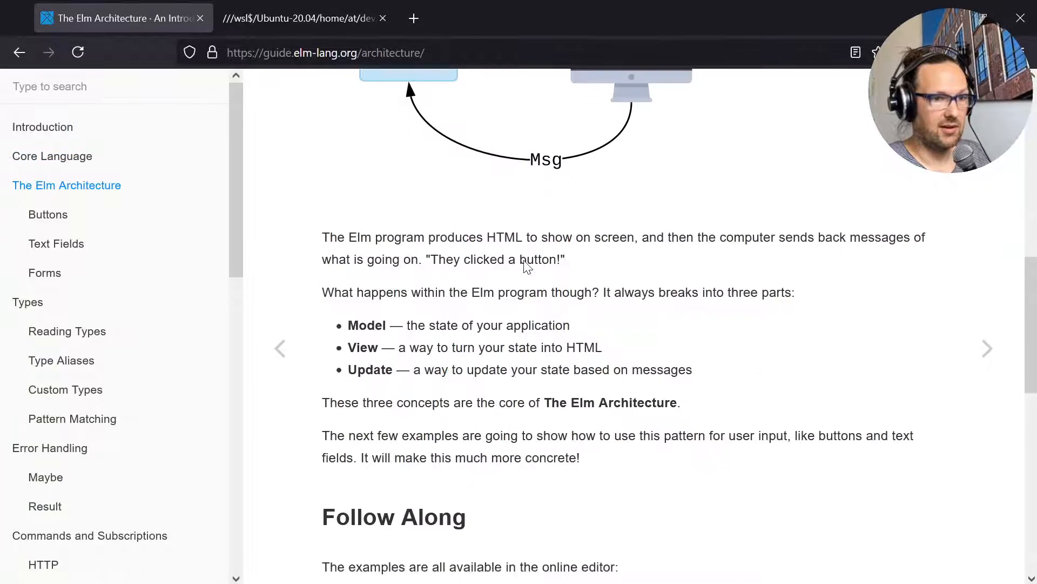
scroll("down", 3)
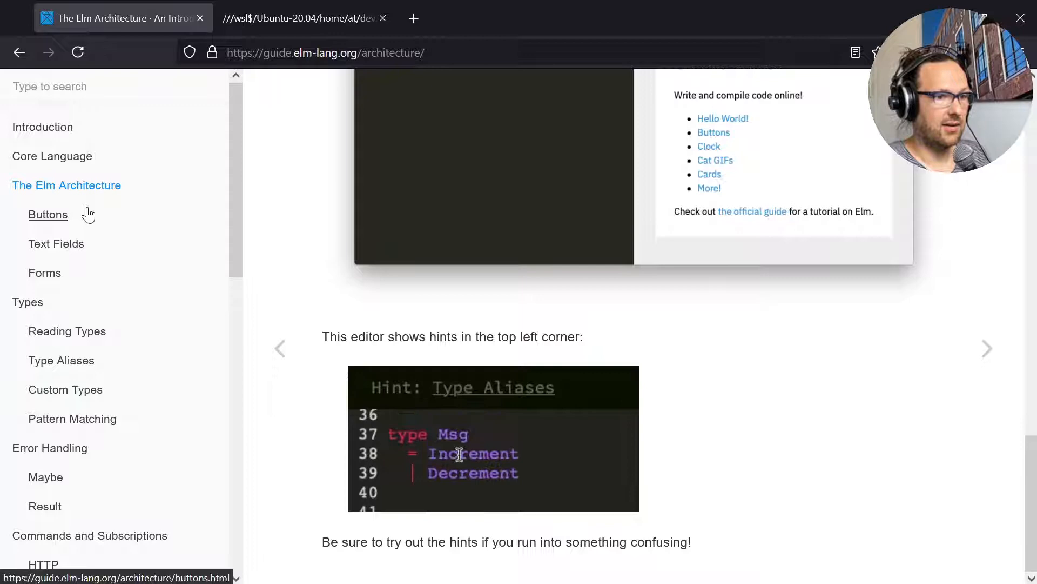
scroll("down", 3)
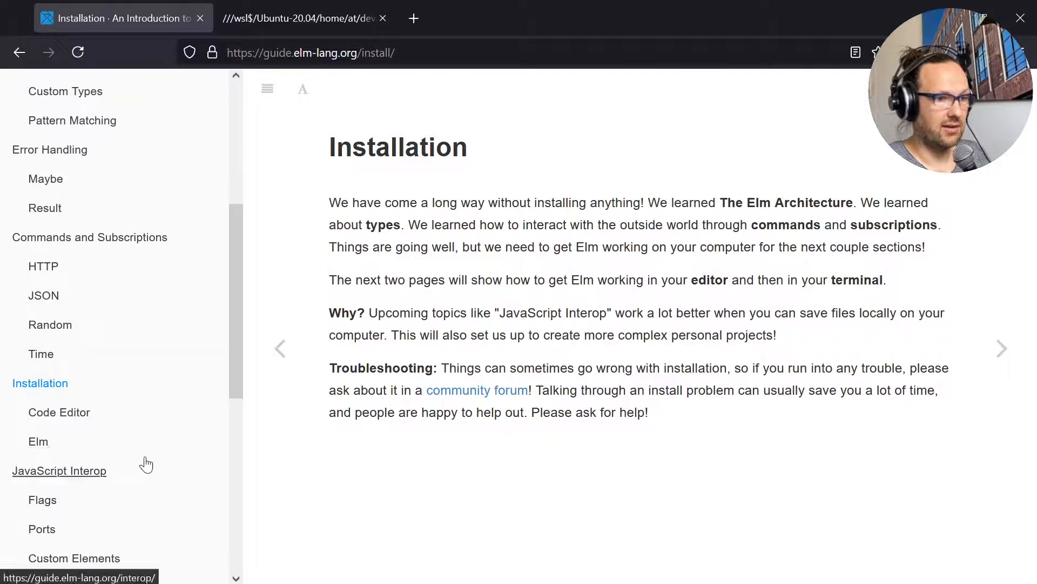
left_click(38, 442)
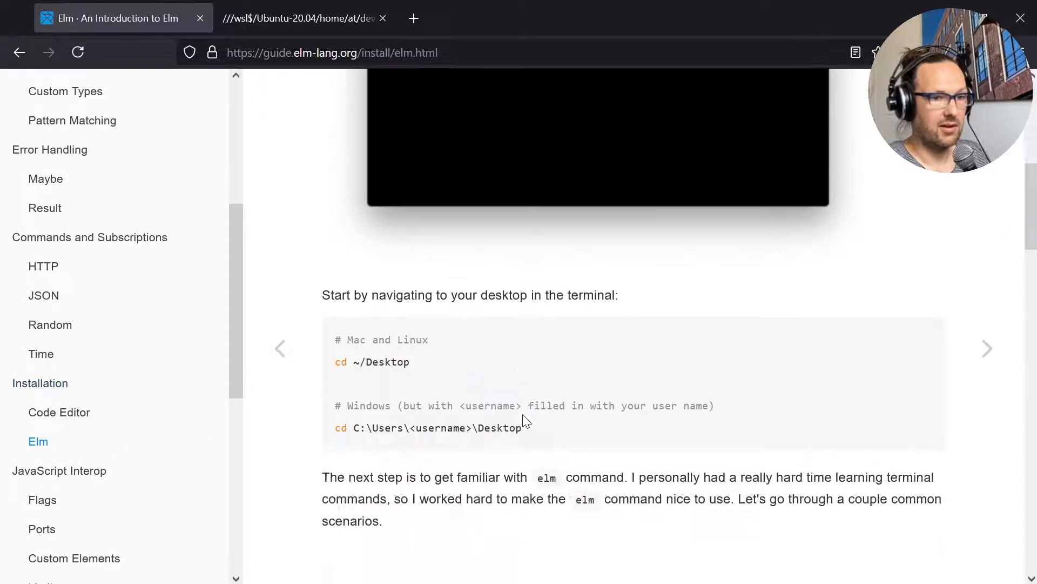
scroll("down", 3)
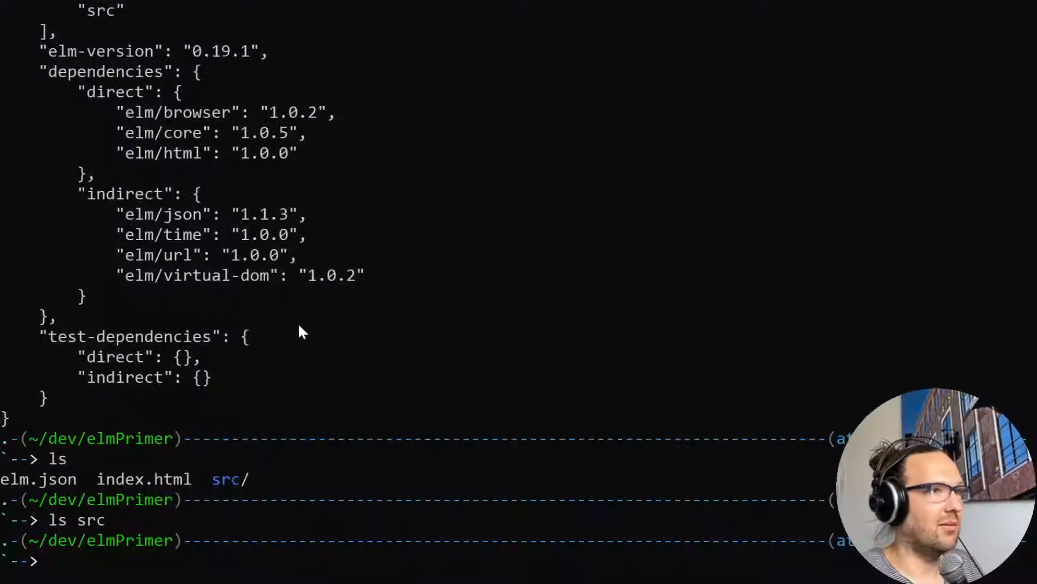
mouse_move(361, 355)
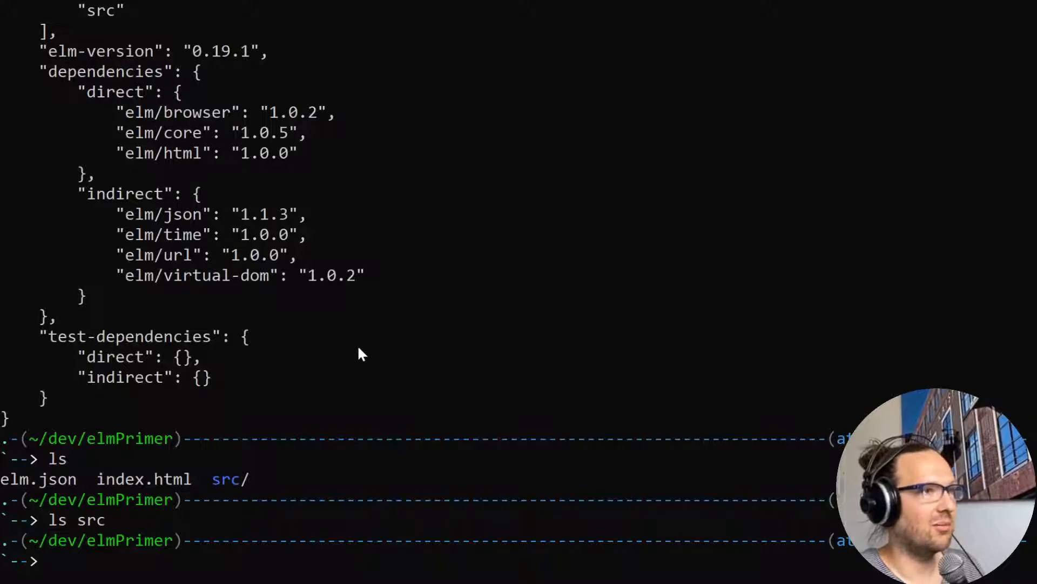
mouse_move(363, 422)
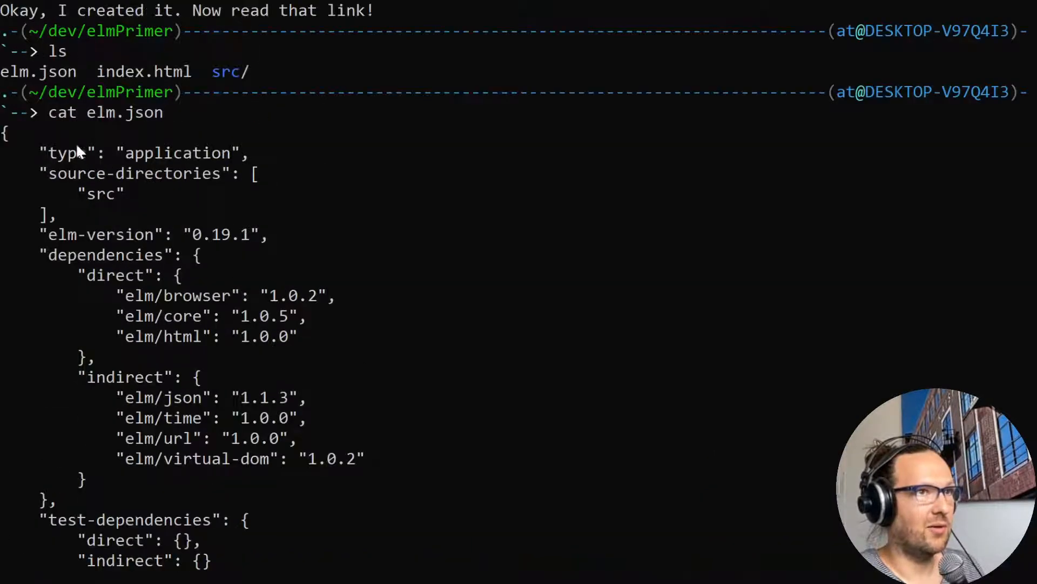
mouse_move(338, 482)
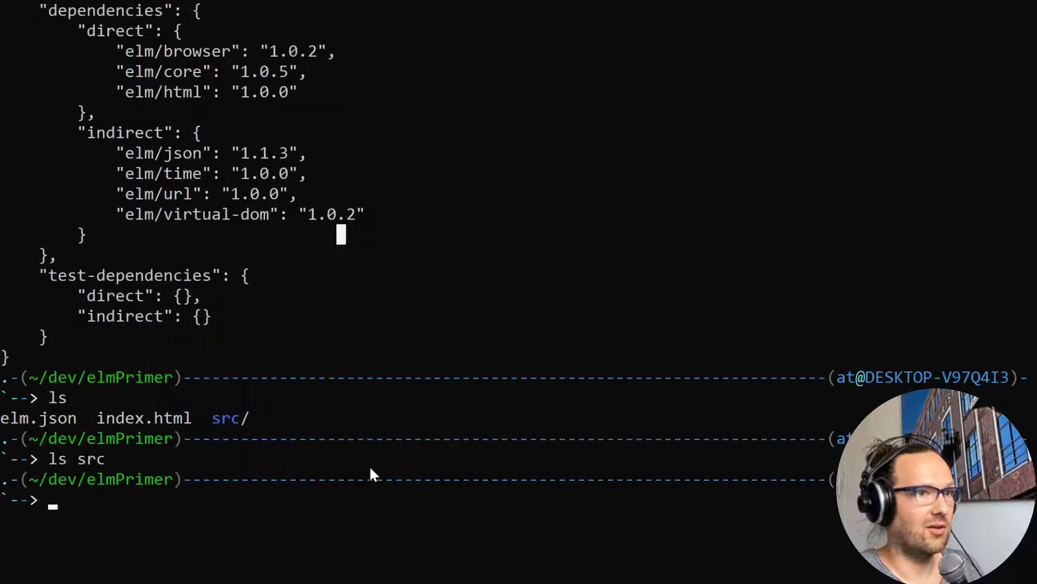
List the elmPrimer folder and type the vim src/Main.elm command.
type("ls src")
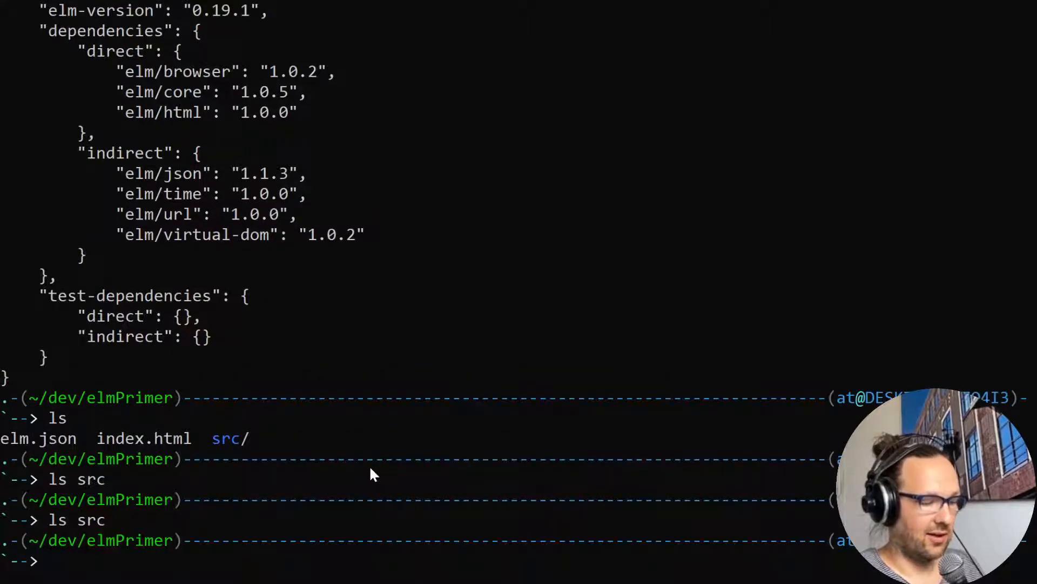
type("vim")
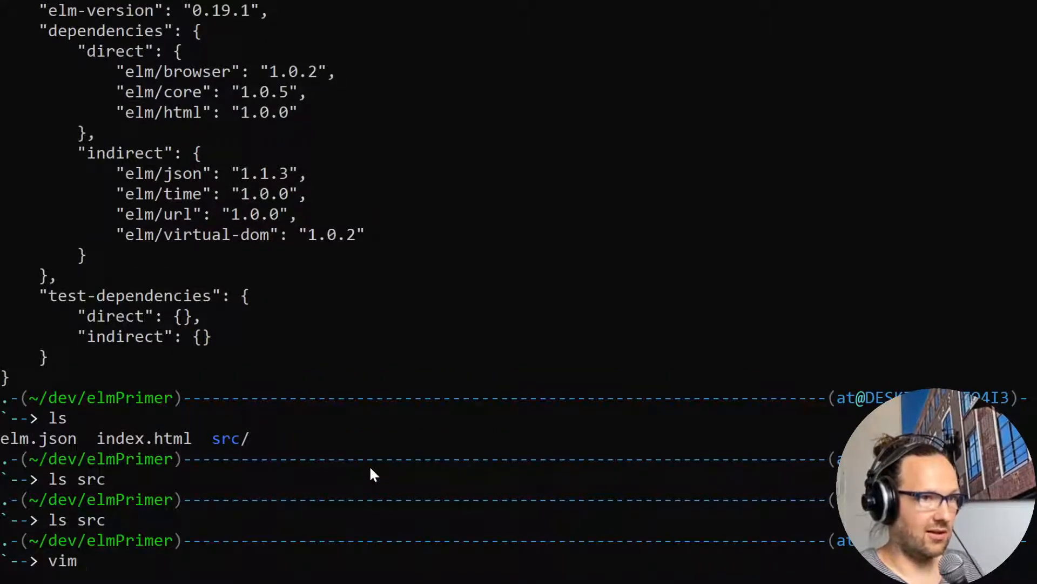
type("s")
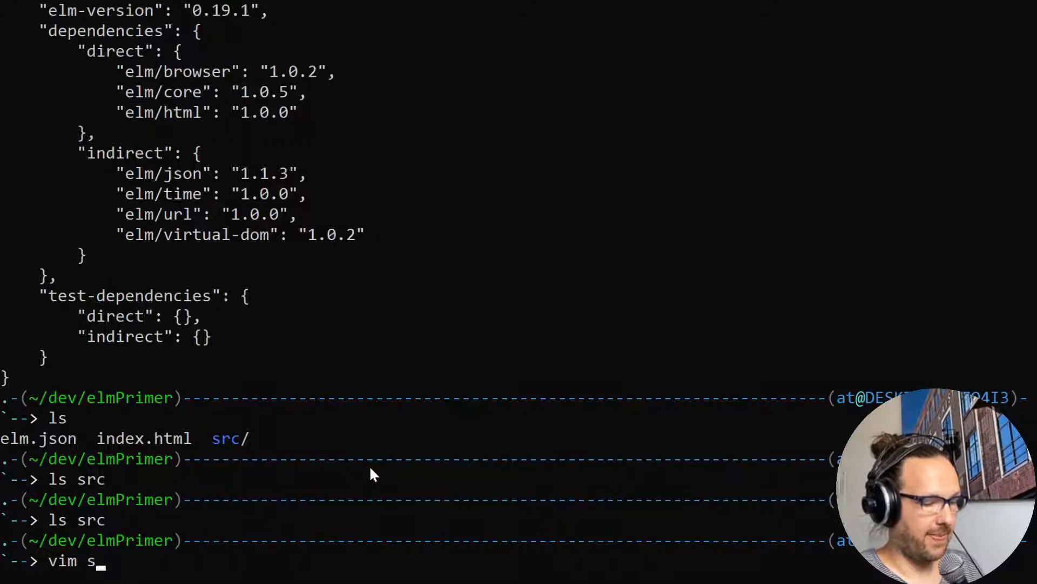
type("rc/Mao")
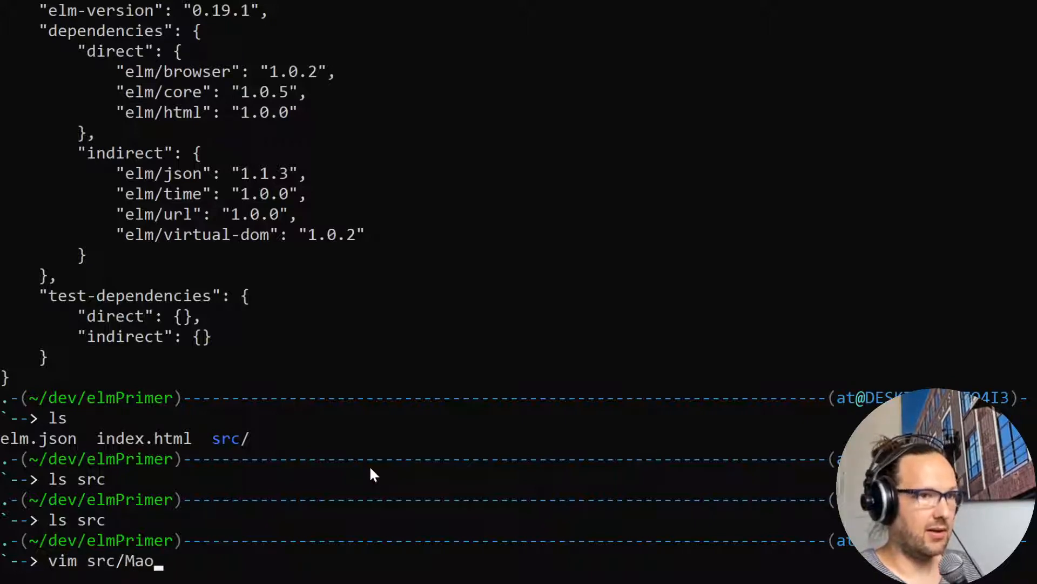
type("in.elm")
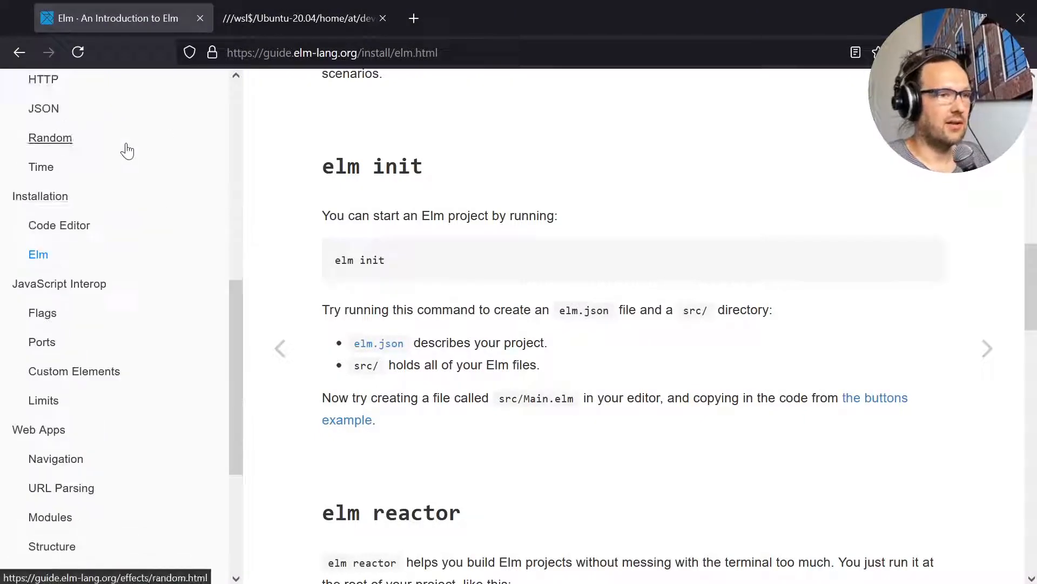
Open the guide's buttons example page and scroll through its program code.
left_click(876, 398)
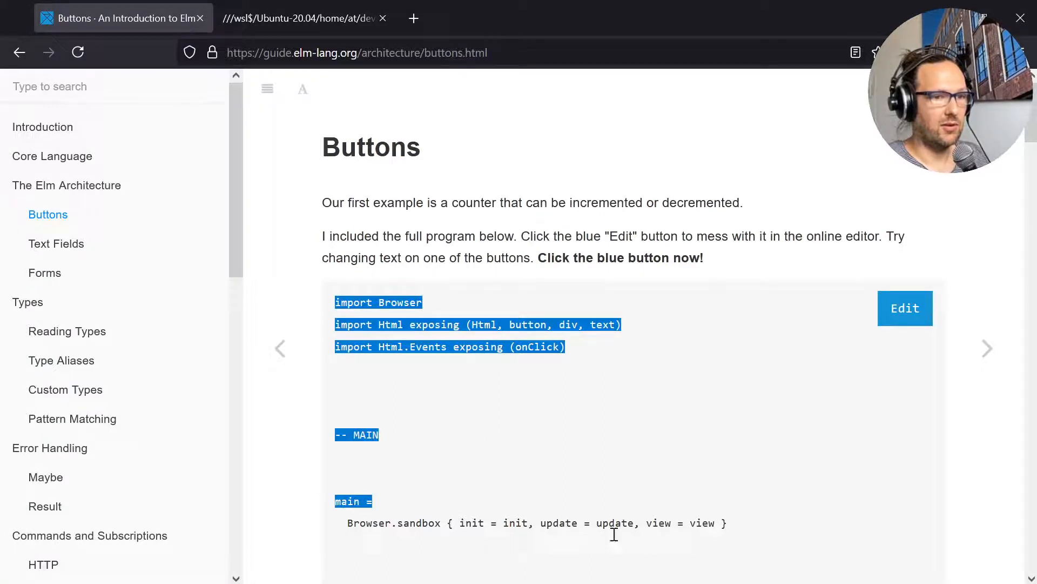
scroll("down", 3)
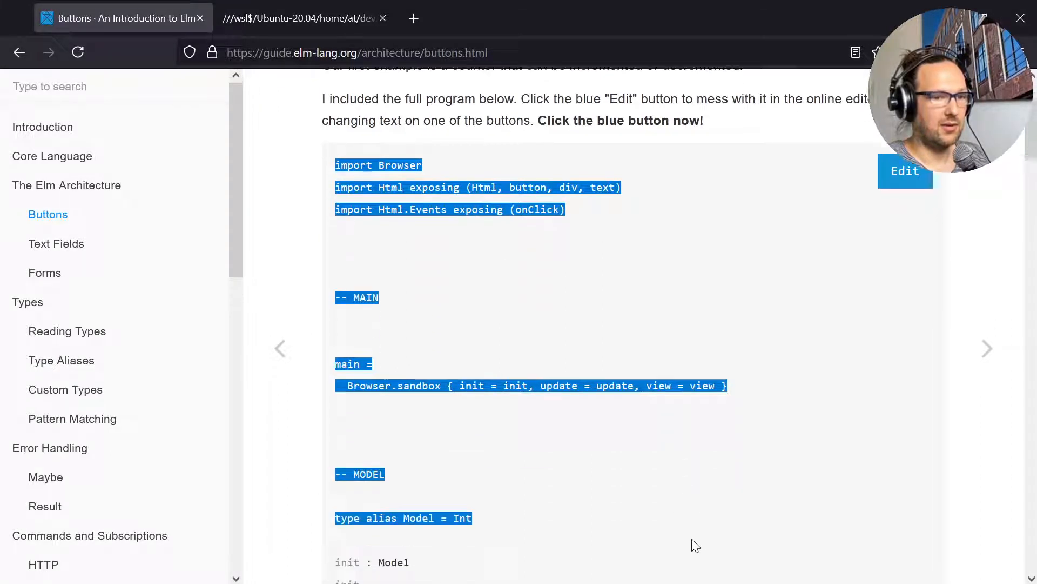
scroll("down", 3)
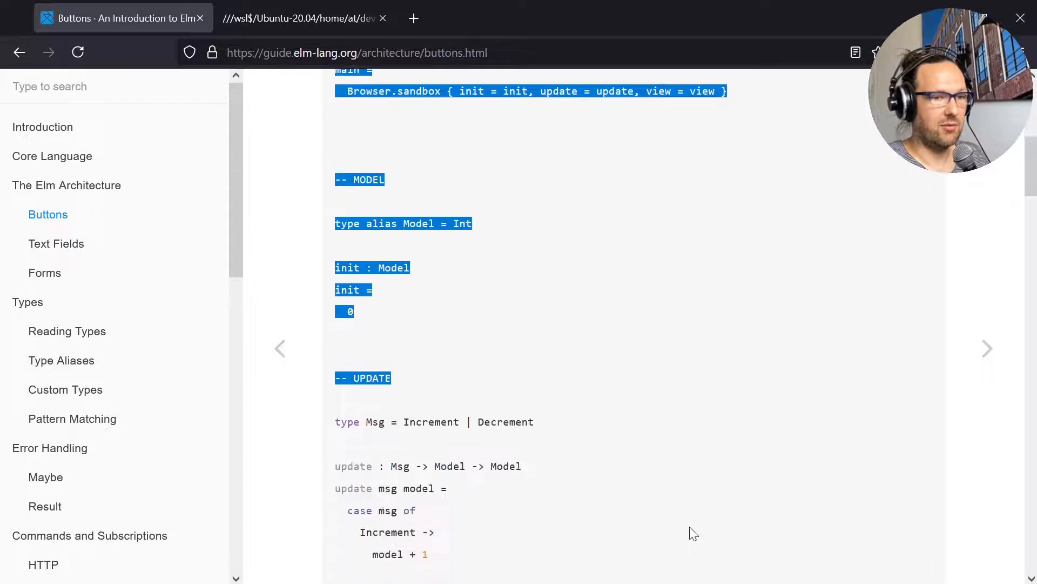
scroll("down", 3)
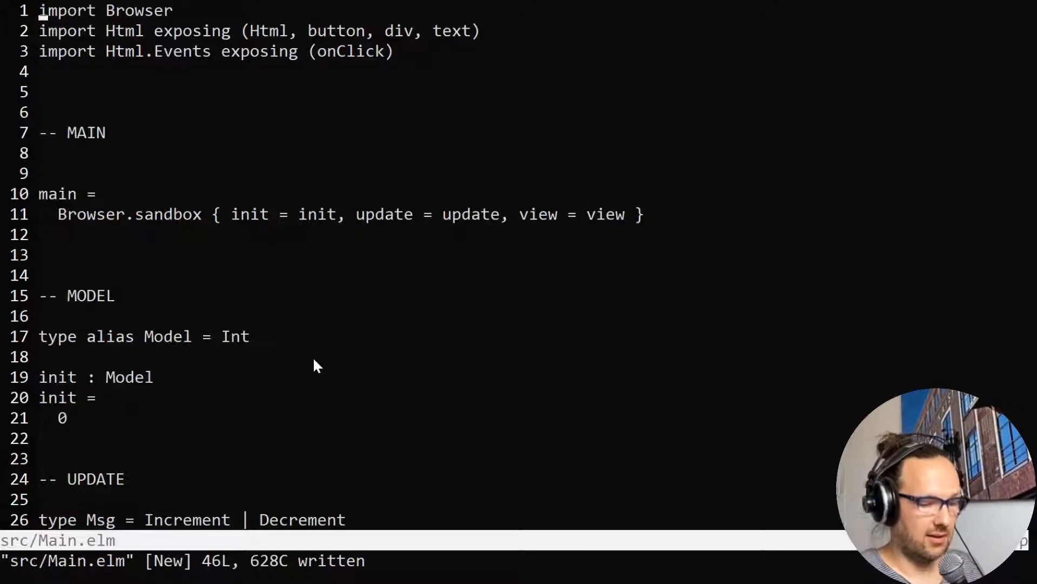
Set Main.elm's filetype to elm, scroll through the code, and quit with :q.
key(":")
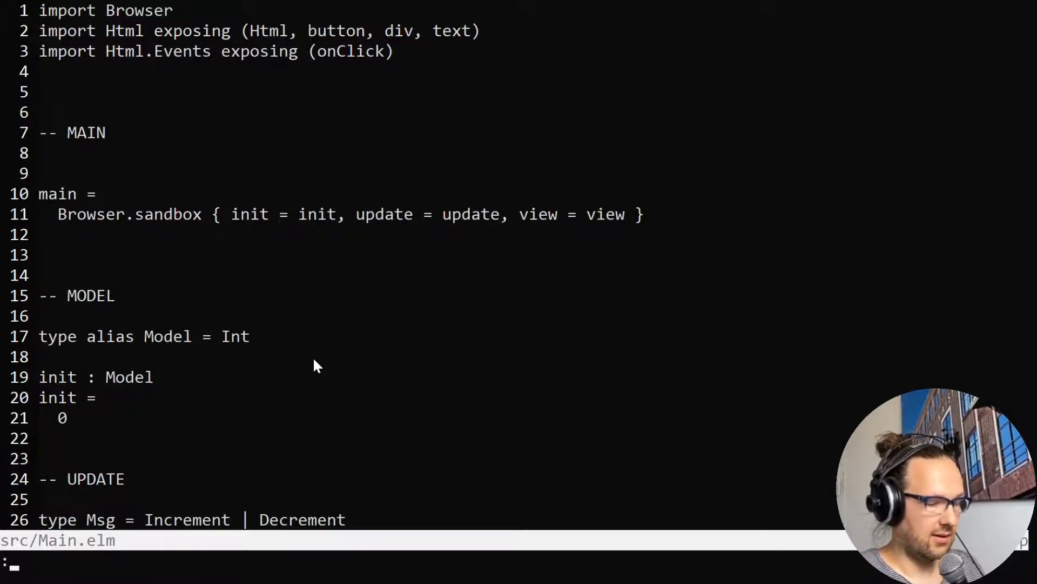
type("filetype")
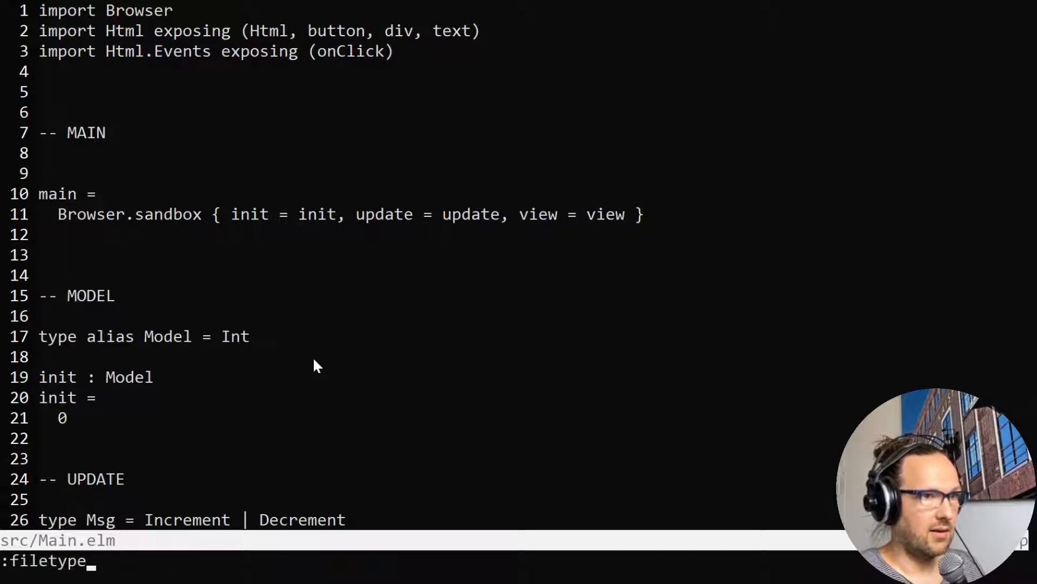
type("set filetype=elm")
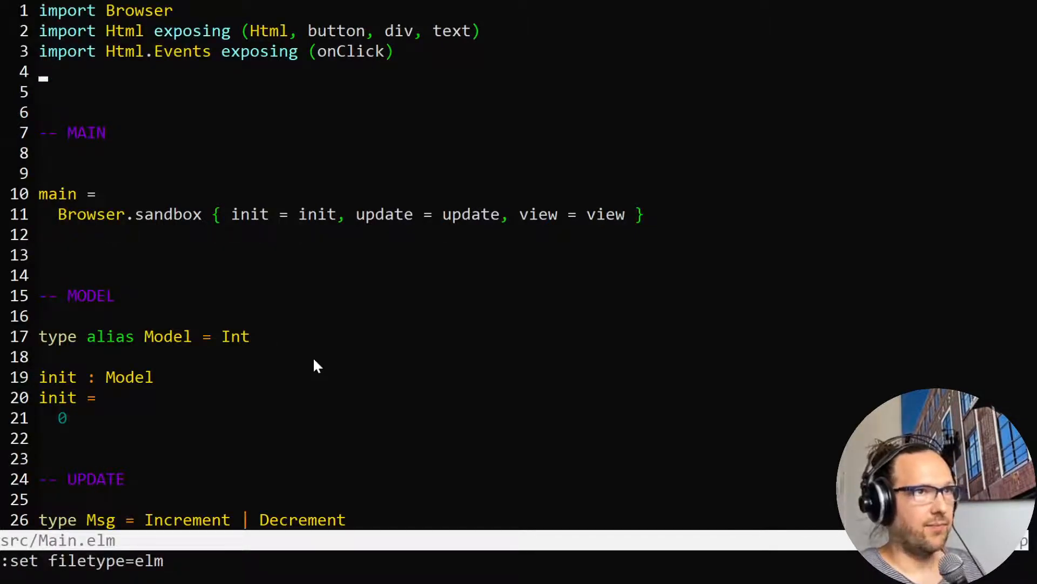
scroll("down", 3)
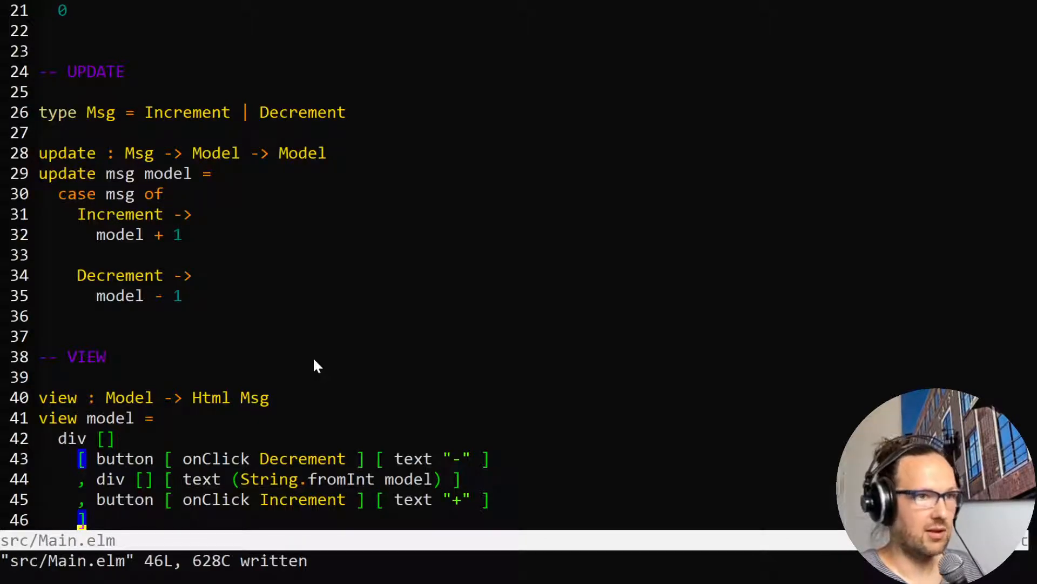
type(":q")
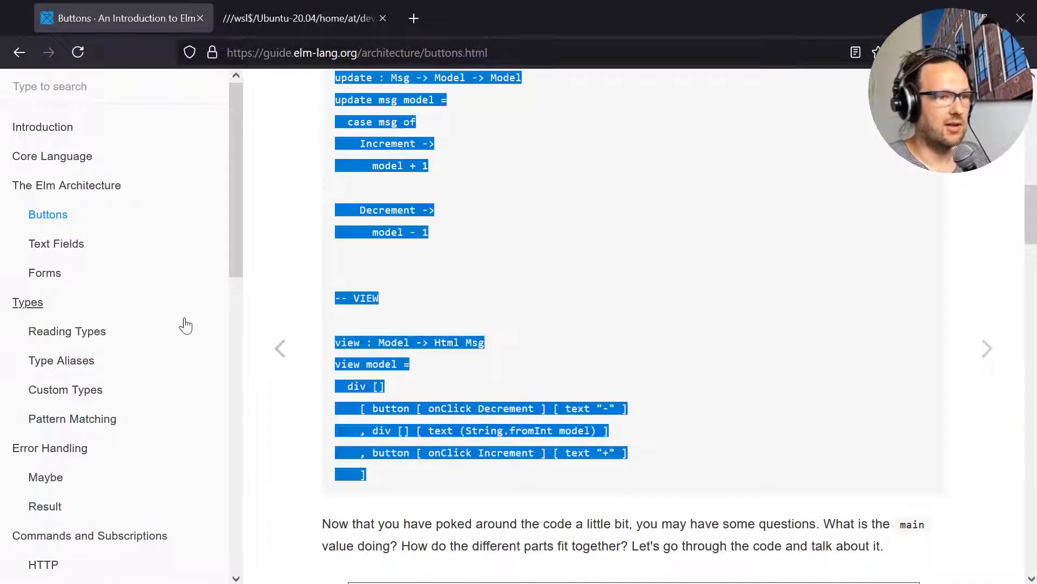
In JavaScript Interop, select the elm make --output=main.js compile command.
left_click(592, 229)
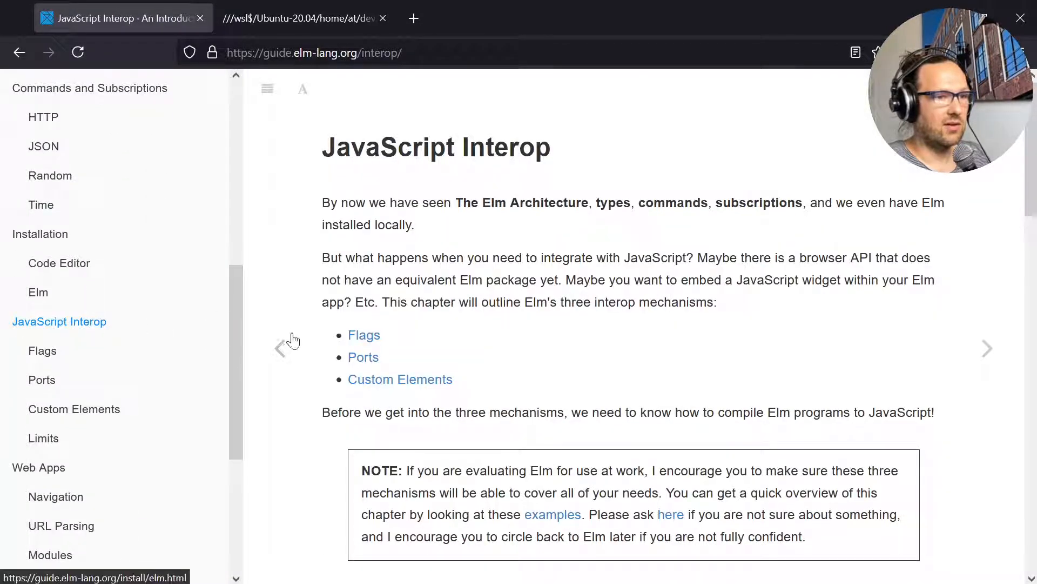
scroll("down", 3)
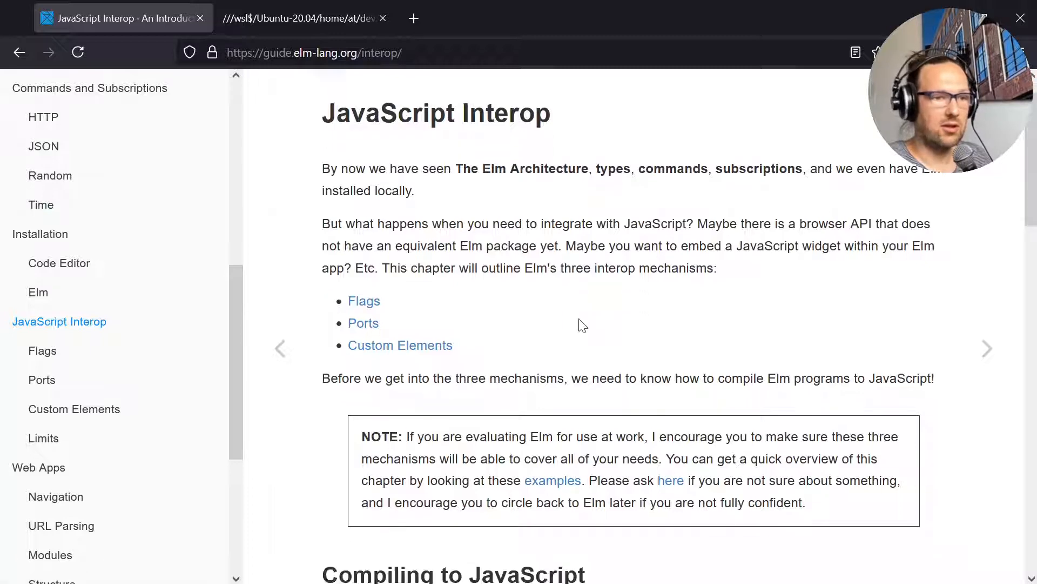
scroll("down", 3)
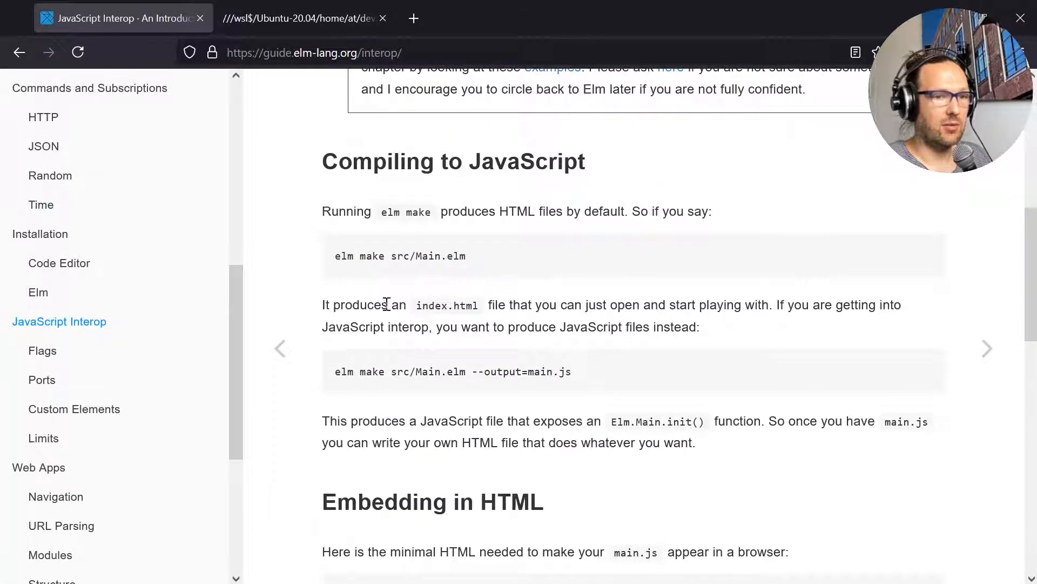
mouse_move(405, 366)
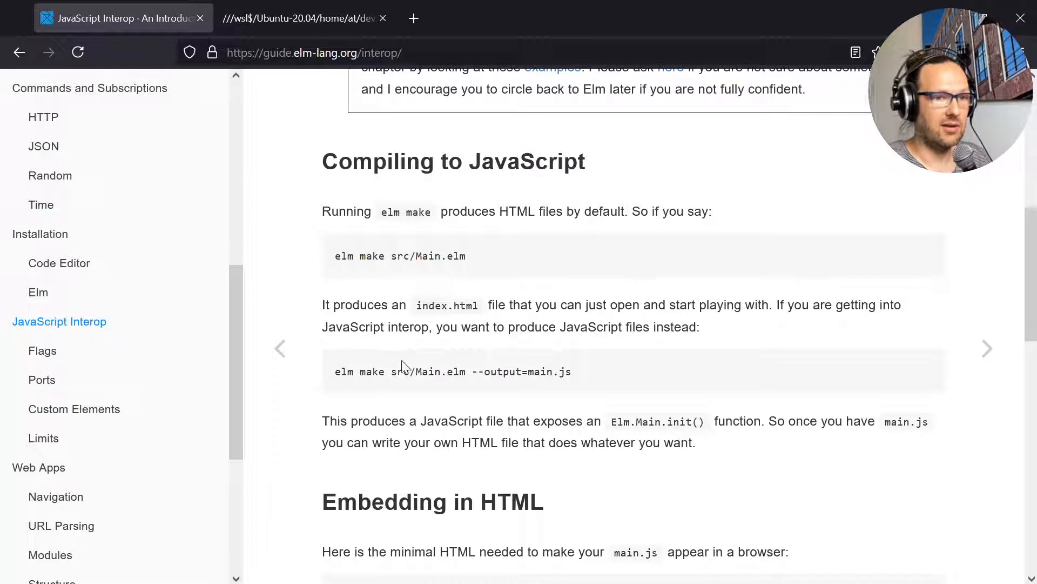
triple_click(452, 371)
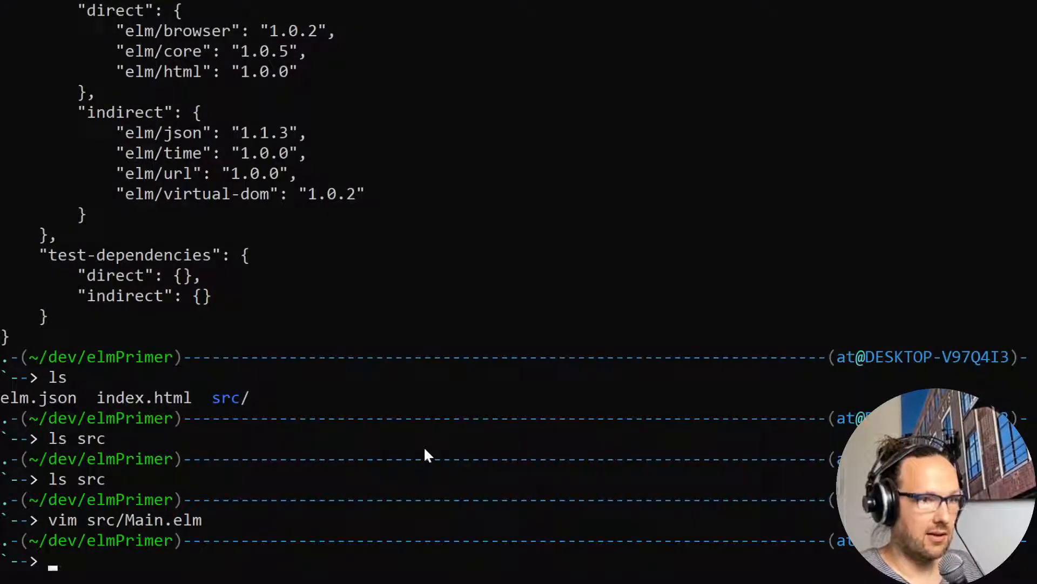
Run elm make src/Main.elm --output=main.js, then begin typing vim src/ to reopen it.
type("elm make src/Main.elm")
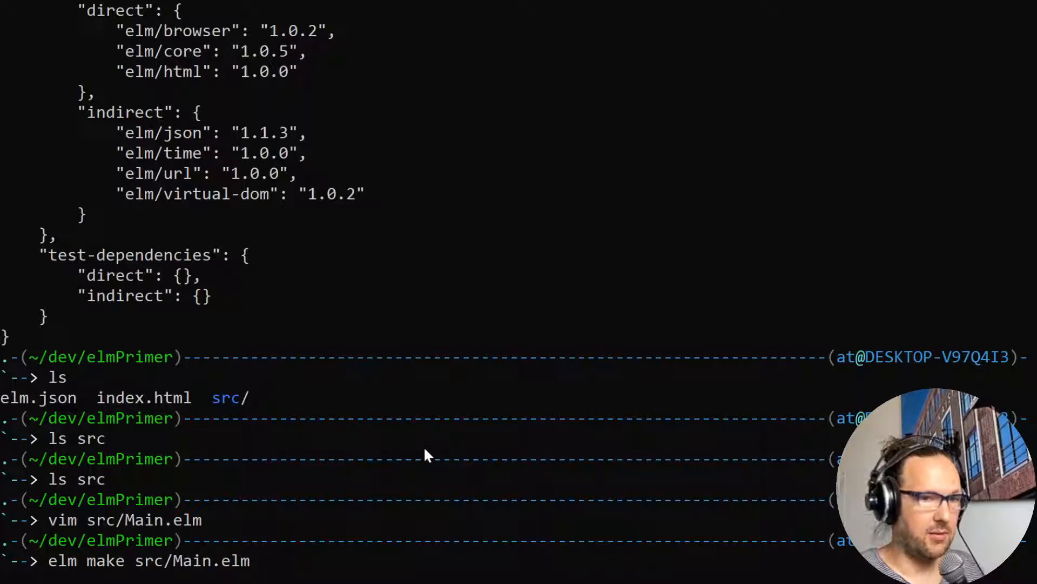
type("--output")
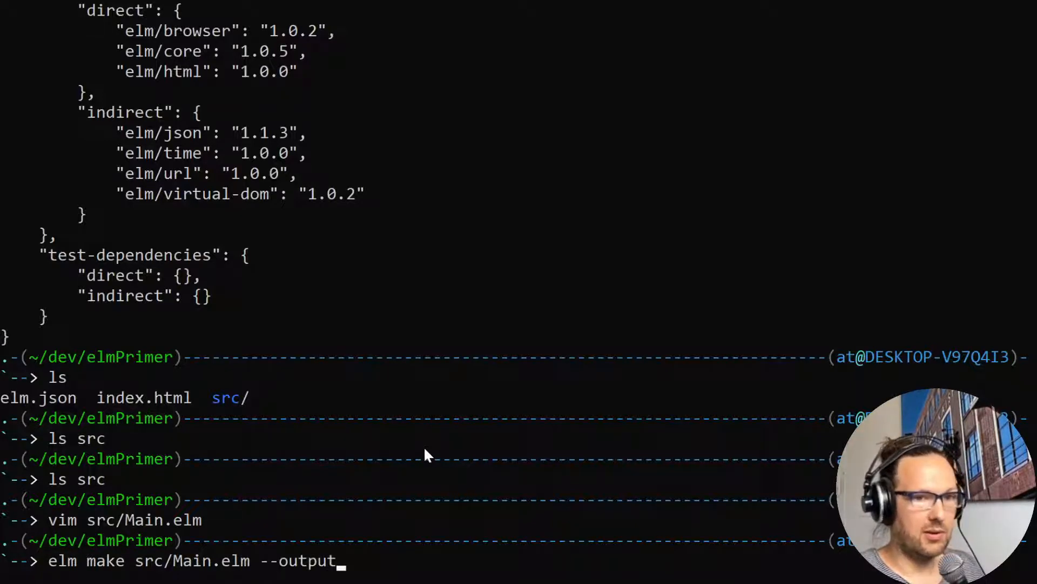
type("=")
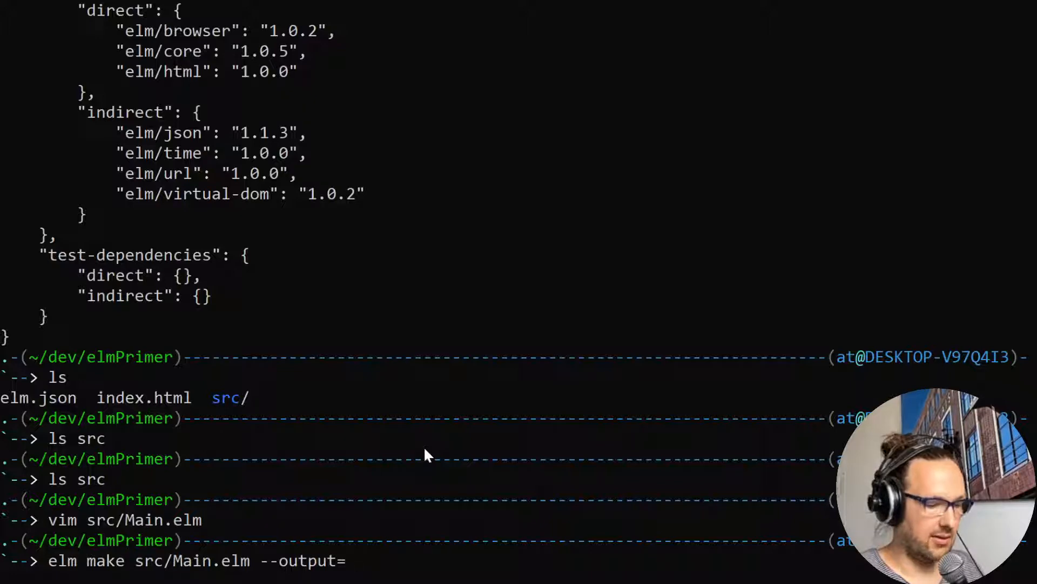
type("elm.js")
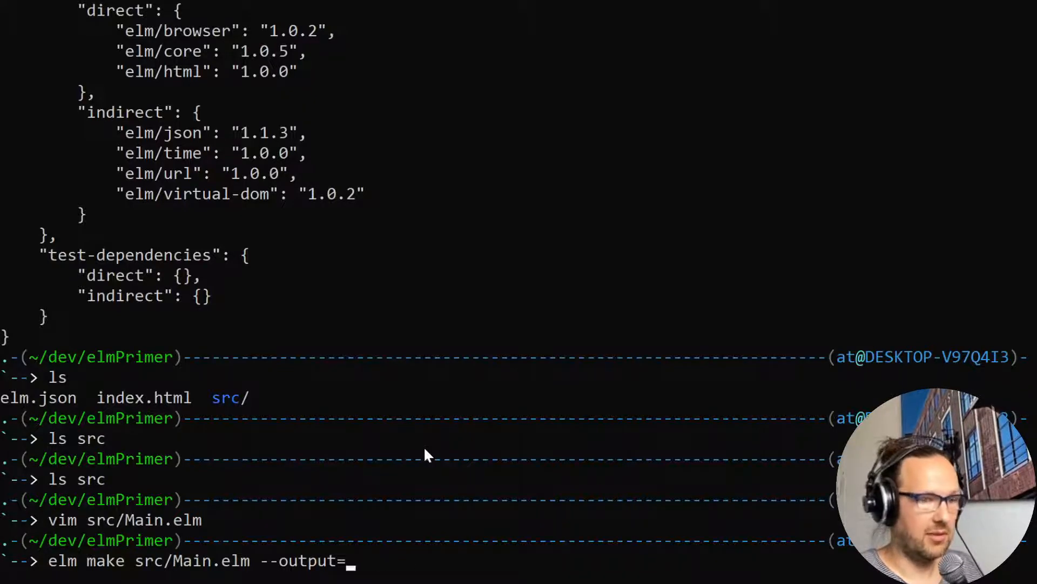
type("main.")
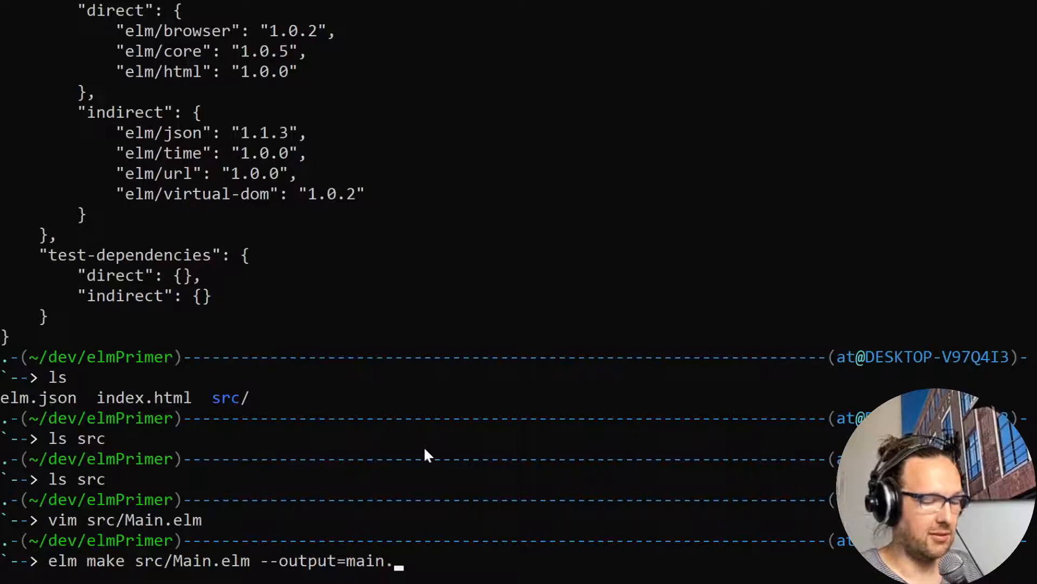
type("js")
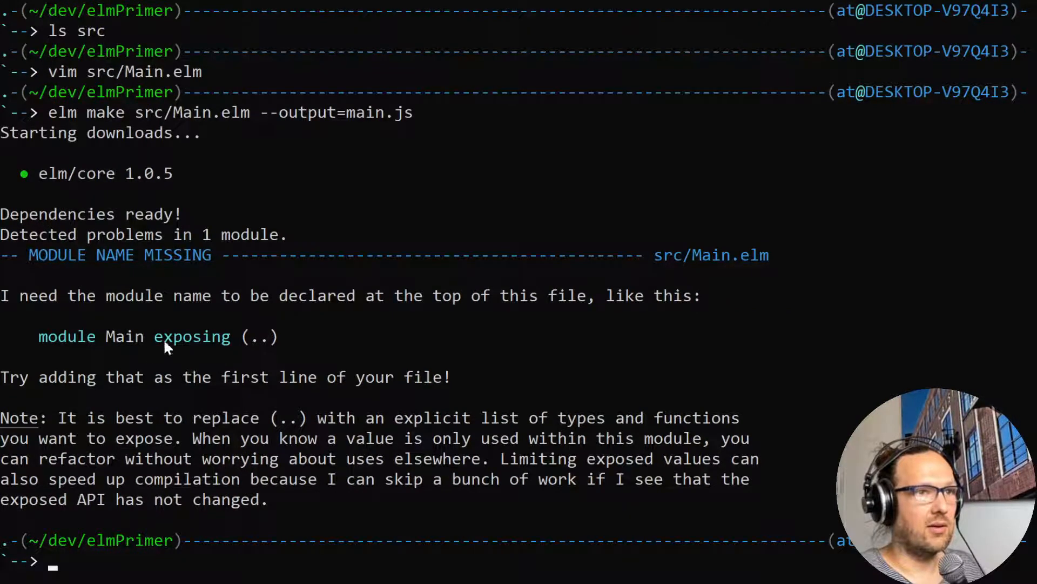
mouse_move(311, 368)
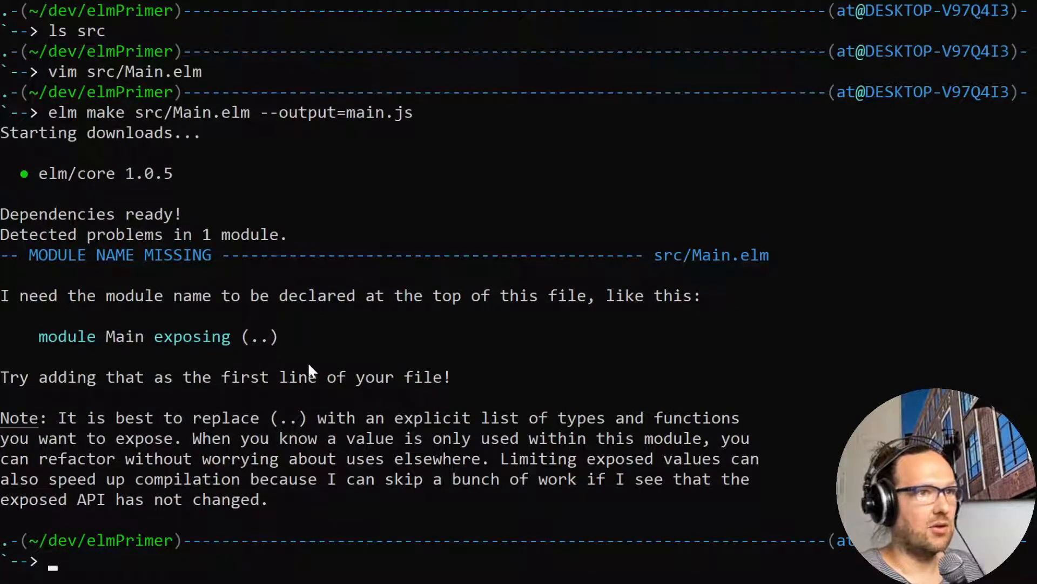
mouse_move(299, 386)
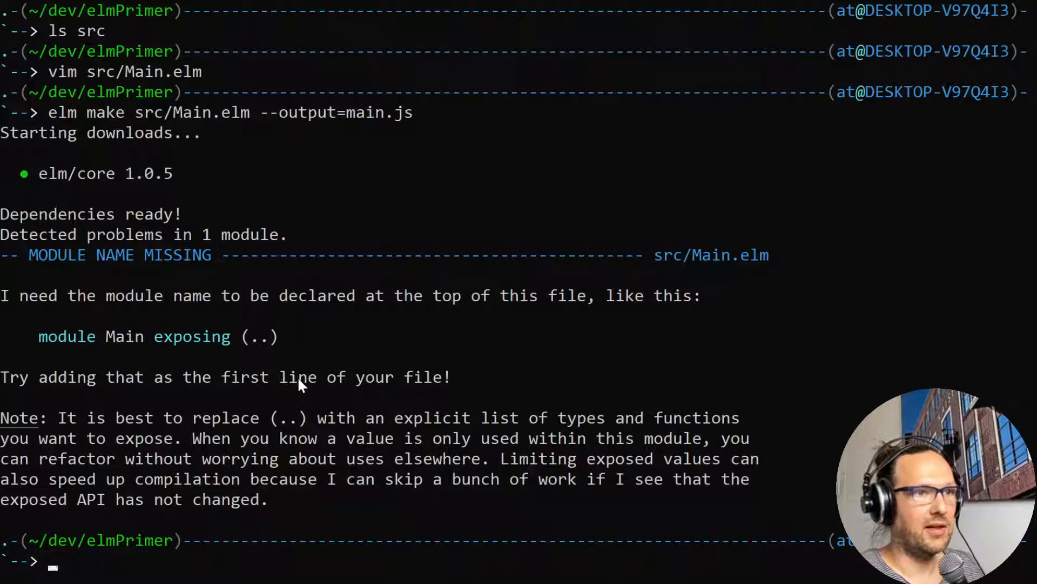
type("vim")
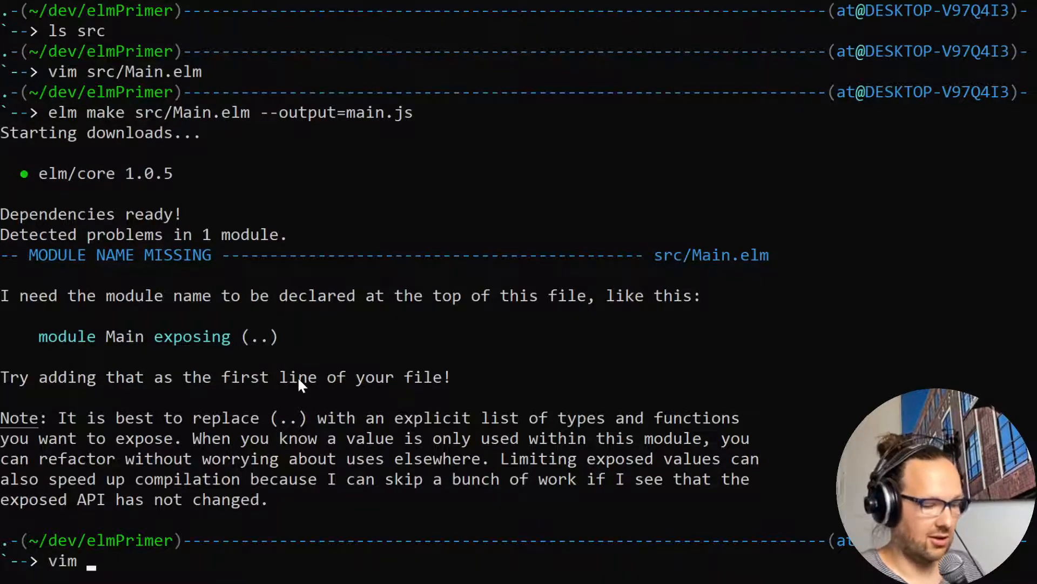
type("src/")
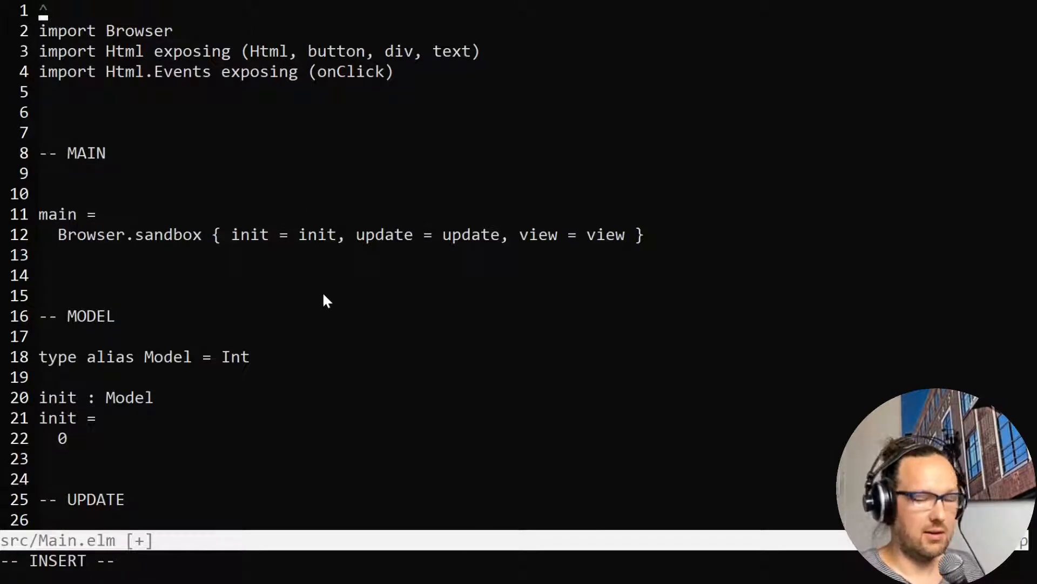
Add 'module Main exposing (..)' to Main.elm, save with :wq, and list the folder.
type("module Main exposing (..)")
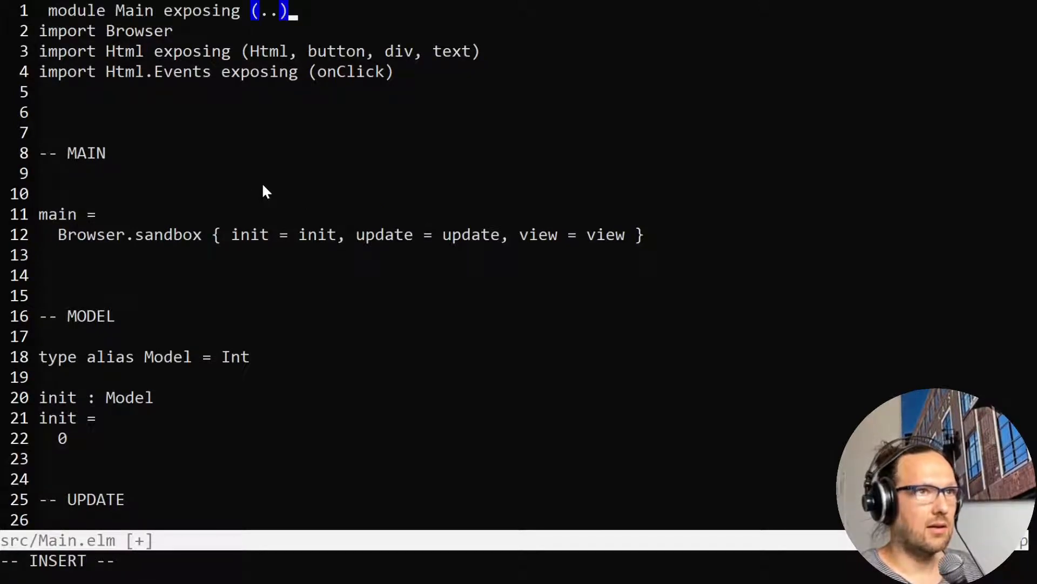
key("Escape")
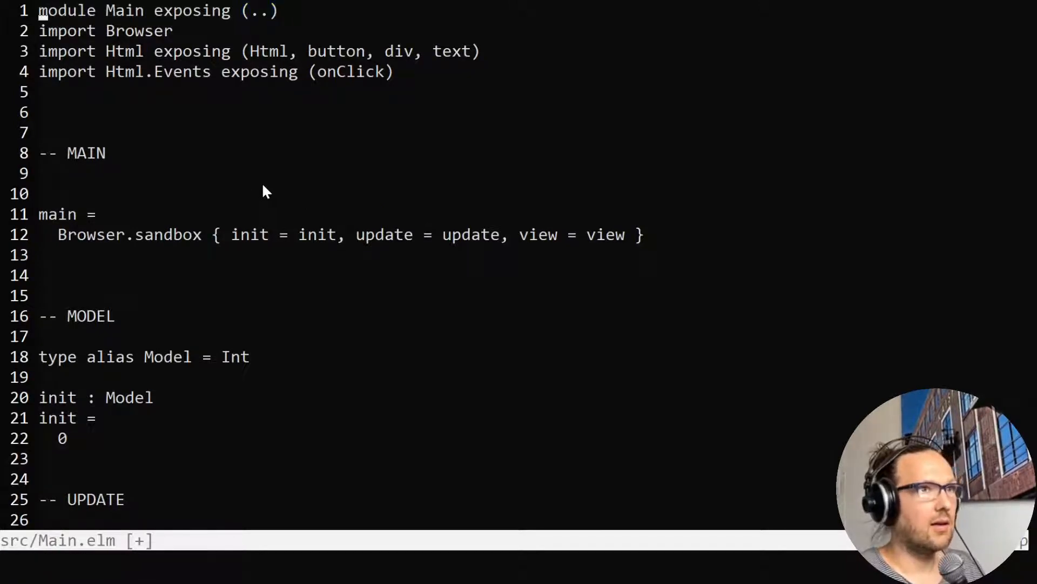
type(":wq")
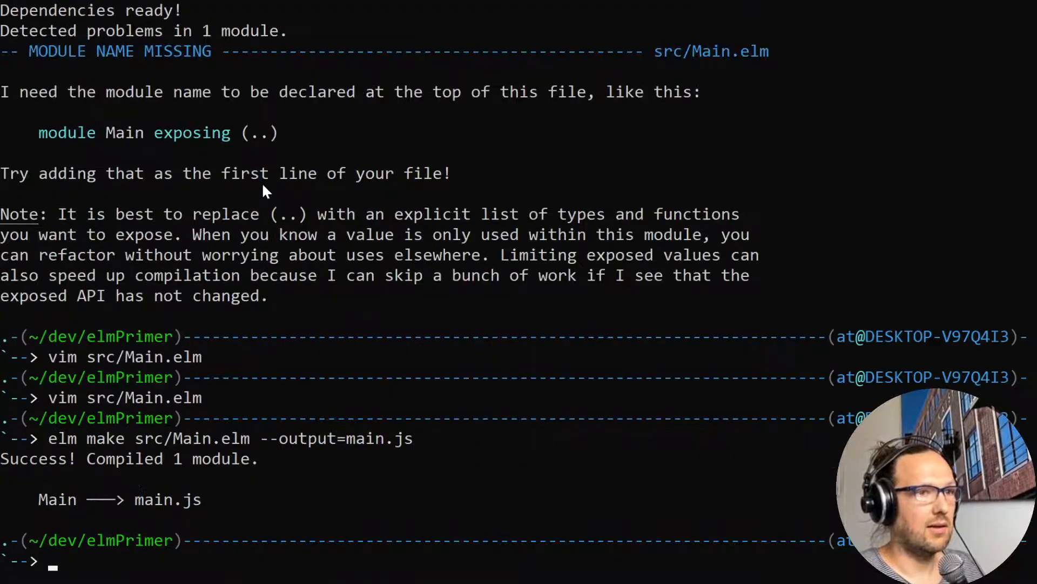
type("ls")
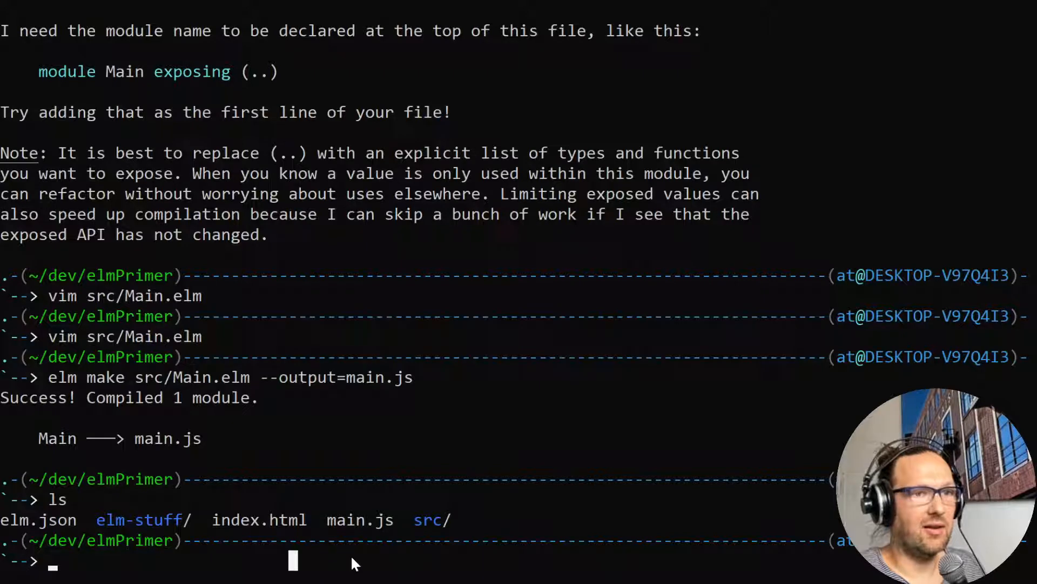
mouse_move(324, 567)
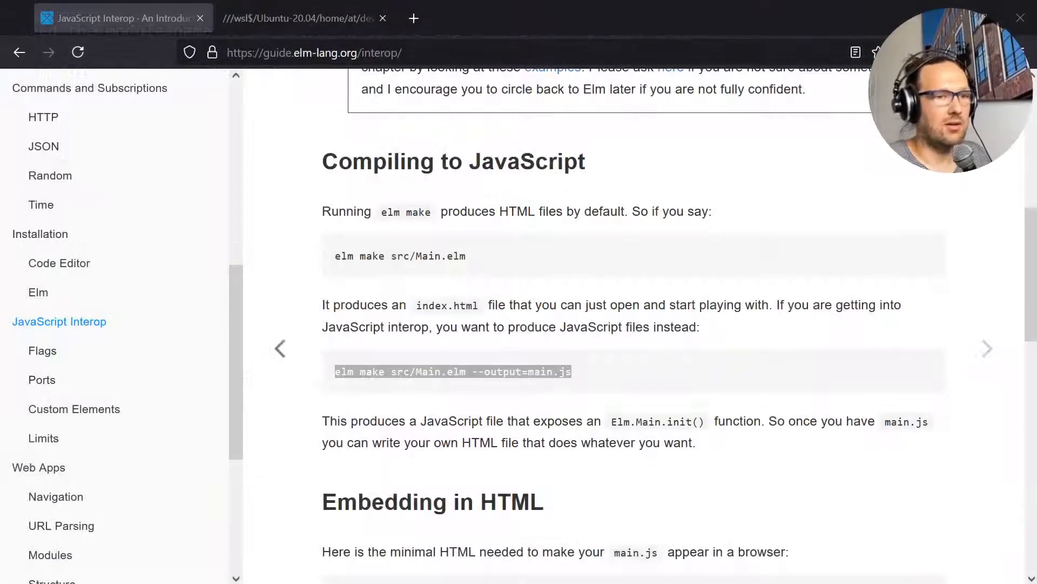
Reach the Embedding in HTML example and highlight its main.js script line and Elm.Main.init call.
left_click(38, 292)
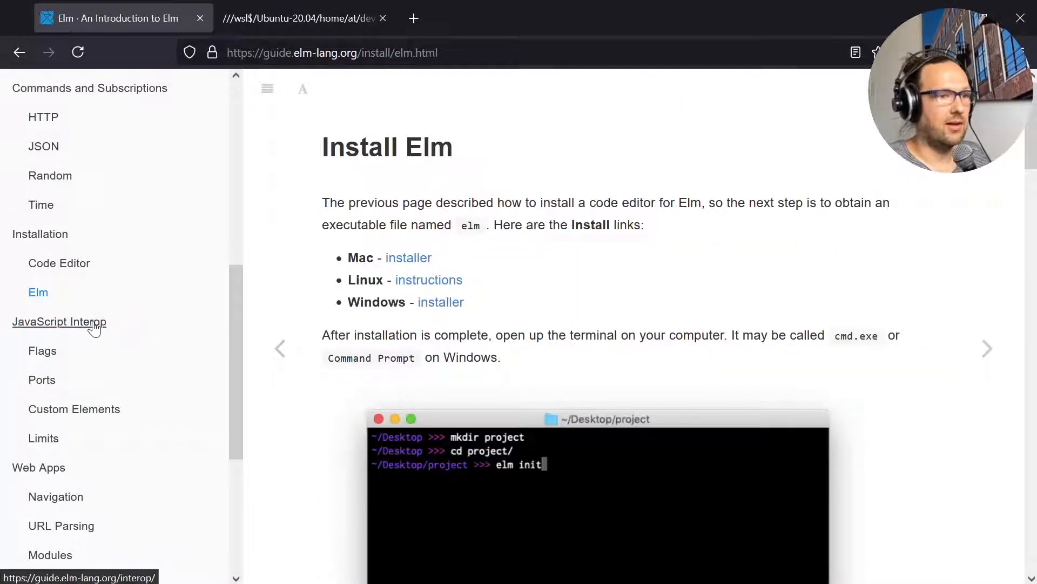
left_click(59, 322)
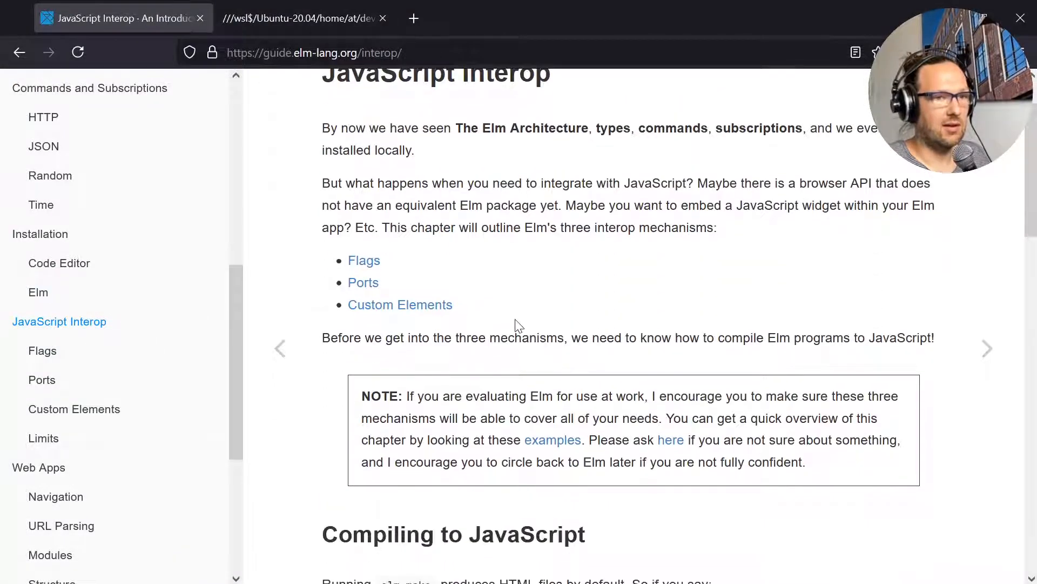
scroll("down", 3)
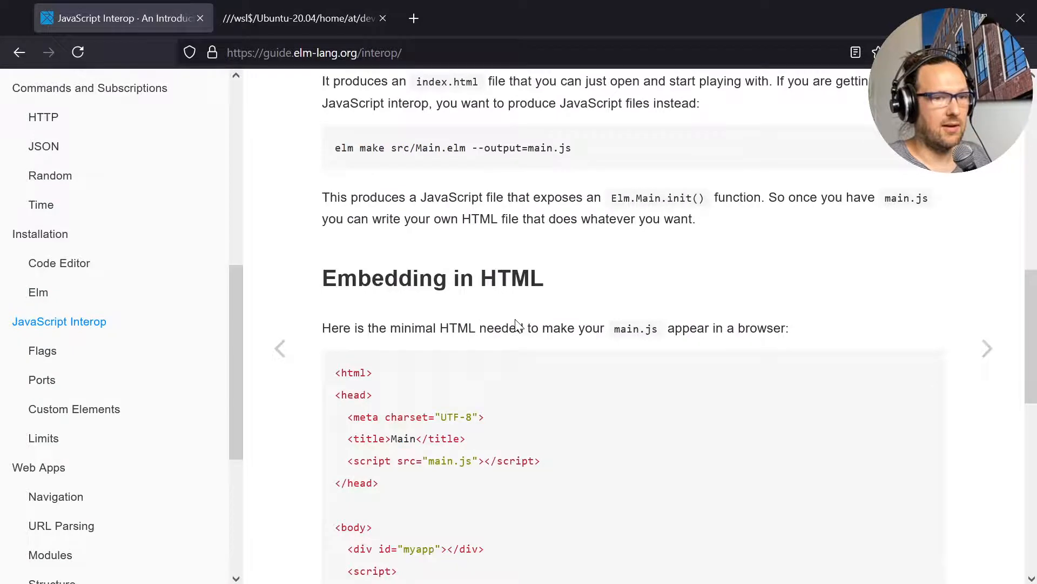
scroll("down", 3)
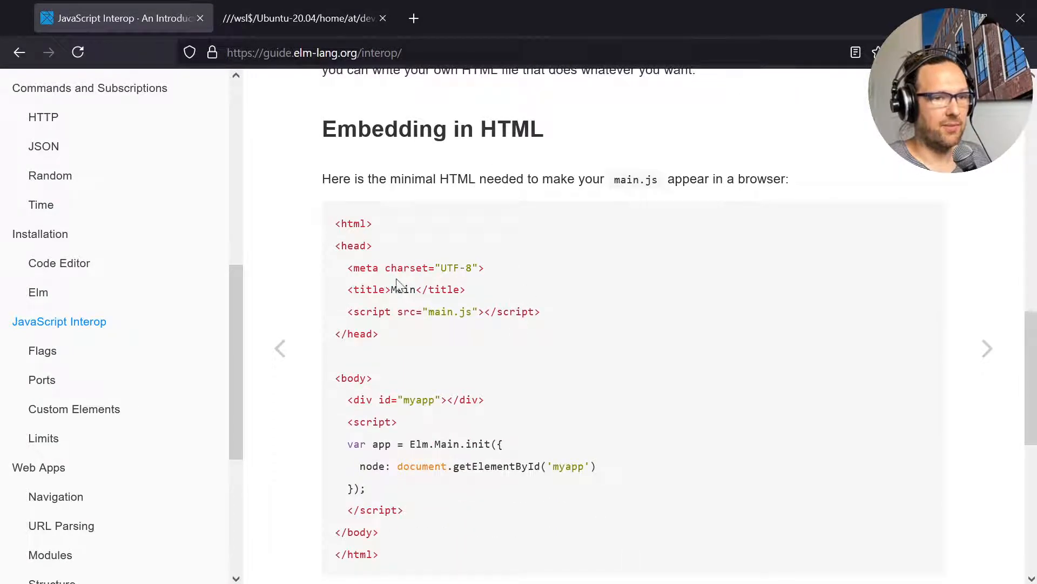
mouse_move(544, 317)
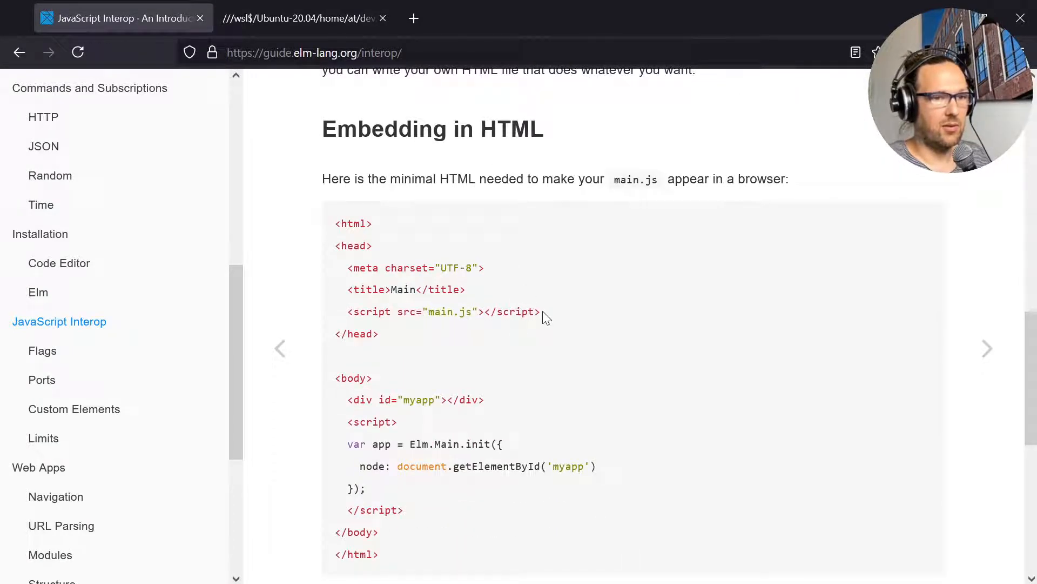
left_click_drag(347, 311, 541, 312)
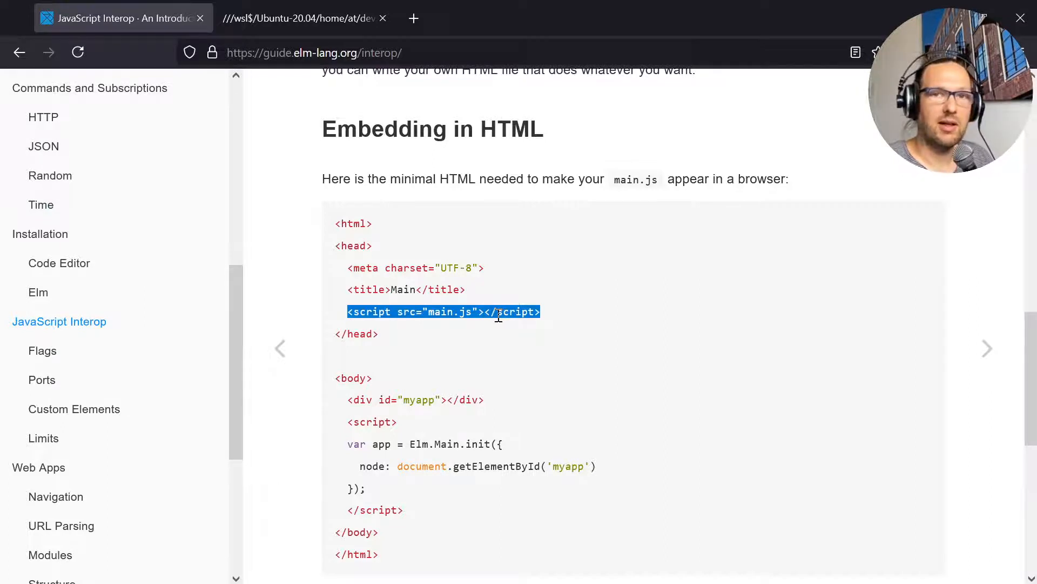
scroll("down", 3)
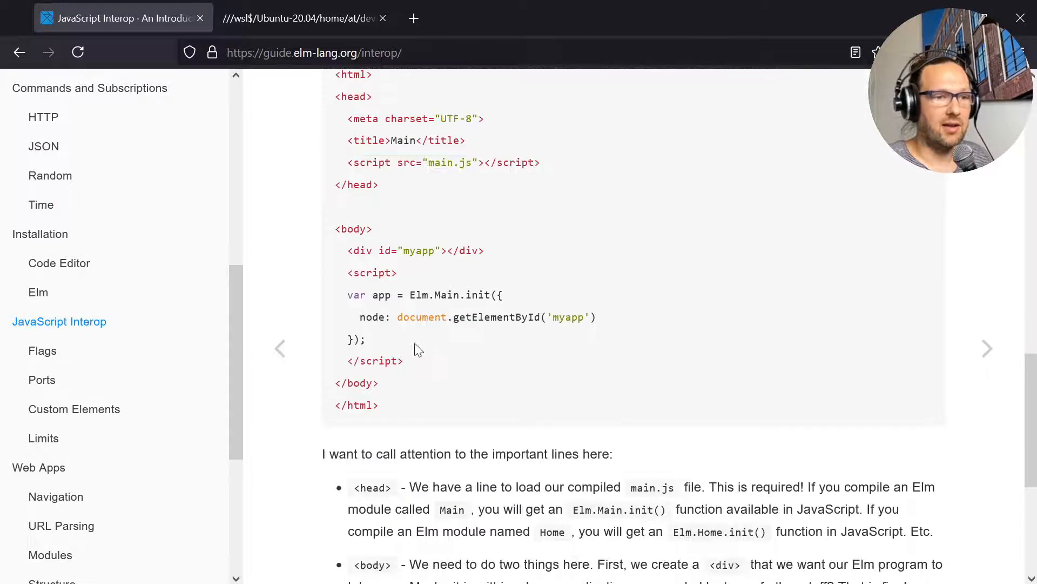
left_click_drag(347, 272, 403, 361)
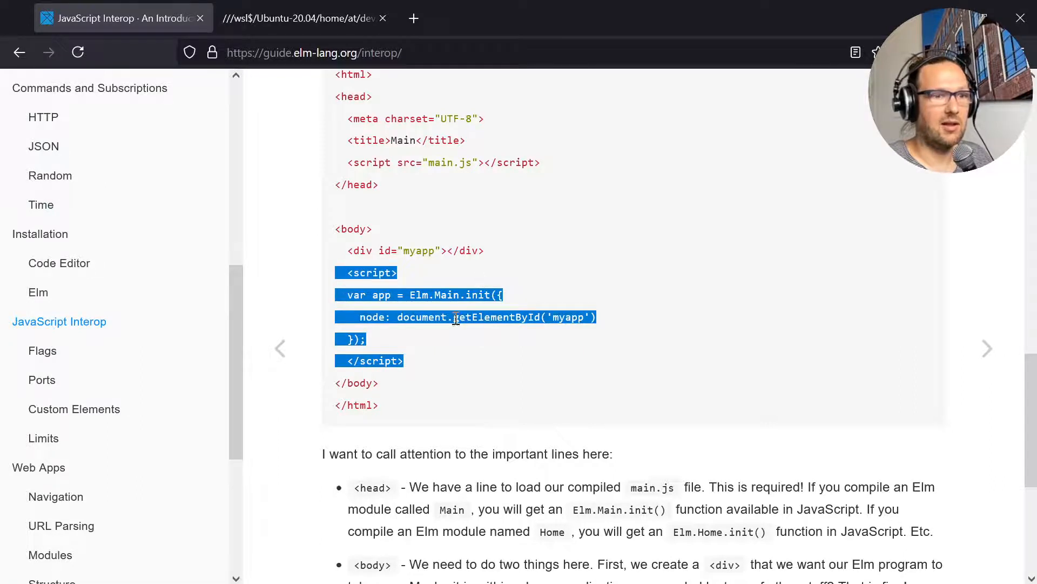
double_click(450, 295)
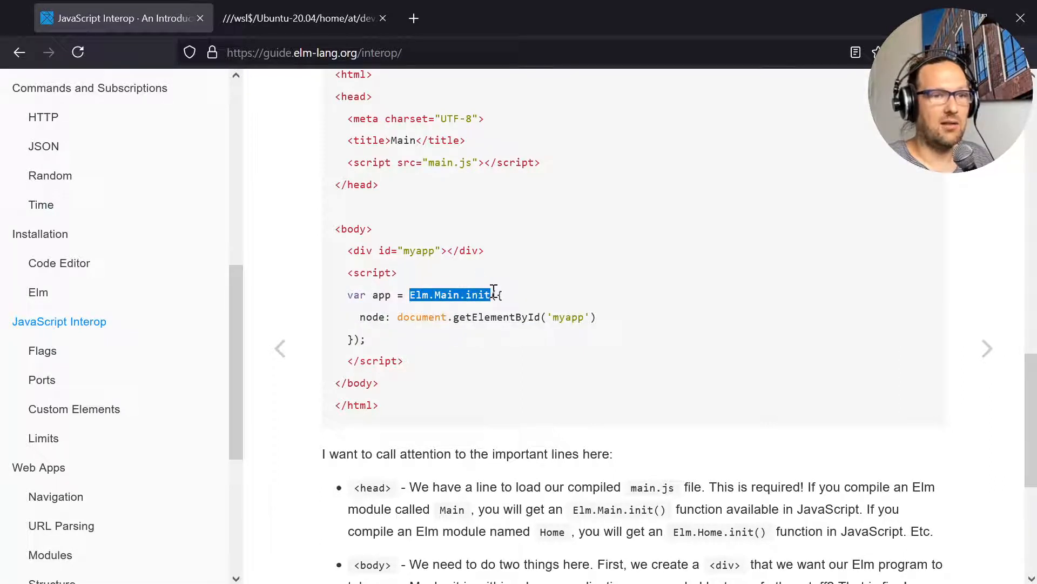
mouse_move(574, 162)
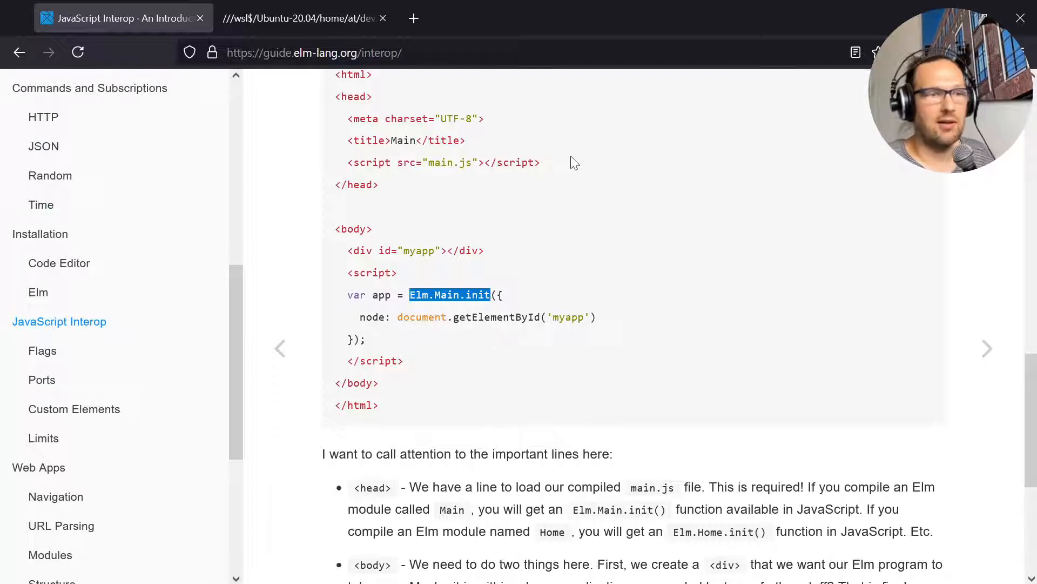
mouse_move(522, 224)
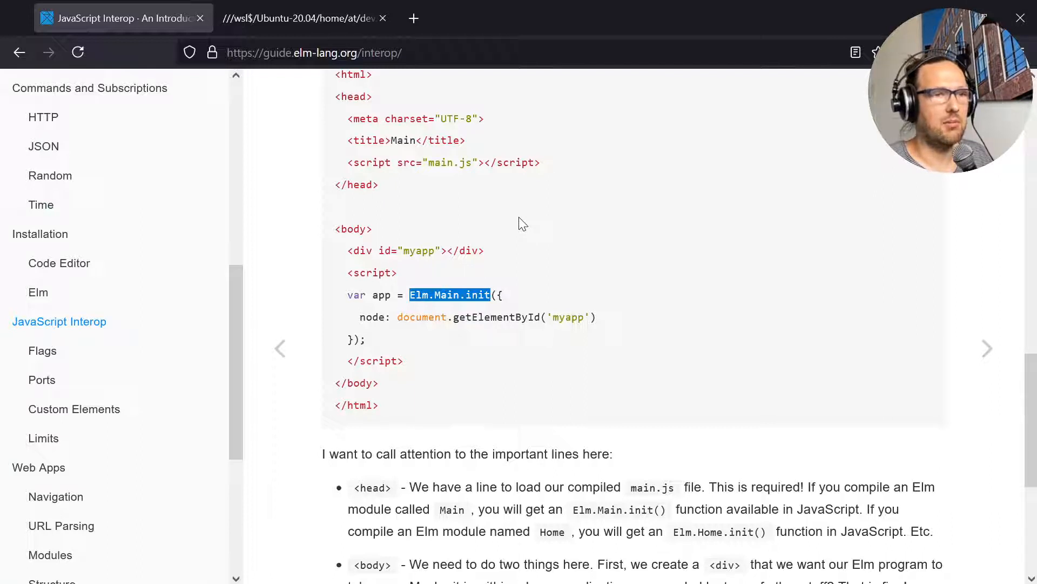
mouse_move(467, 229)
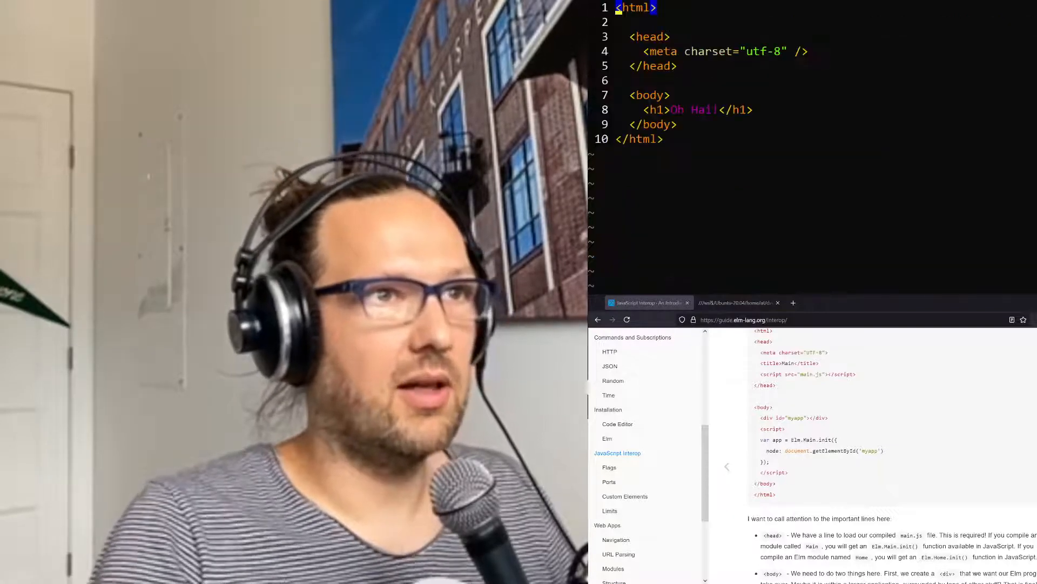
Add <script src="main.js"></script> to the head and review the myapp div's init lookup.
key("Enter")
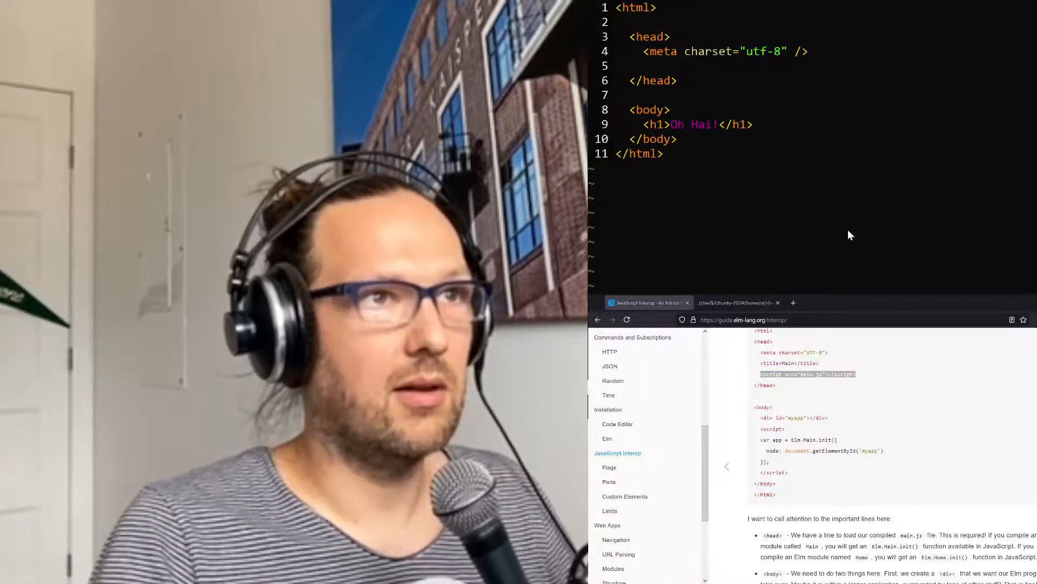
type("<script src=\"main.js\"></script>")
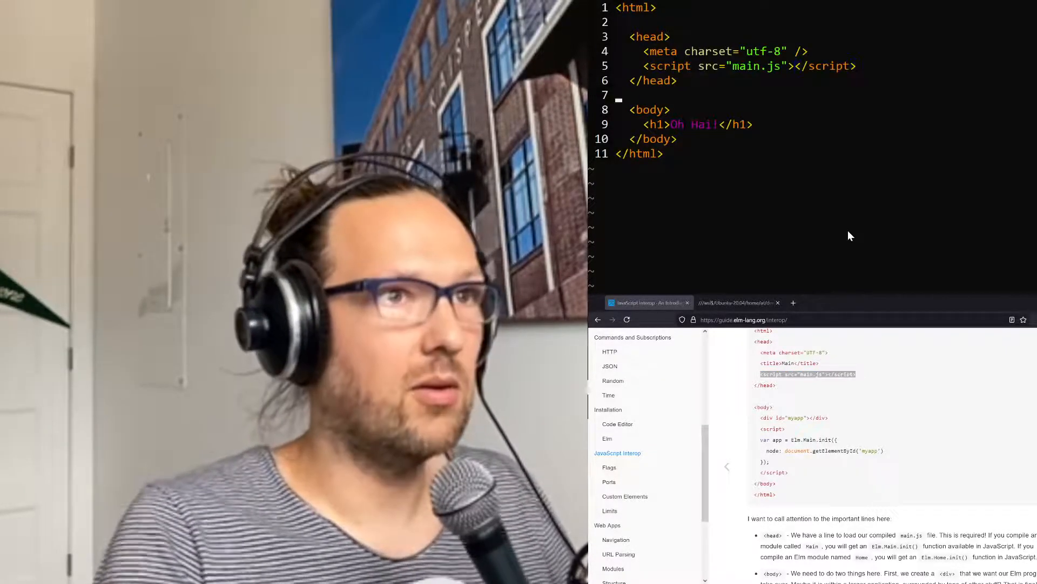
key("Enter")
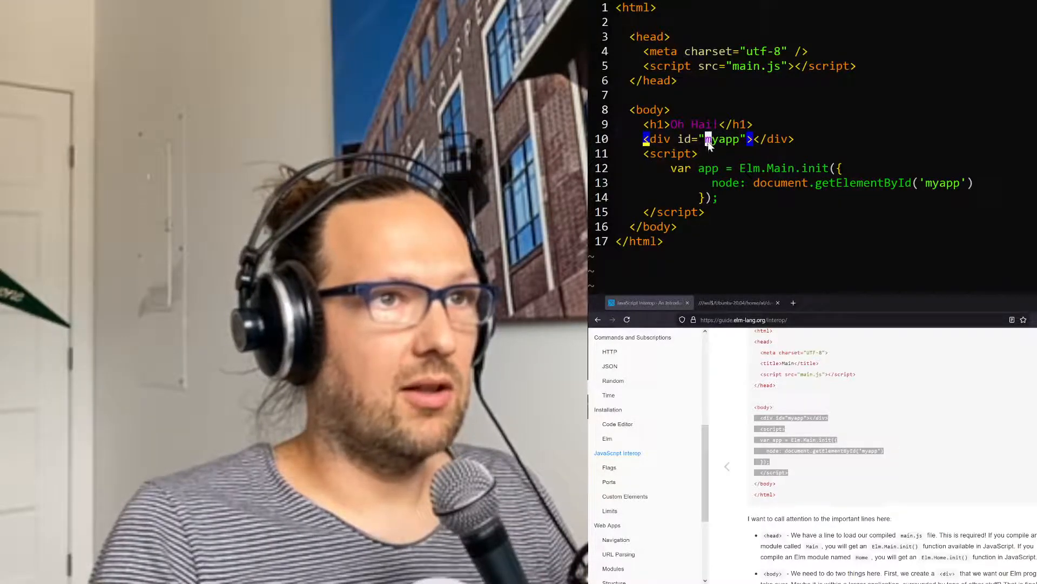
double_click(721, 139)
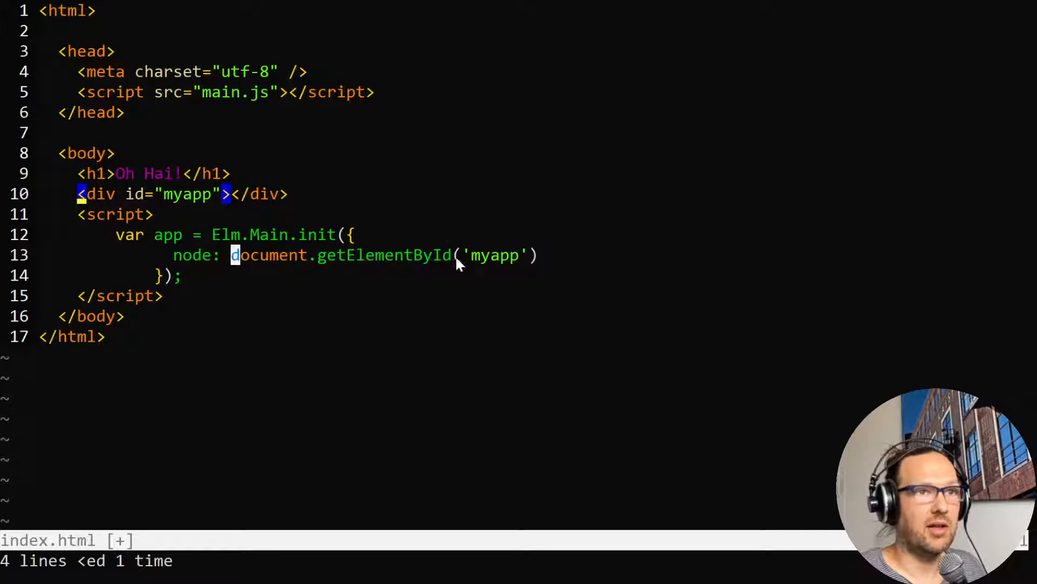
double_click(495, 255)
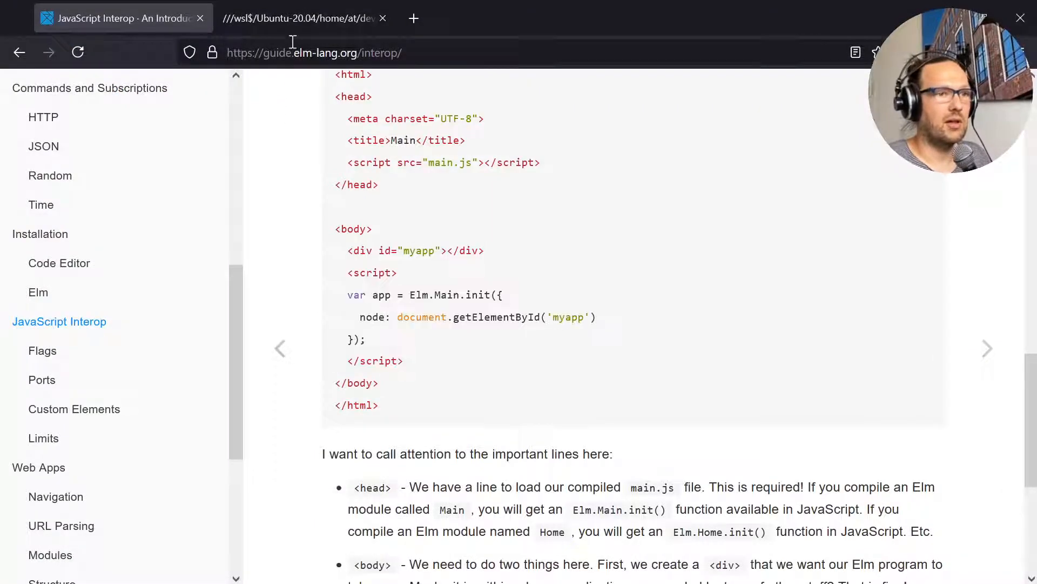
Switch to the local index.html tab and raise the Elm counter with +.
left_click(299, 17)
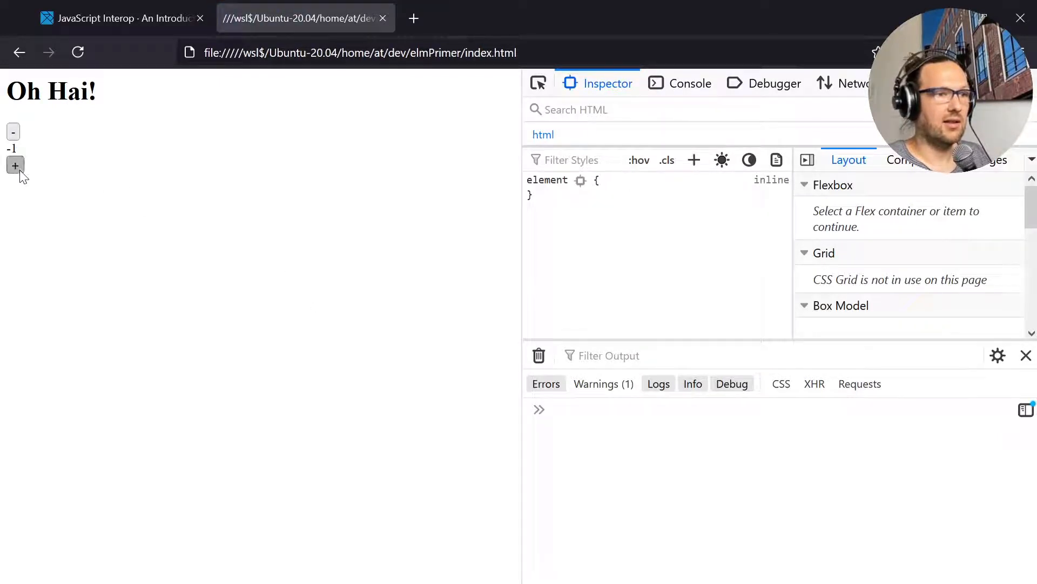
left_click(16, 165)
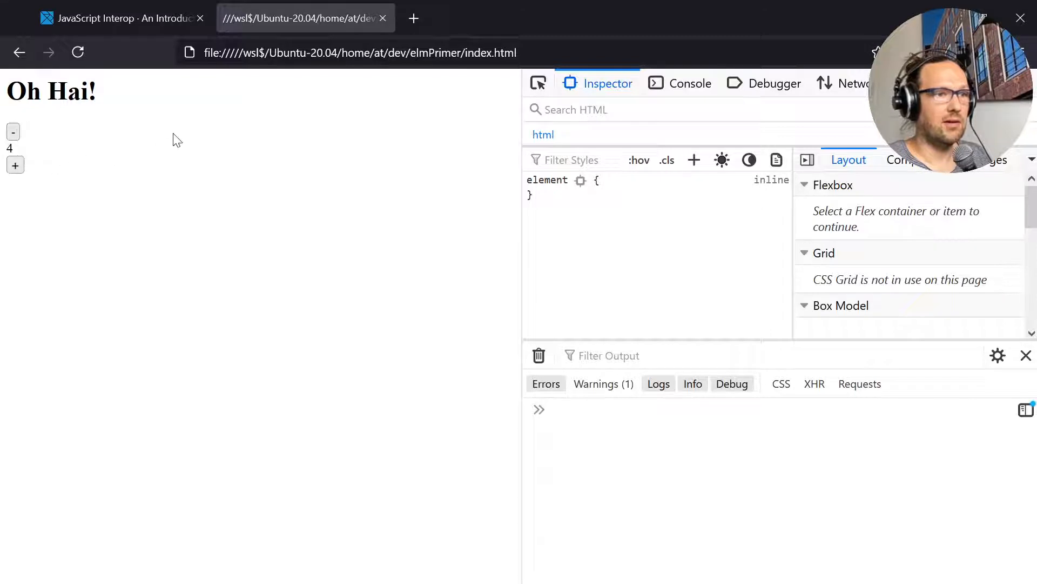